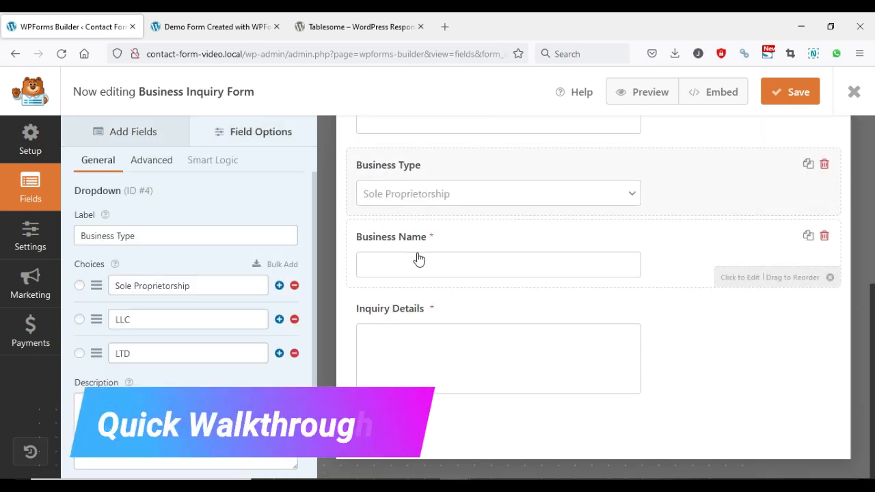
Watch the walkthrough set a form-submit trigger and submit a test business inquiry
{"action": "left_click", "coordinate": [431, 217]}
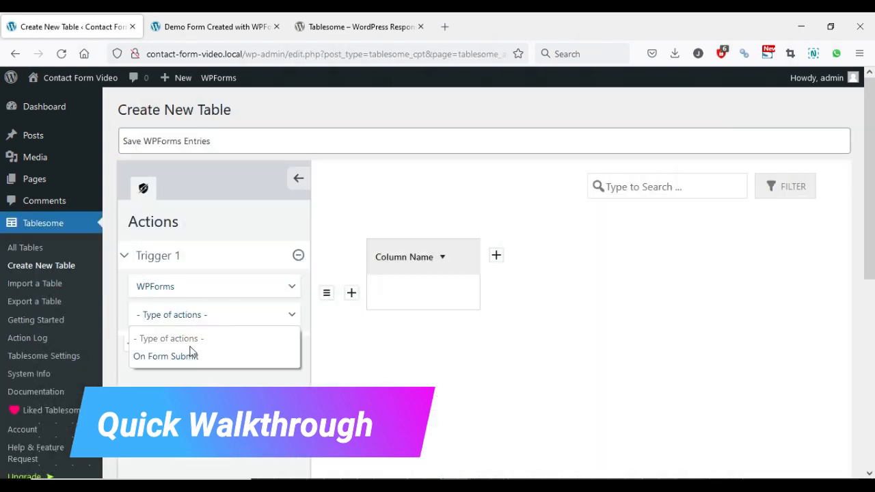
{"action": "left_click", "coordinate": [166, 356]}
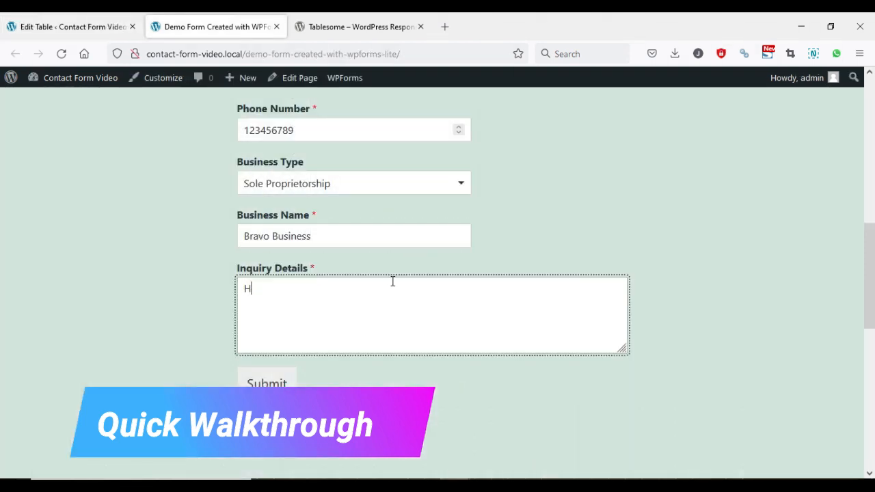
{"action": "type", "text": "ello,"}
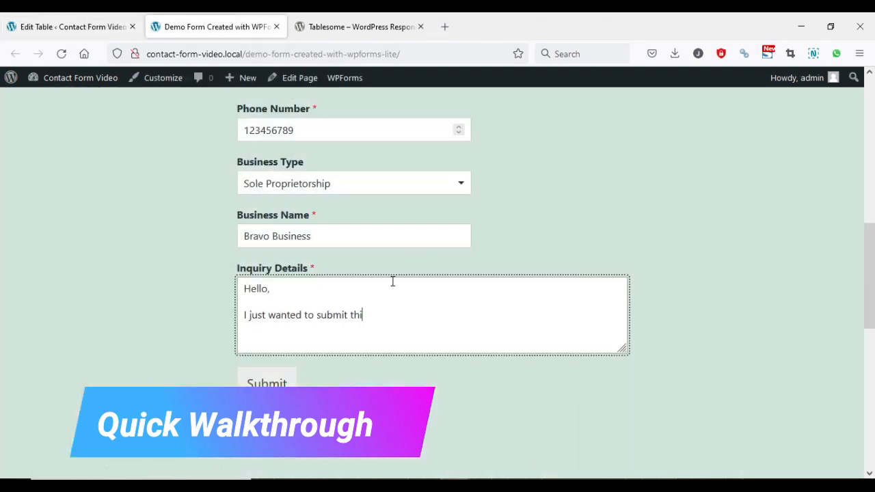
{"action": "left_click", "coordinate": [266, 382]}
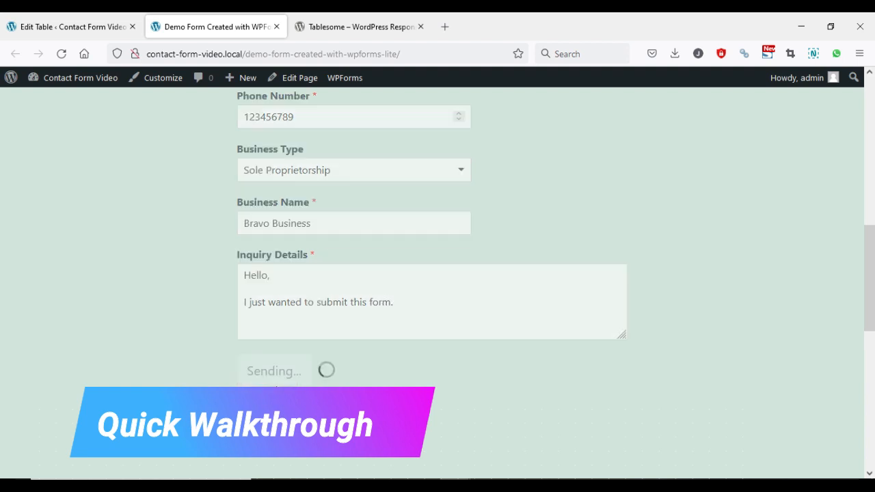
{"action": "left_click", "coordinate": [68, 27]}
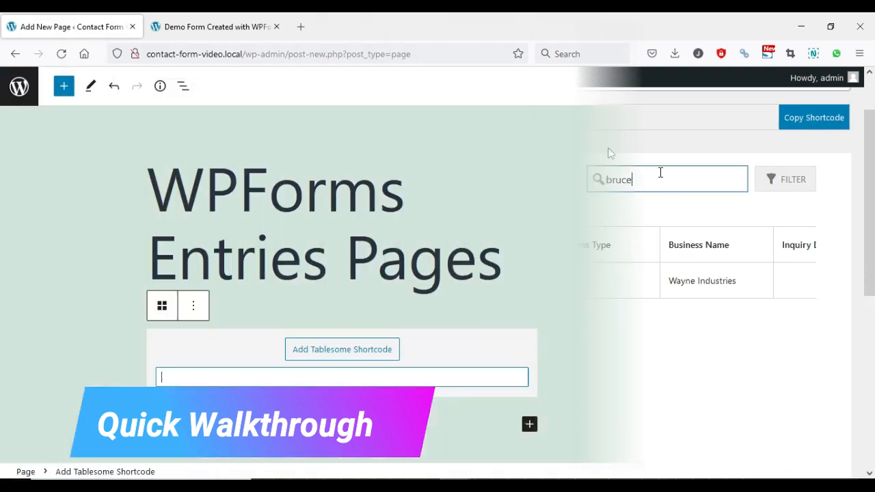
Watch the walkthrough insert the Tablesome table shortcode and reach the export page
{"action": "left_click", "coordinate": [342, 349]}
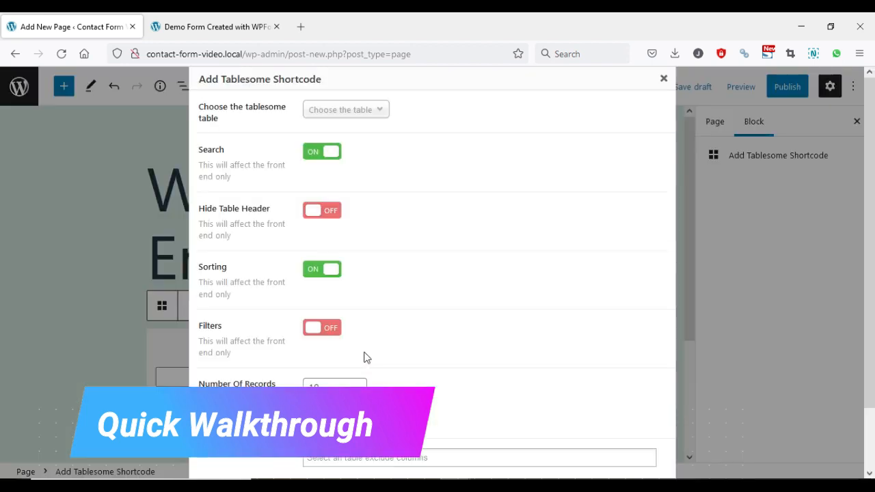
{"action": "left_click", "coordinate": [345, 109]}
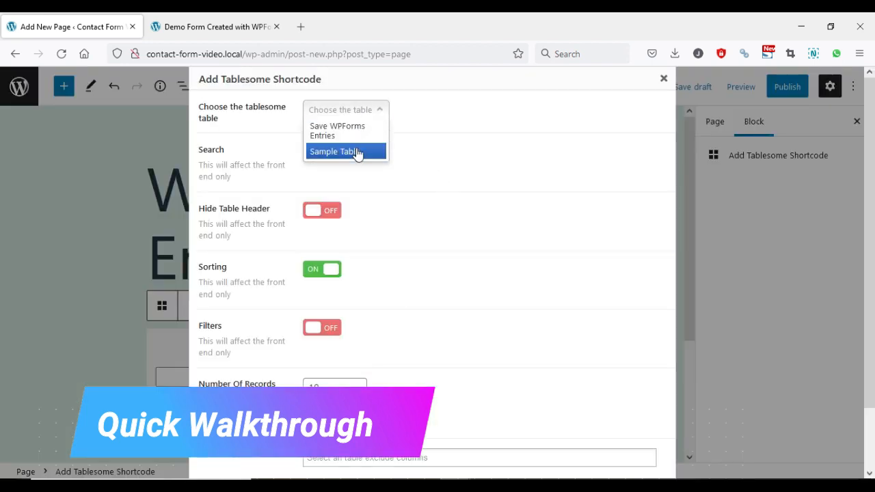
{"action": "mouse_move", "coordinate": [368, 130]}
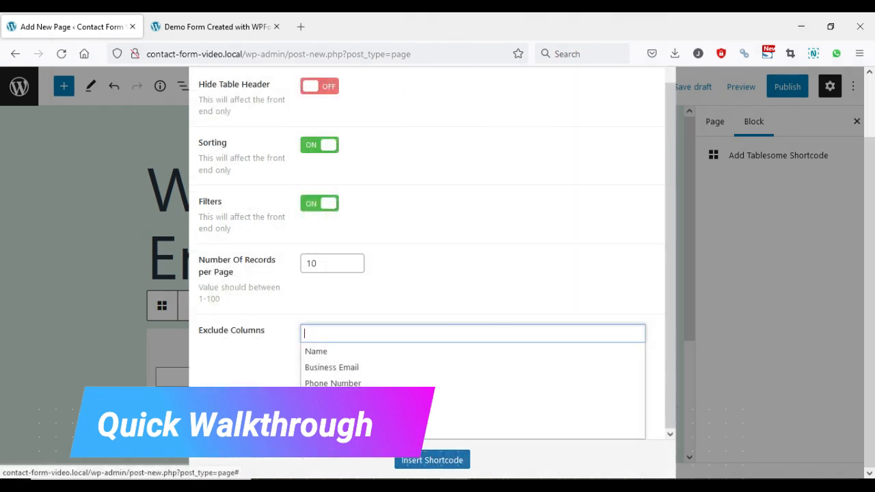
{"action": "left_click", "coordinate": [432, 460]}
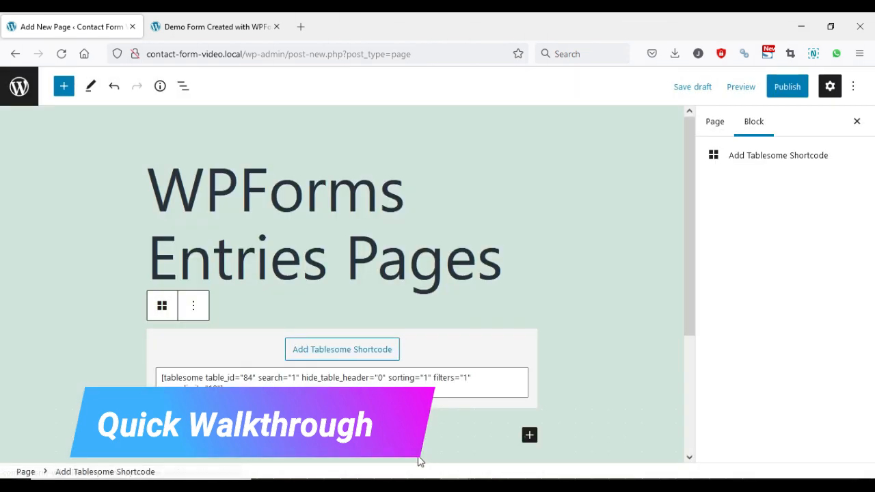
{"action": "mouse_move", "coordinate": [790, 122]}
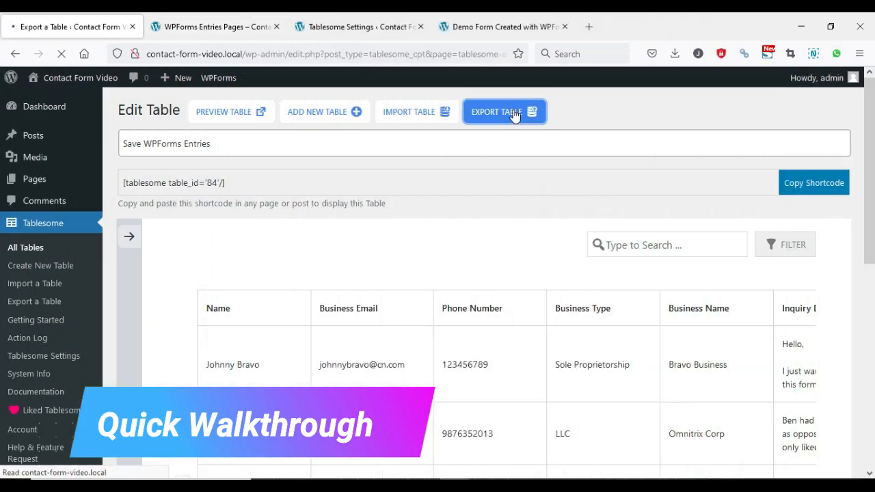
{"action": "left_click", "coordinate": [504, 111]}
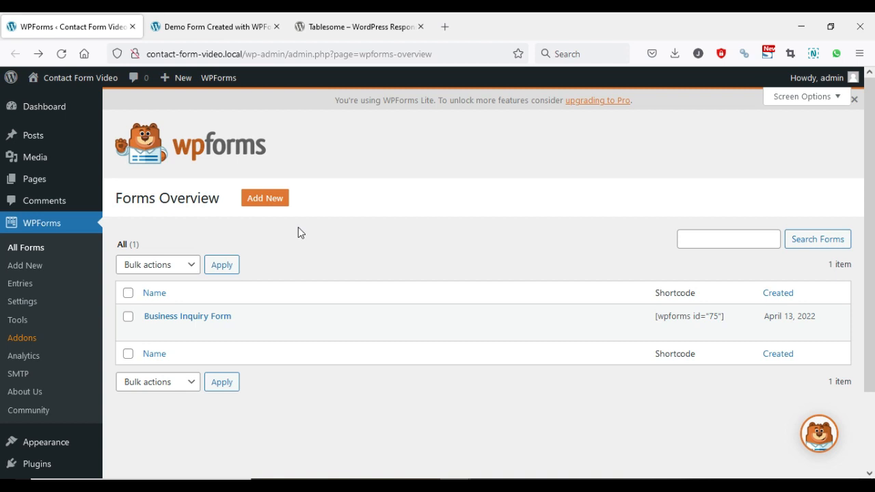
{"action": "mouse_move", "coordinate": [288, 233]}
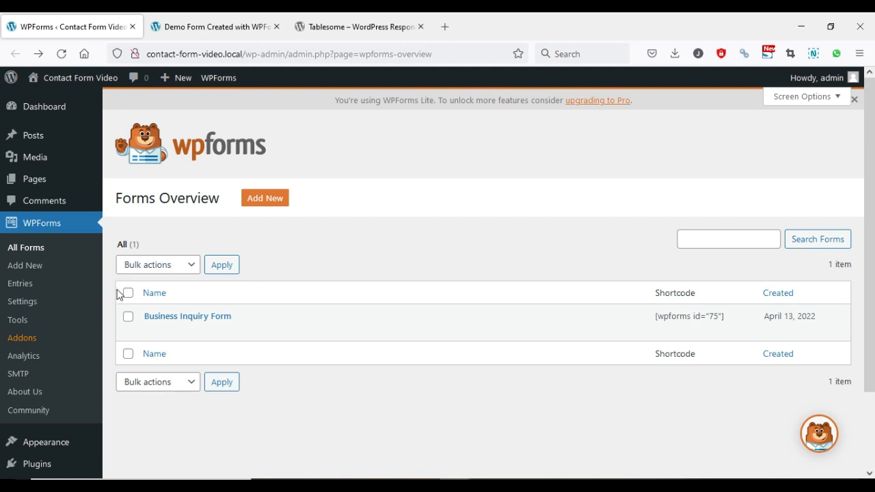
Edit the Business Inquiry Form and show the Business Type dropdown's LLC and LTD choices
{"action": "left_click", "coordinate": [150, 330]}
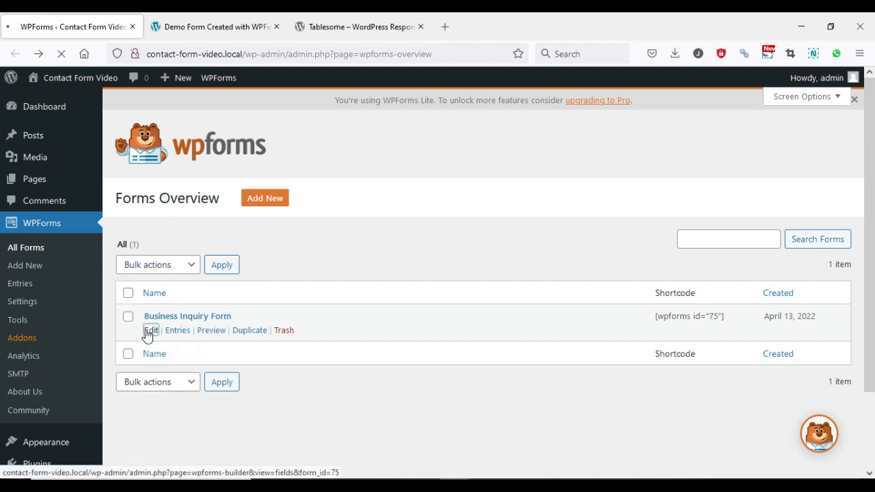
{"action": "left_click", "coordinate": [150, 330]}
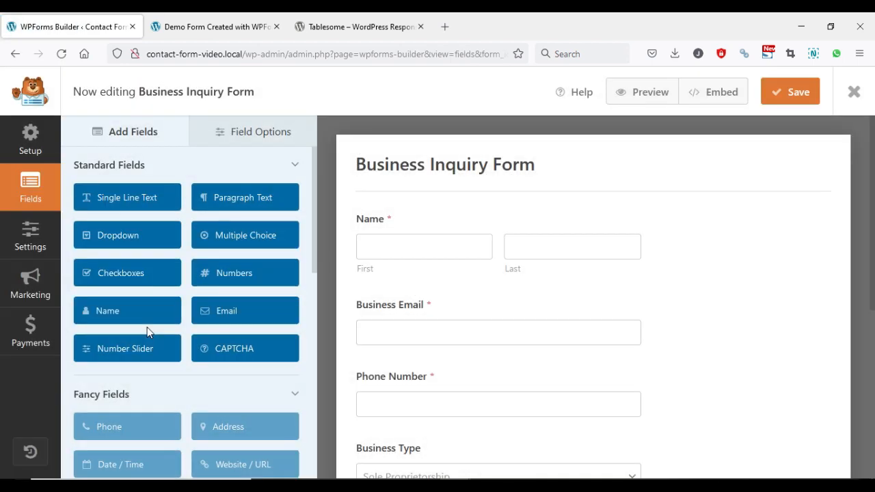
{"action": "mouse_move", "coordinate": [415, 264]}
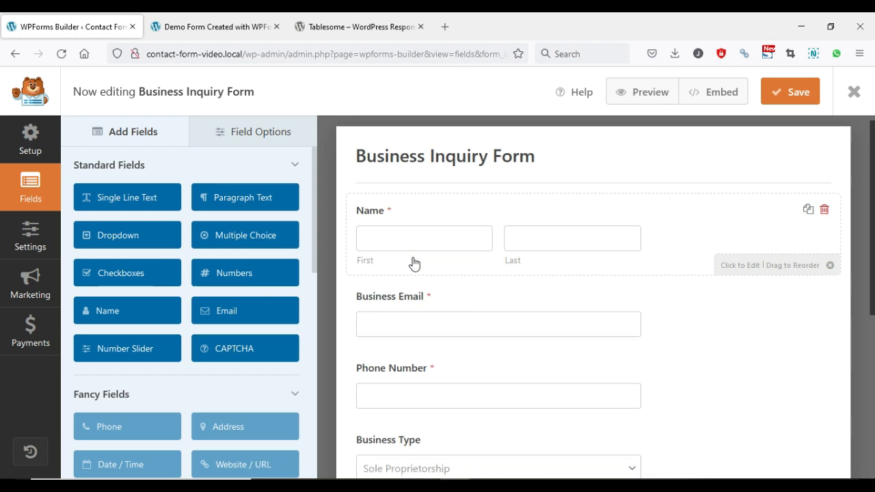
{"action": "scroll", "scroll_direction": "down", "scroll_amount": 3}
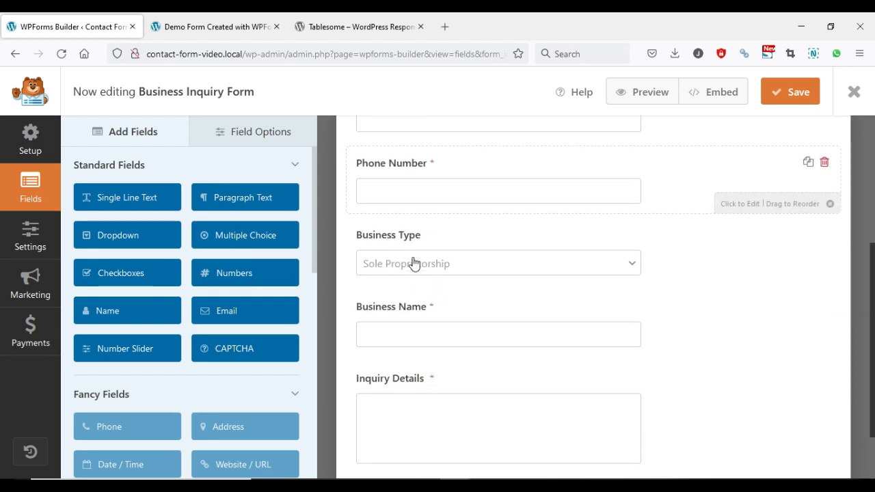
{"action": "left_click", "coordinate": [498, 263]}
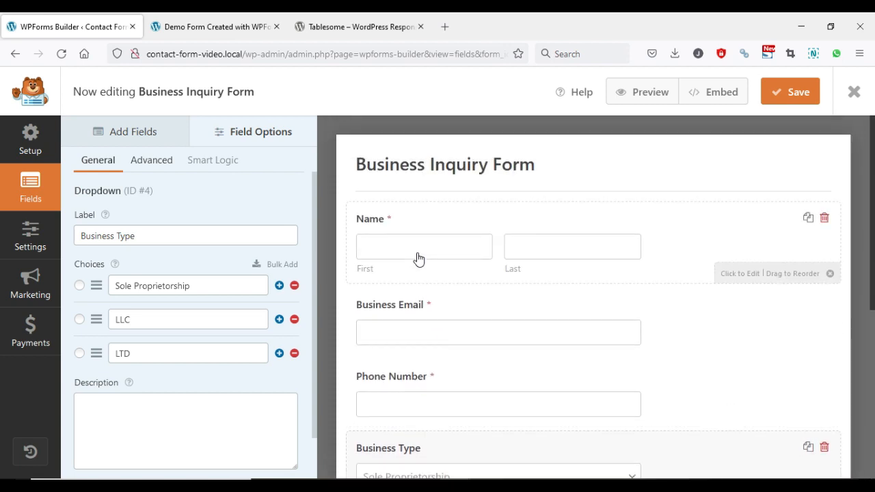
Scroll through the 'Demo Form Created with WPForms Lite' page to review its form fields
{"action": "left_click", "coordinate": [216, 27]}
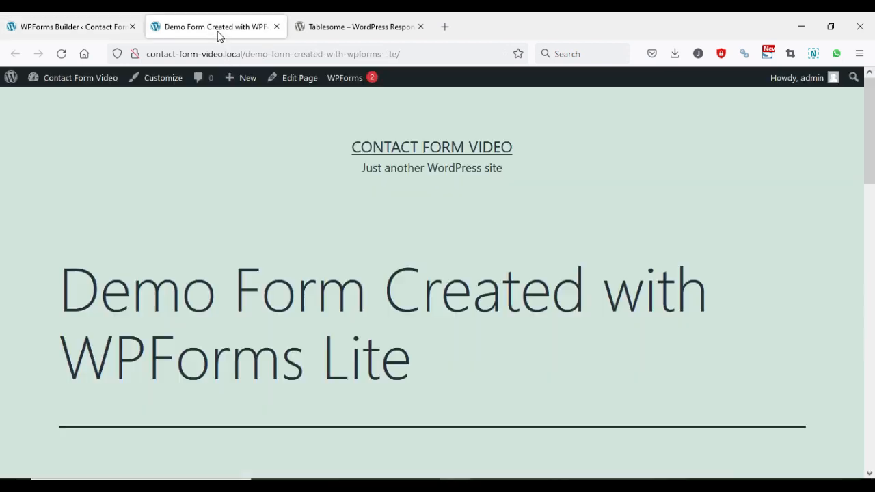
{"action": "scroll", "scroll_direction": "down", "scroll_amount": 3}
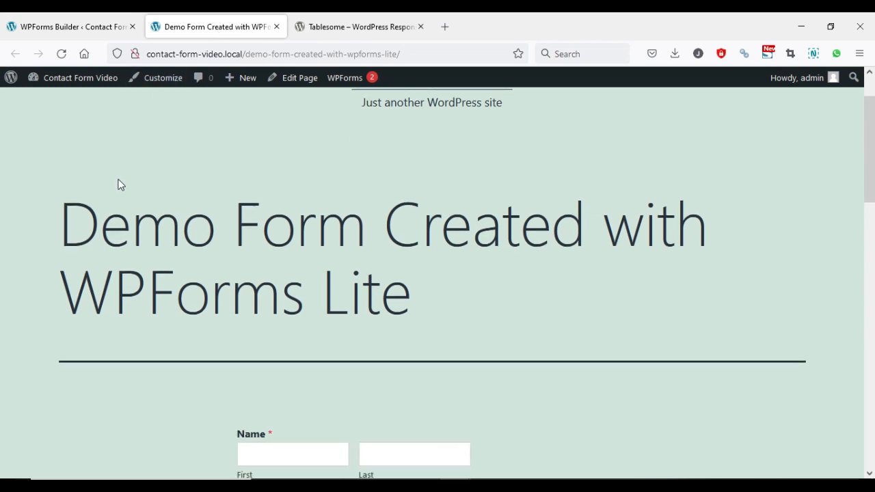
{"action": "scroll", "scroll_direction": "down", "scroll_amount": 3}
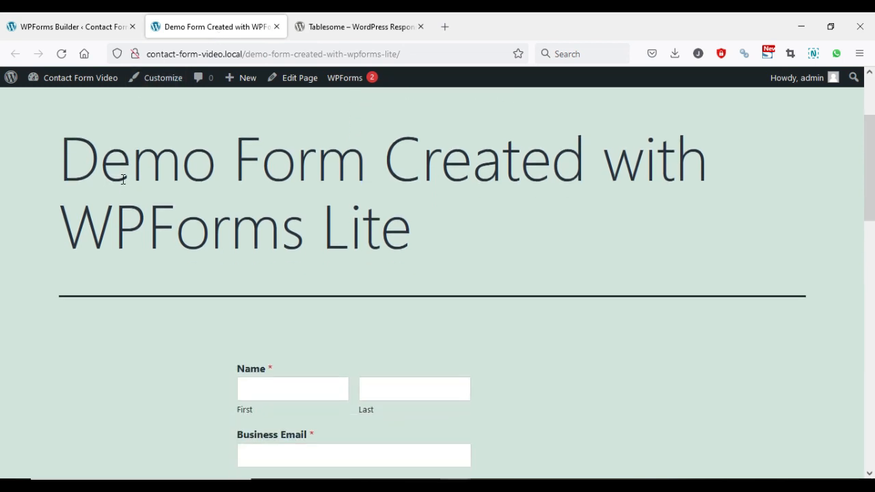
{"action": "scroll", "scroll_direction": "down", "scroll_amount": 3}
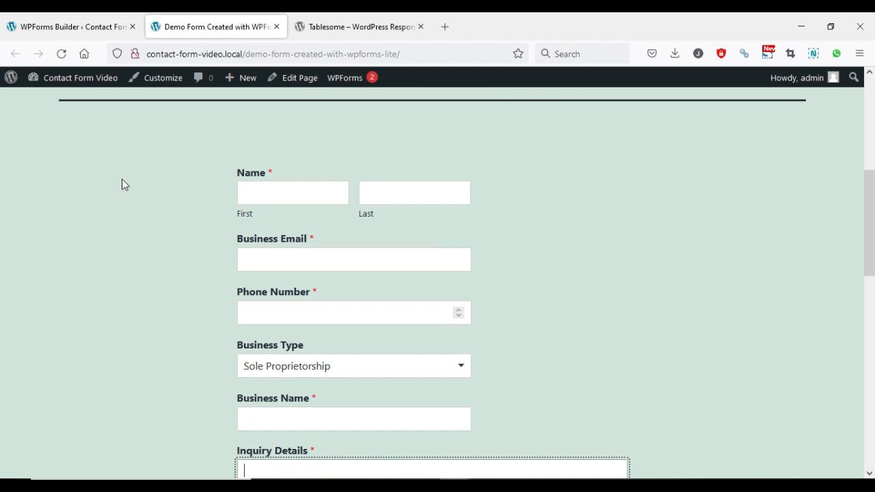
{"action": "scroll", "scroll_direction": "down", "scroll_amount": 3}
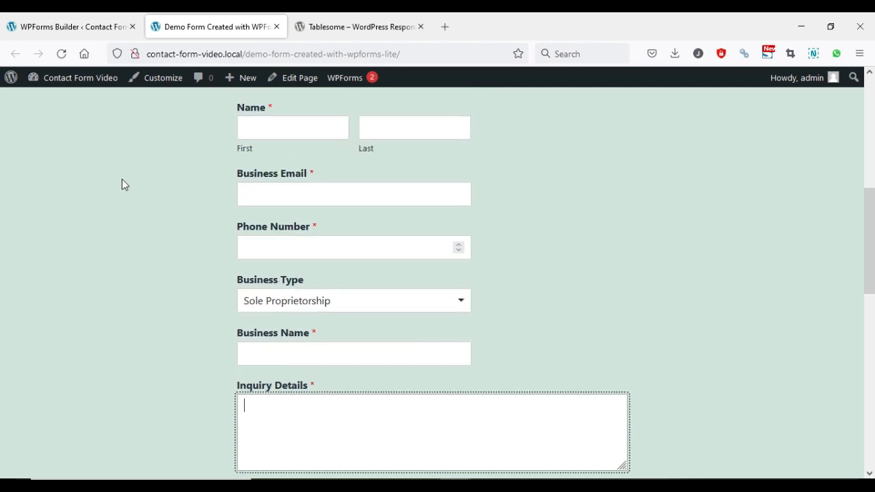
{"action": "scroll", "scroll_direction": "up", "scroll_amount": 3}
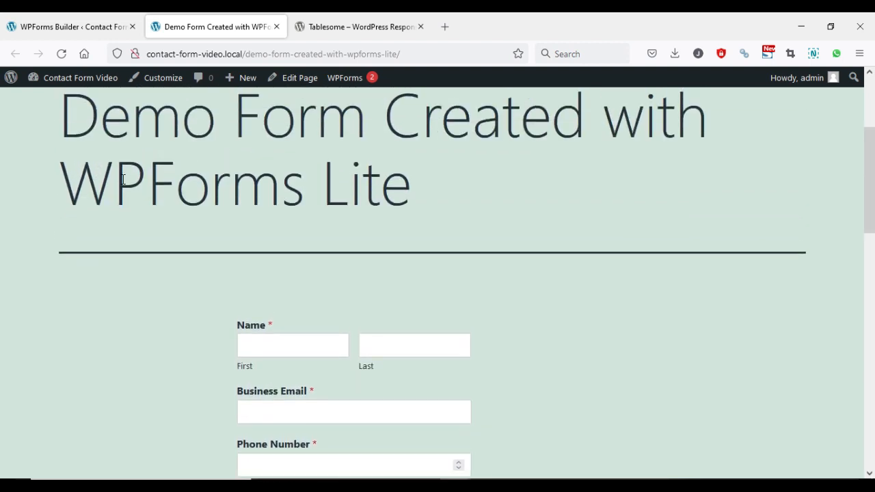
{"action": "scroll", "scroll_direction": "up", "scroll_amount": 3}
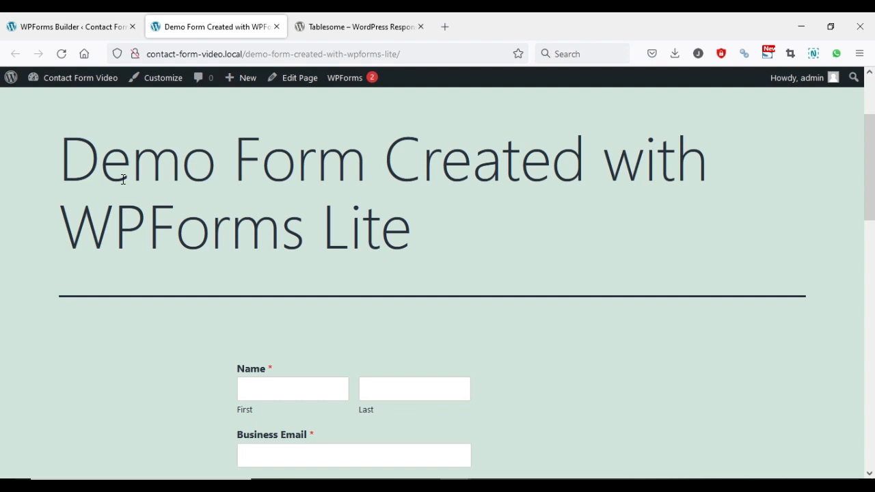
{"action": "mouse_move", "coordinate": [132, 180]}
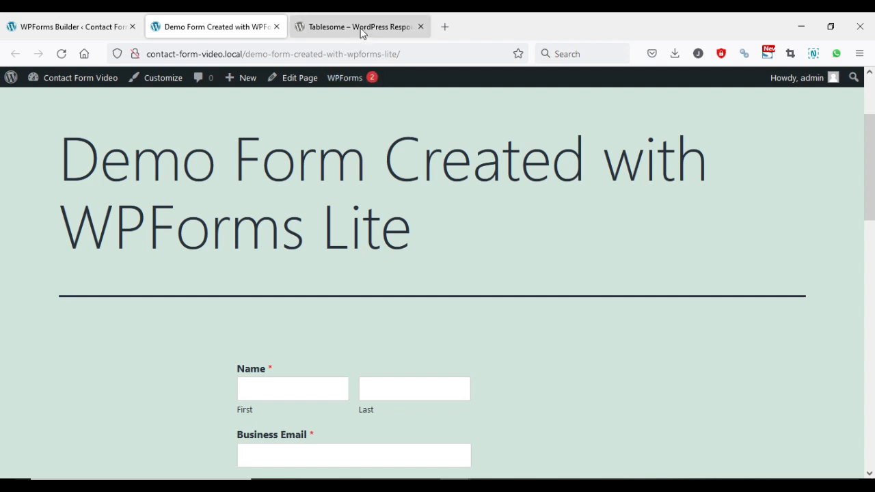
Browse the wordpress.org Tablesome plugin page, then return to the WPForms All Forms tab
{"action": "left_click", "coordinate": [359, 26]}
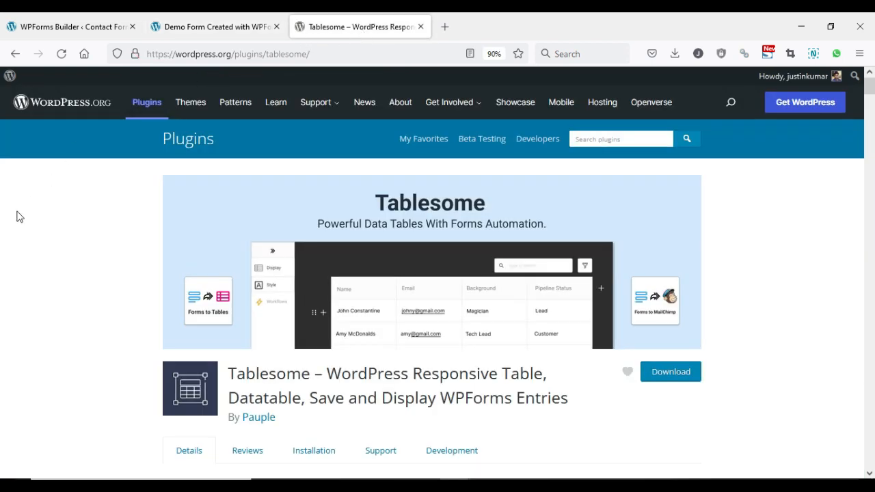
{"action": "mouse_move", "coordinate": [402, 353]}
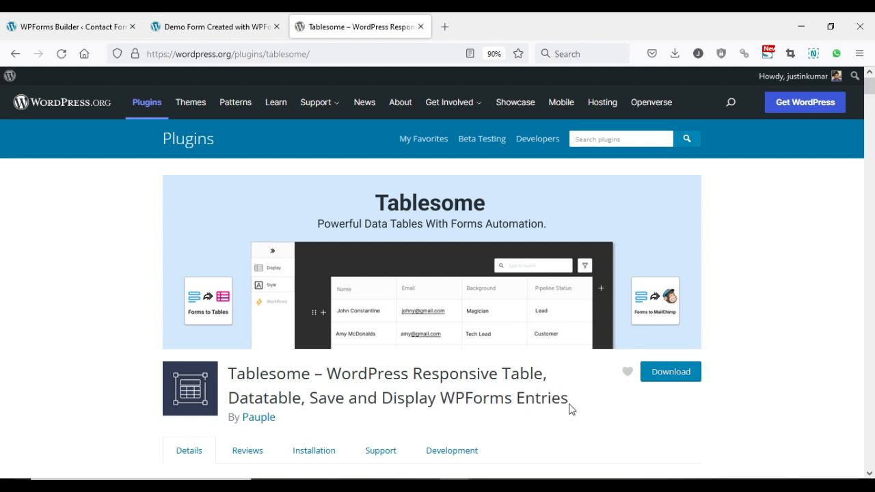
{"action": "scroll", "scroll_direction": "down", "scroll_amount": 3}
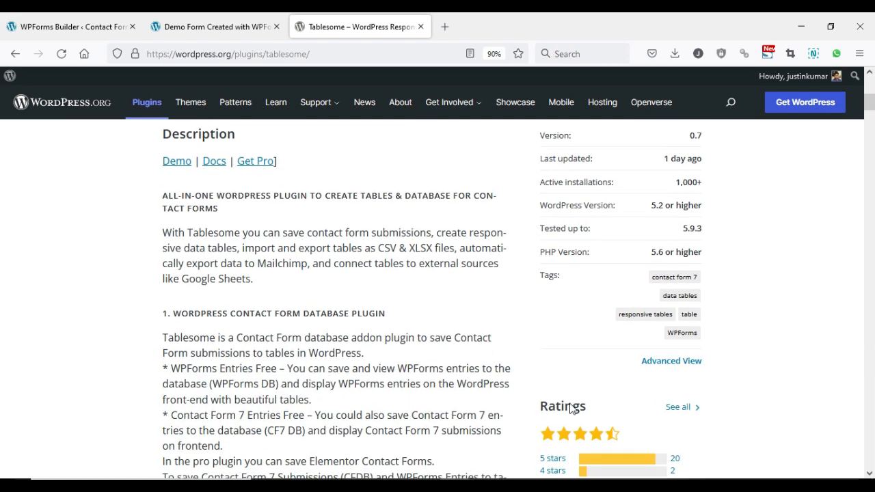
{"action": "scroll", "scroll_direction": "down", "scroll_amount": 3}
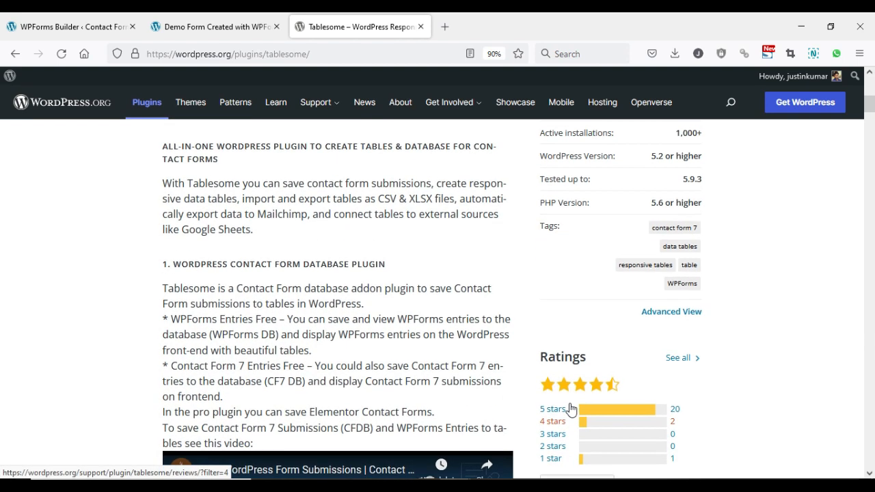
{"action": "scroll", "scroll_direction": "up", "scroll_amount": 3}
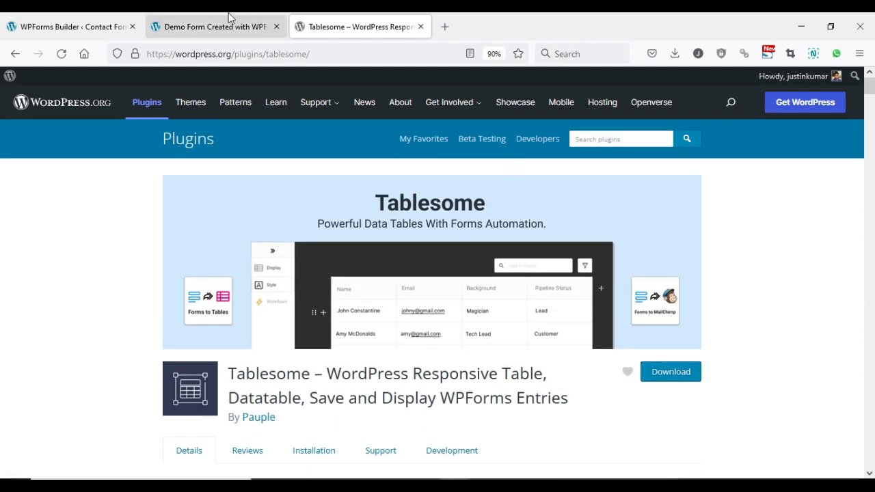
{"action": "left_click", "coordinate": [68, 26]}
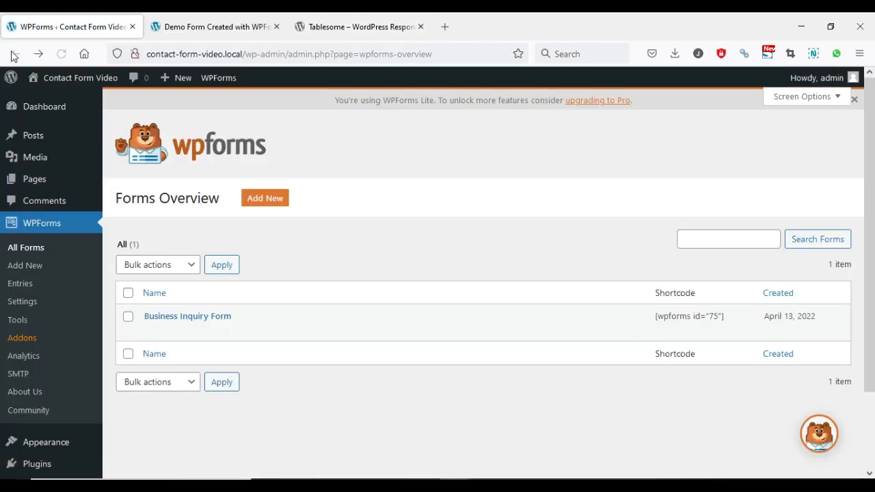
Search the plugin directory under Plugins > Add New for 'tablesome'
{"action": "scroll", "scroll_direction": "down", "scroll_amount": 3}
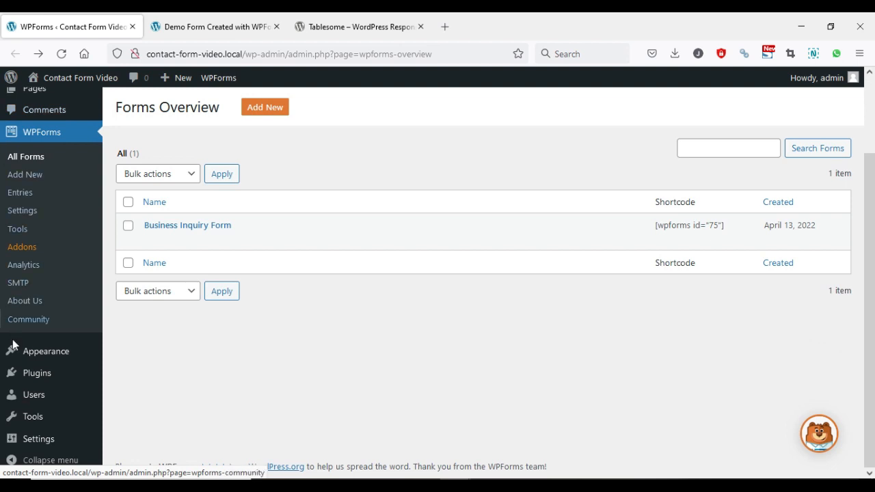
{"action": "left_click", "coordinate": [37, 373]}
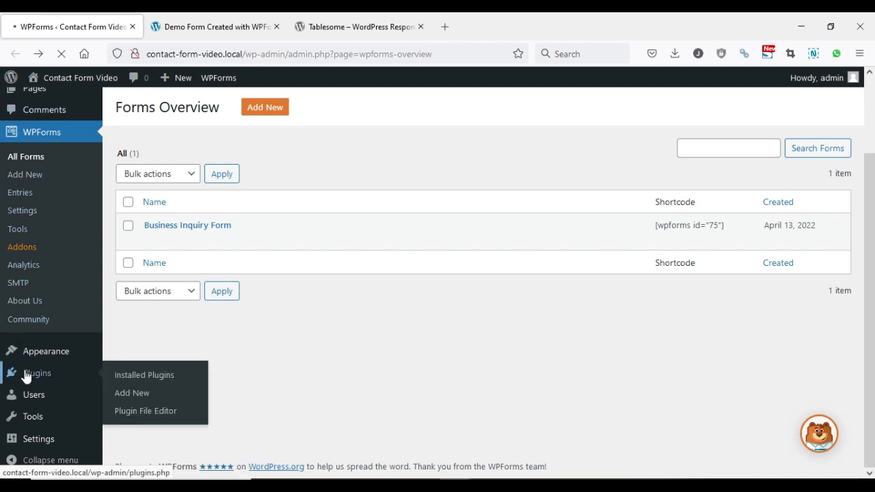
{"action": "left_click", "coordinate": [37, 372]}
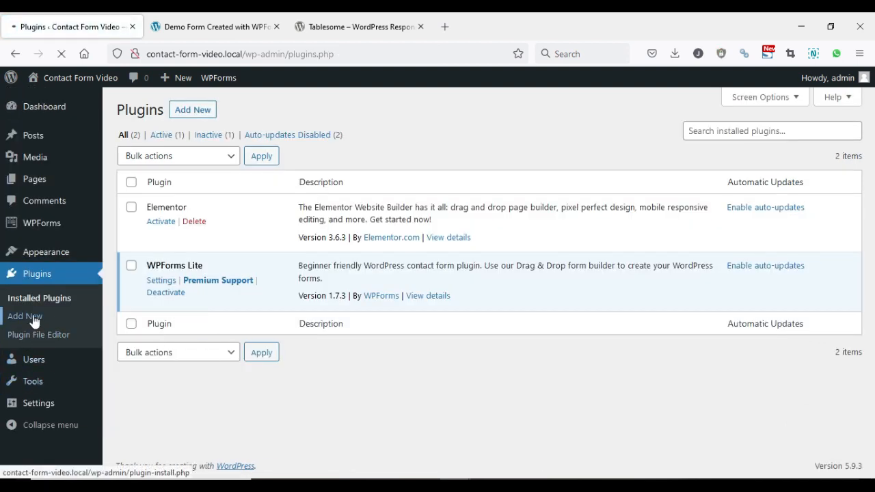
{"action": "left_click", "coordinate": [25, 316]}
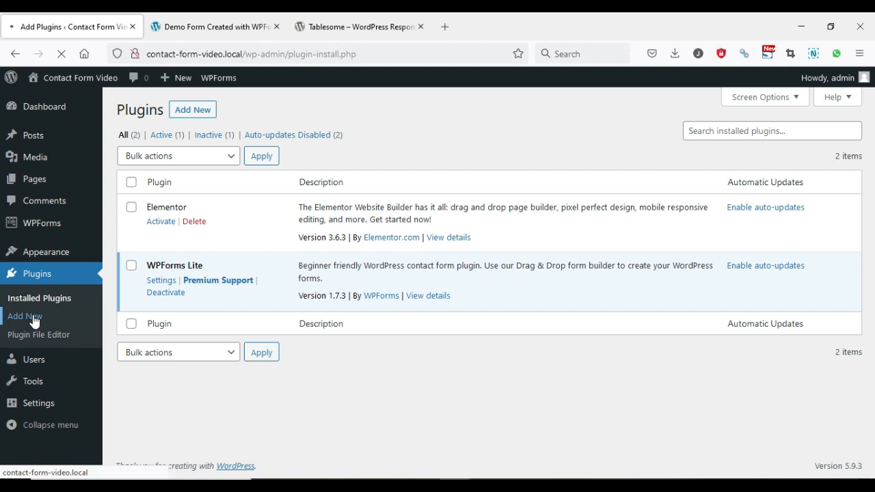
{"action": "left_click", "coordinate": [24, 315]}
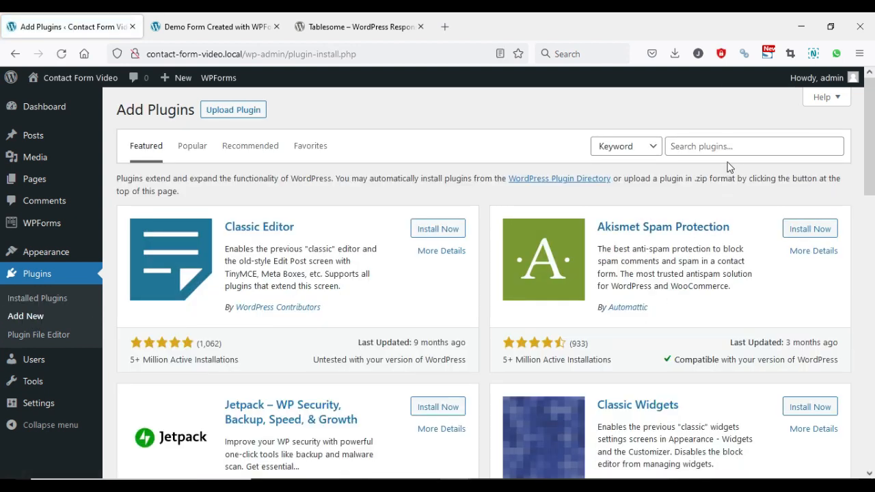
{"action": "type", "text": "t"}
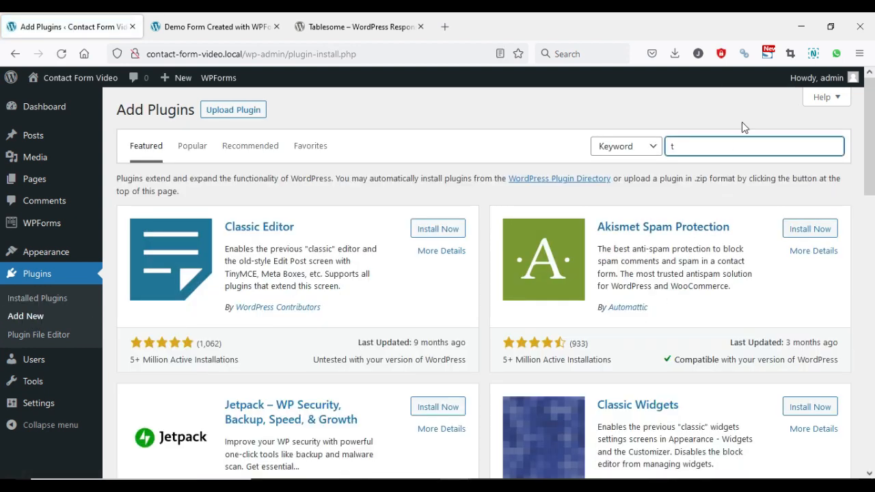
{"action": "type", "text": "tablesome"}
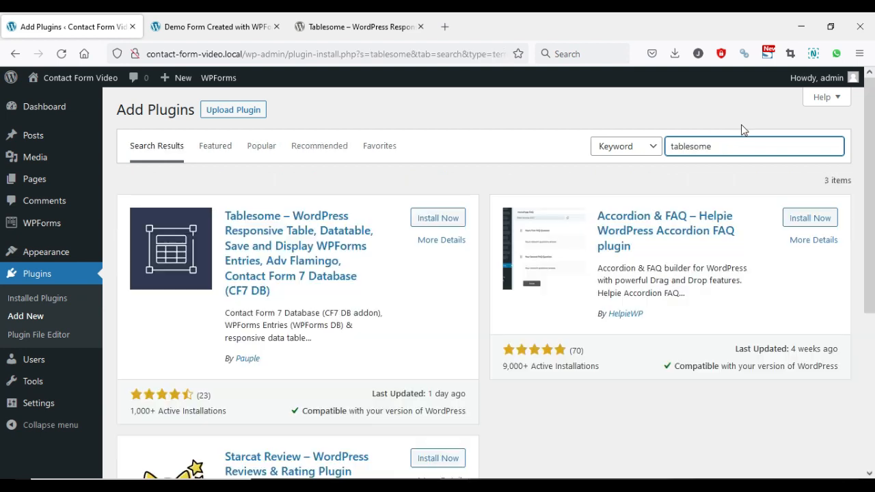
Install and activate the Tablesome plugin
{"action": "left_click", "coordinate": [437, 218]}
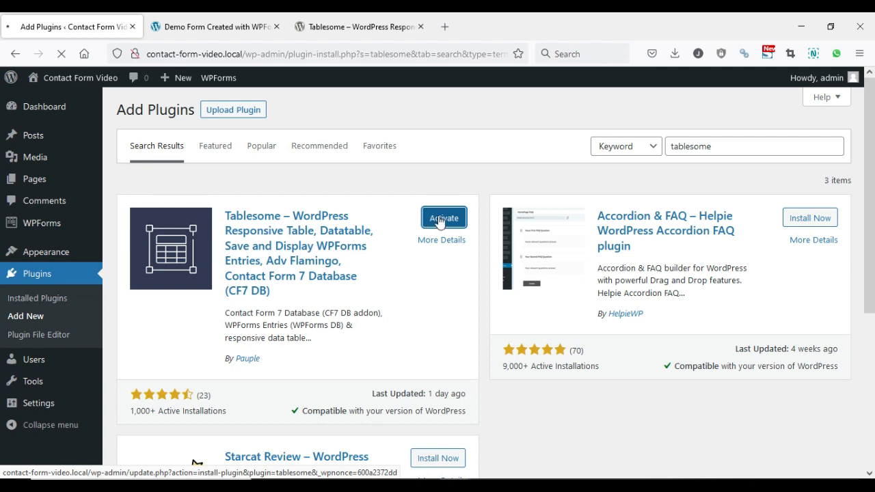
{"action": "left_click", "coordinate": [443, 217]}
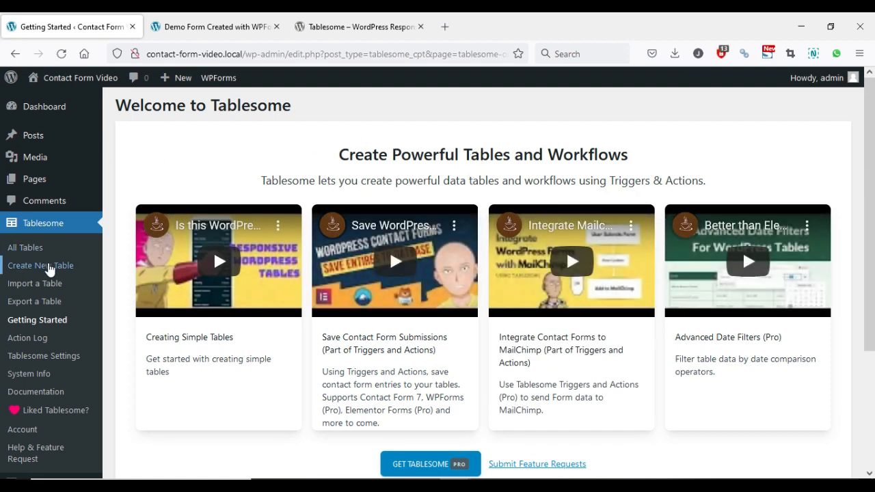
{"action": "left_click", "coordinate": [40, 266]}
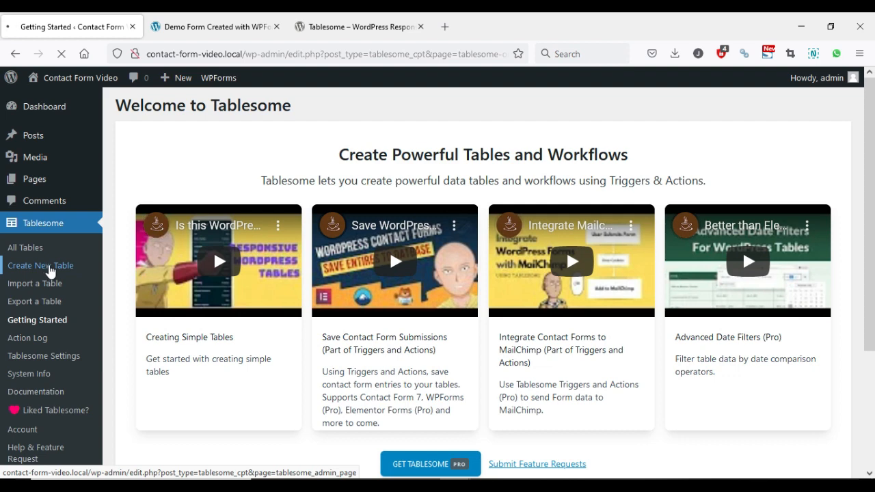
Create a new Tablesome table named 'Save WPForms Entries', dismissing the trial notice
{"action": "left_click", "coordinate": [40, 266]}
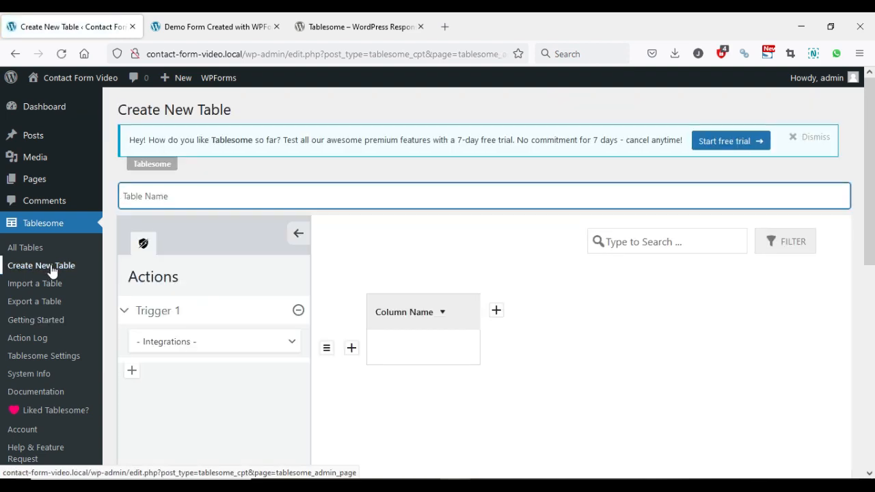
{"action": "left_click", "coordinate": [809, 136]}
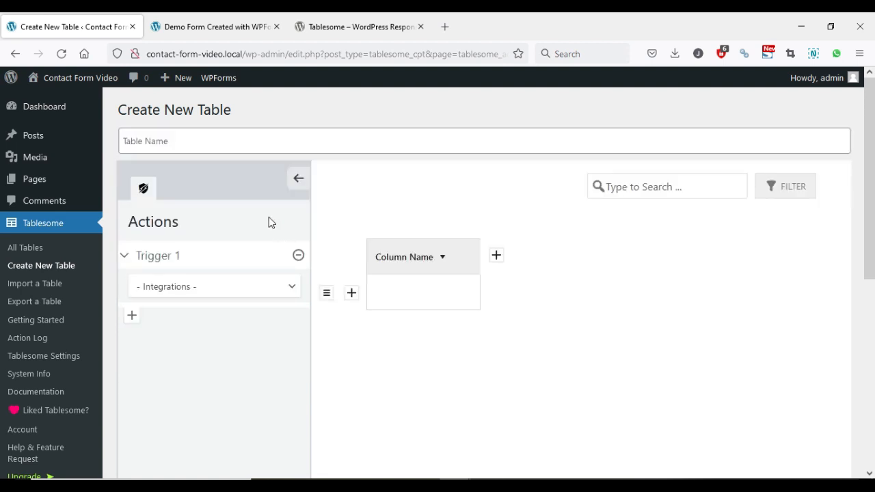
{"action": "left_click", "coordinate": [484, 141]}
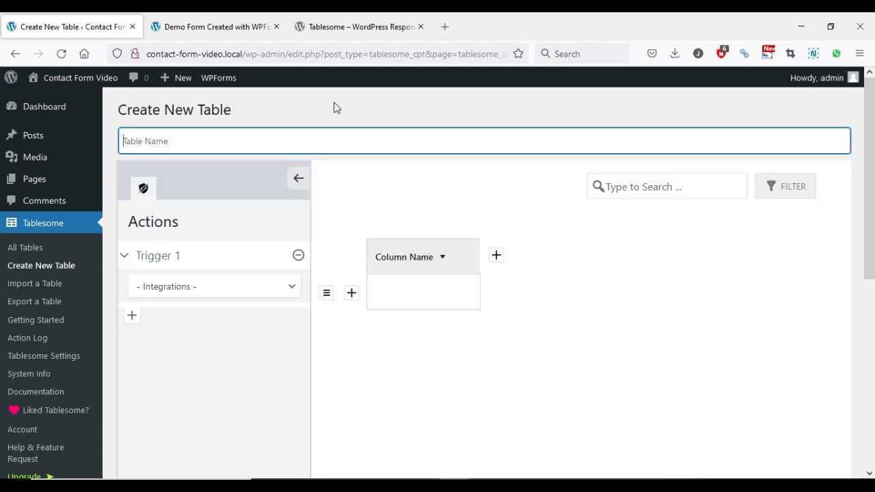
{"action": "type", "text": "Save"}
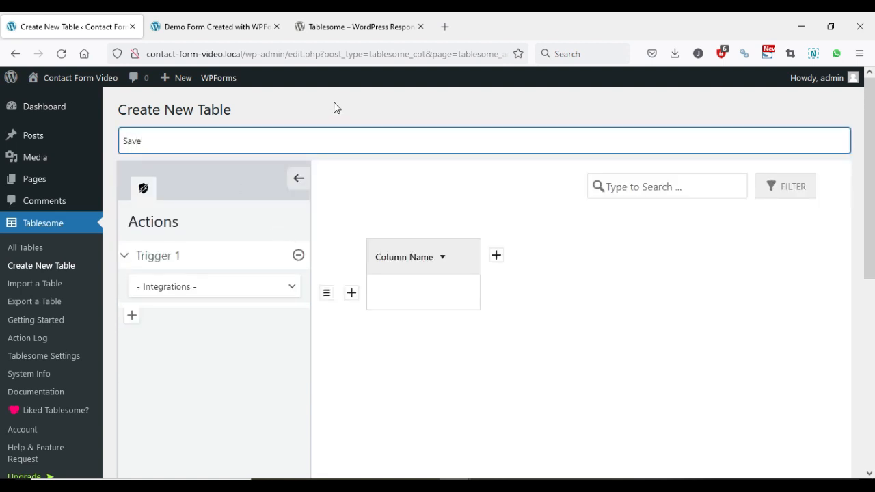
{"action": "type", "text": "WPFOrms"}
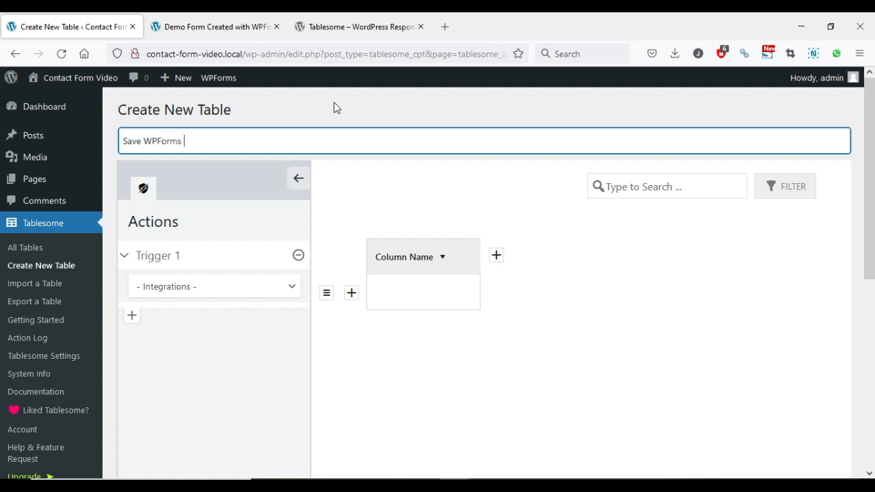
{"action": "type", "text": "Entries"}
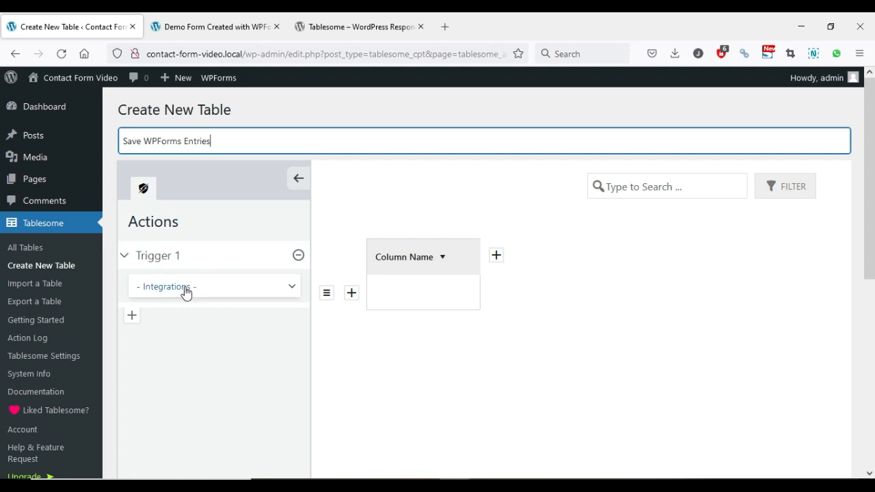
{"action": "mouse_move", "coordinate": [132, 316]}
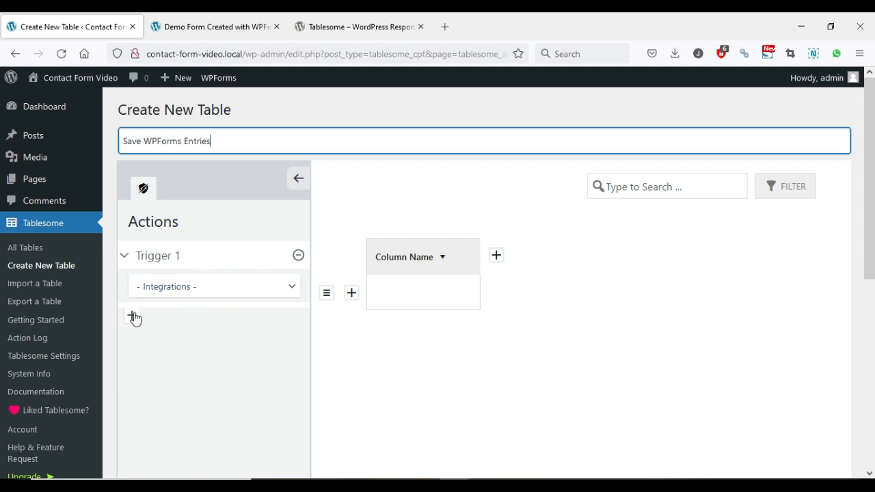
Set Trigger 1 to WPForms, On Form Submit, for the Business Inquiry Form
{"action": "left_click", "coordinate": [214, 286]}
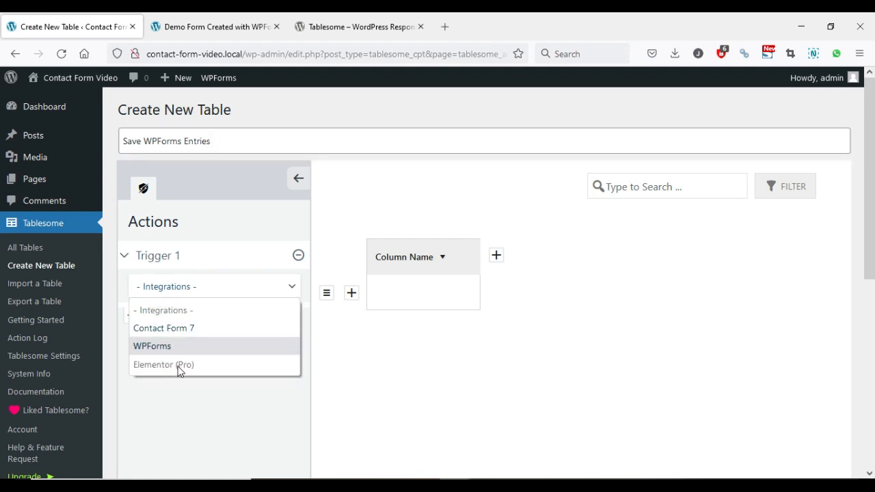
{"action": "left_click", "coordinate": [152, 346]}
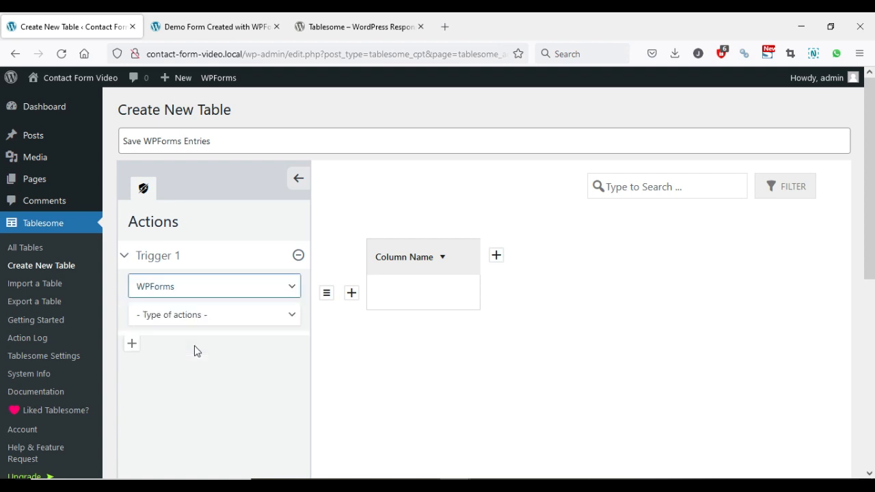
{"action": "left_click", "coordinate": [214, 314]}
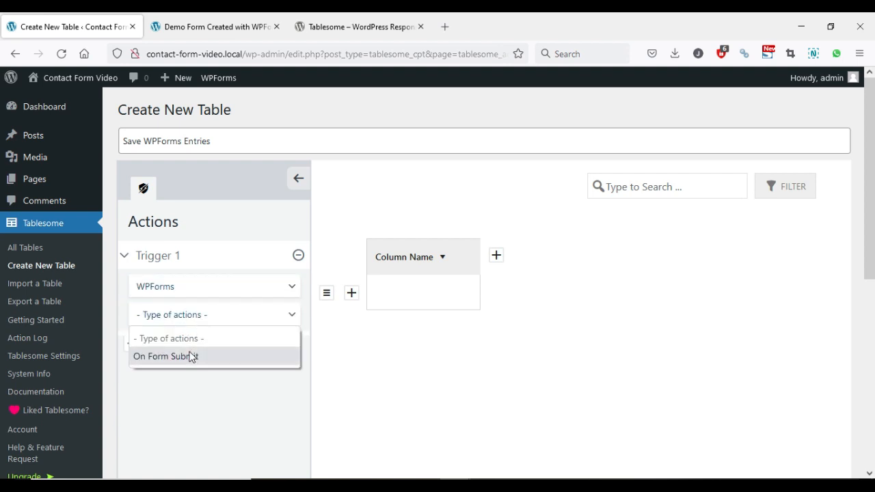
{"action": "mouse_move", "coordinate": [222, 360]}
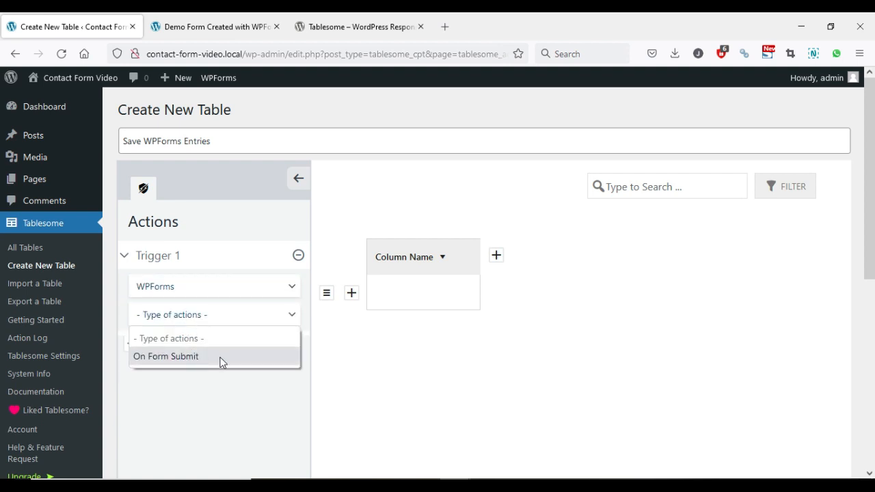
{"action": "left_click", "coordinate": [165, 355]}
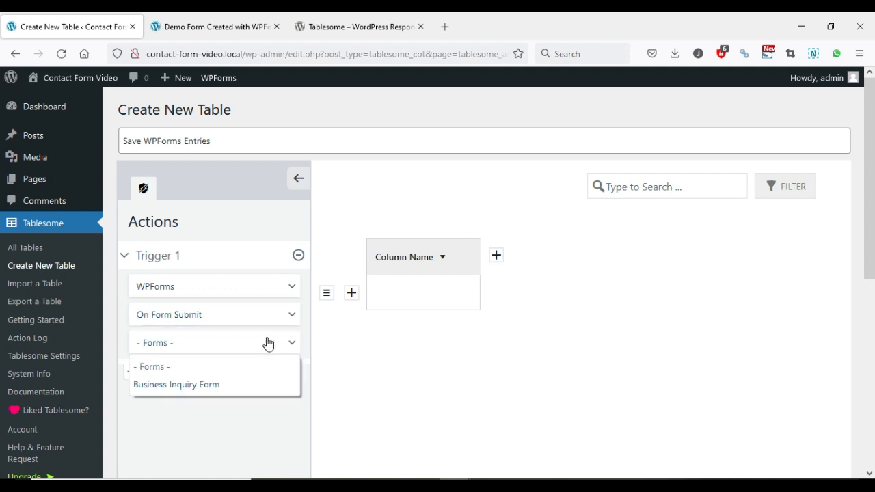
{"action": "mouse_move", "coordinate": [219, 385]}
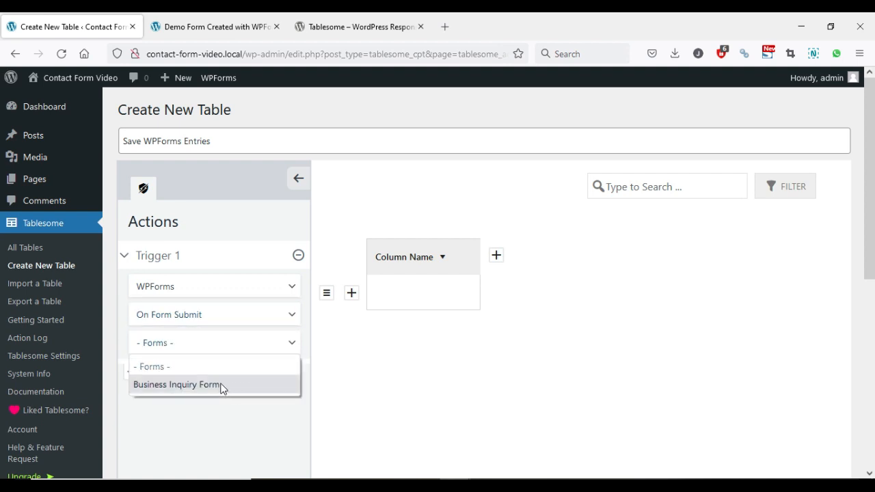
{"action": "left_click", "coordinate": [176, 384]}
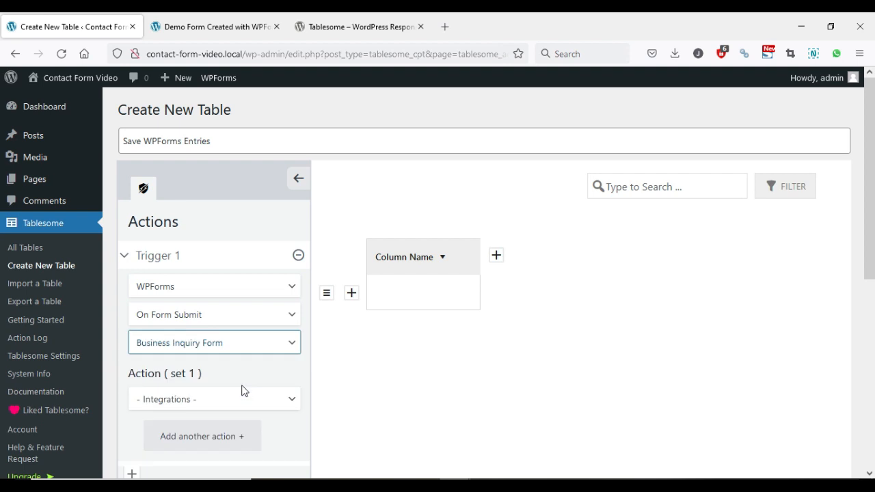
Set the action to Tablesome Add Row, toggling field Auto-detect off and back on
{"action": "scroll", "scroll_direction": "down", "scroll_amount": 3}
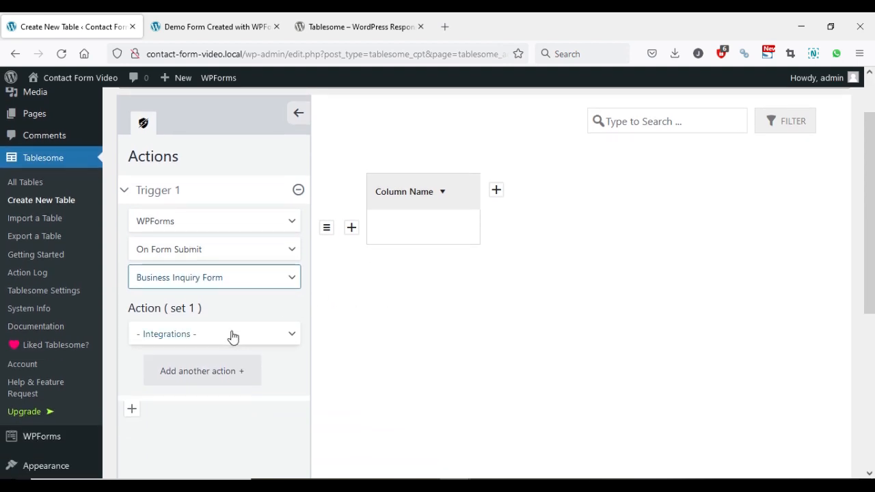
{"action": "left_click", "coordinate": [214, 334]}
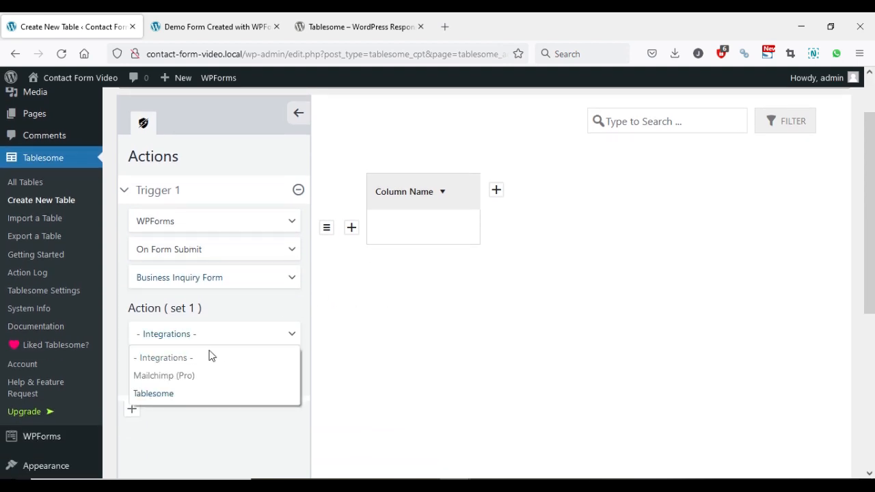
{"action": "mouse_move", "coordinate": [153, 393]}
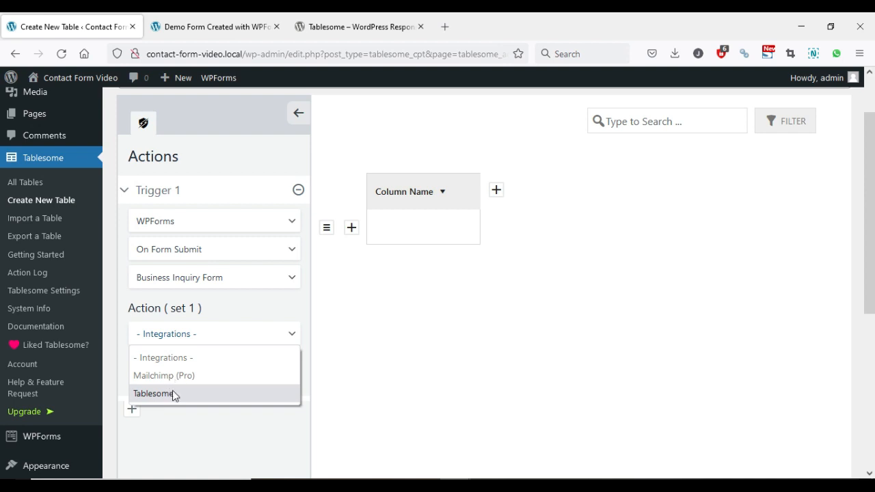
{"action": "left_click", "coordinate": [154, 393]}
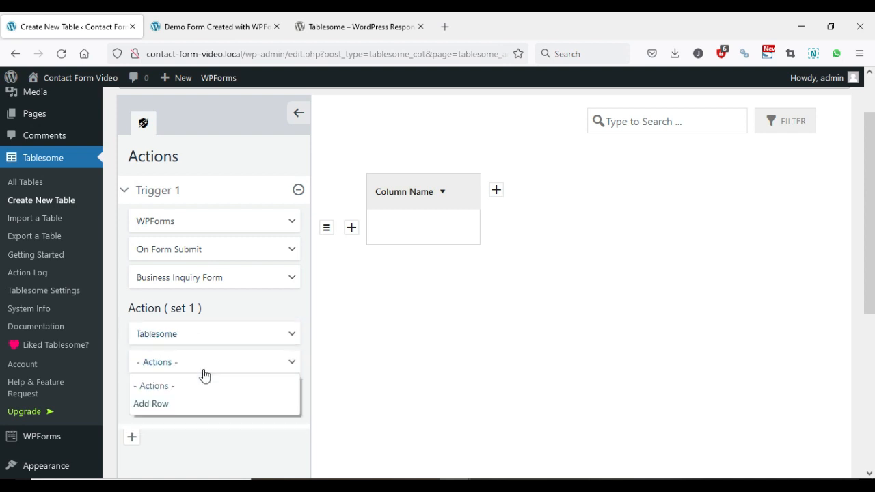
{"action": "left_click", "coordinate": [150, 404]}
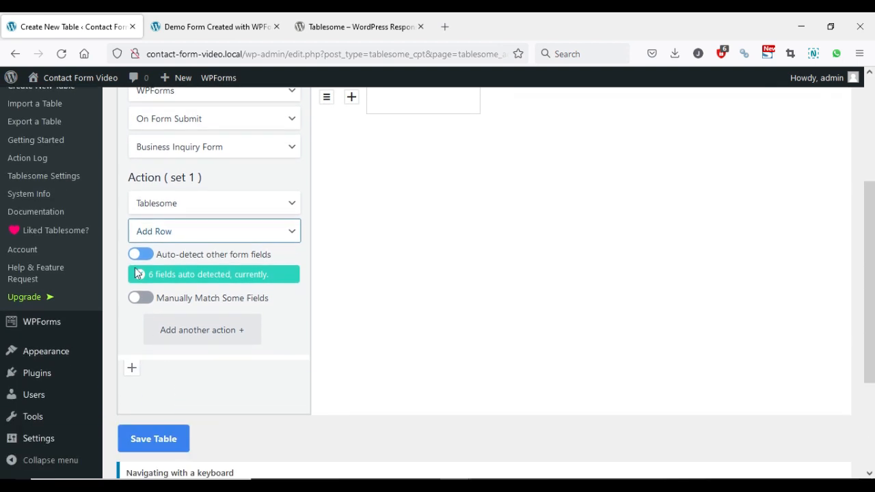
{"action": "left_click", "coordinate": [140, 254]}
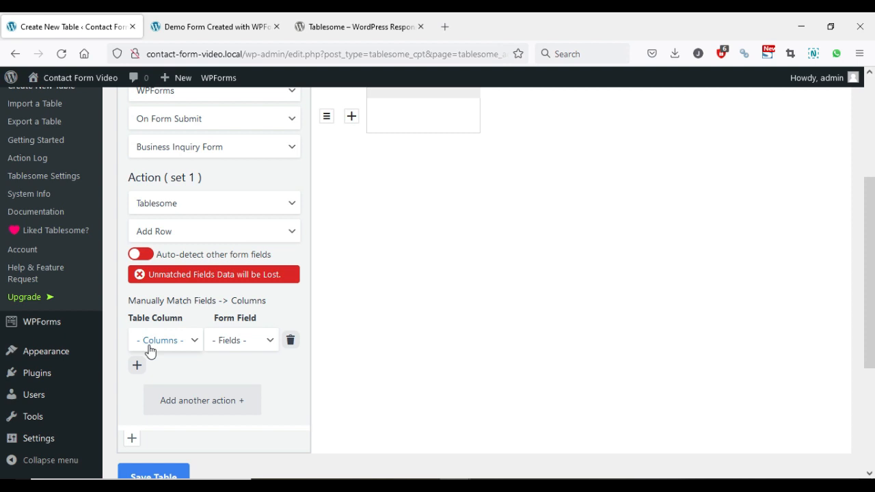
{"action": "left_click", "coordinate": [164, 340]}
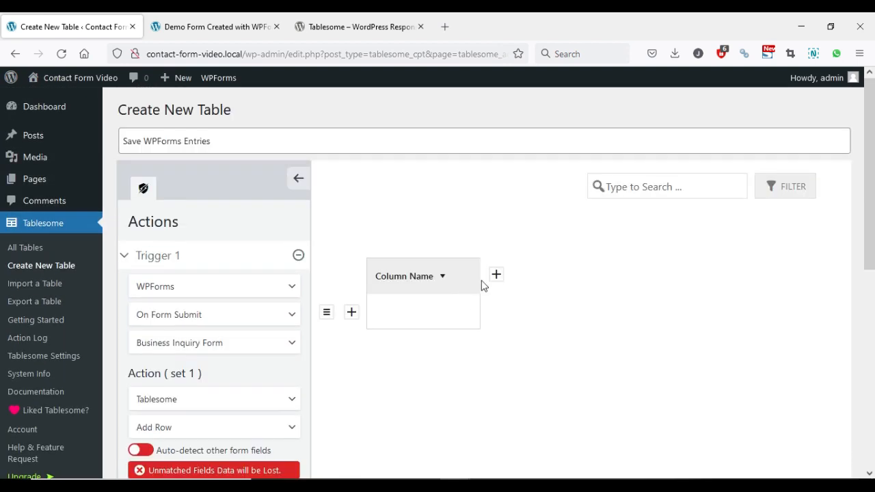
{"action": "scroll", "scroll_direction": "down", "scroll_amount": 3}
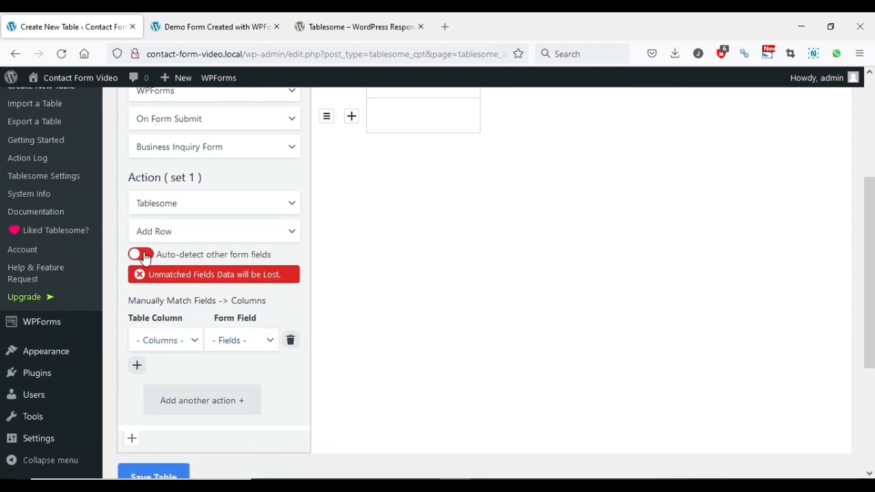
{"action": "left_click", "coordinate": [140, 254]}
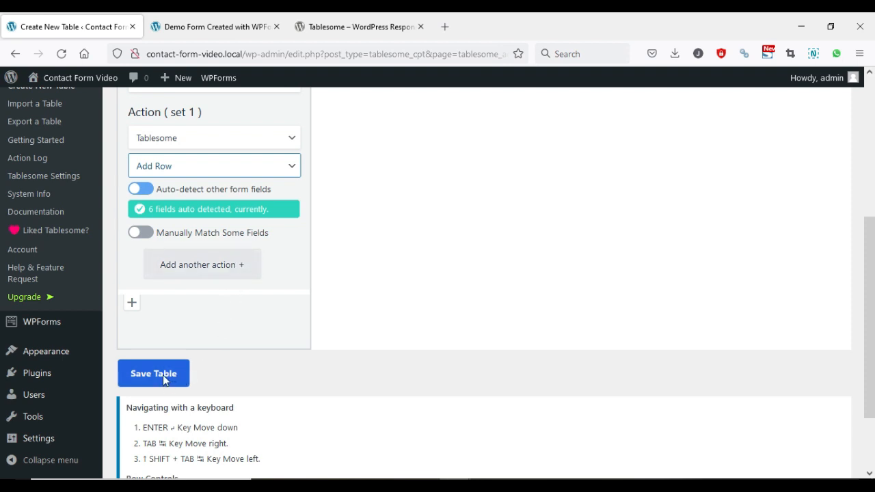
Save the table and dismiss the 'Table Created, Successfully' alert to reveal shortcode ID 84
{"action": "left_click", "coordinate": [154, 373]}
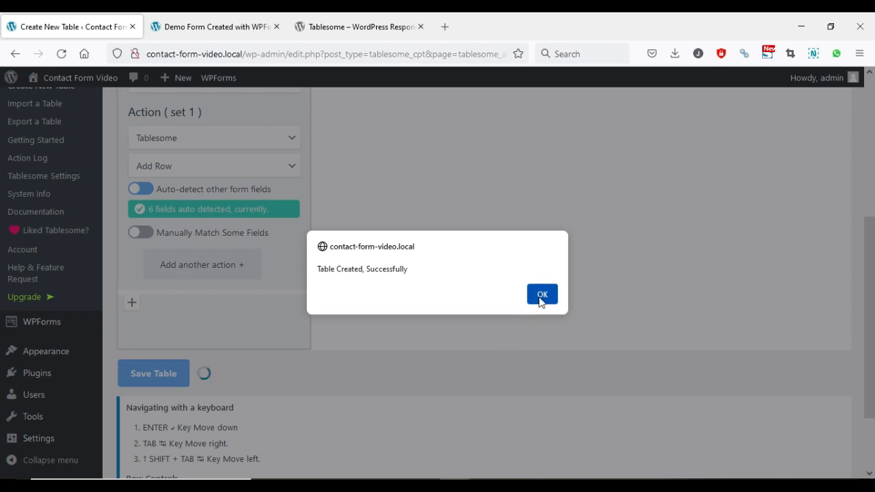
{"action": "left_click", "coordinate": [542, 294]}
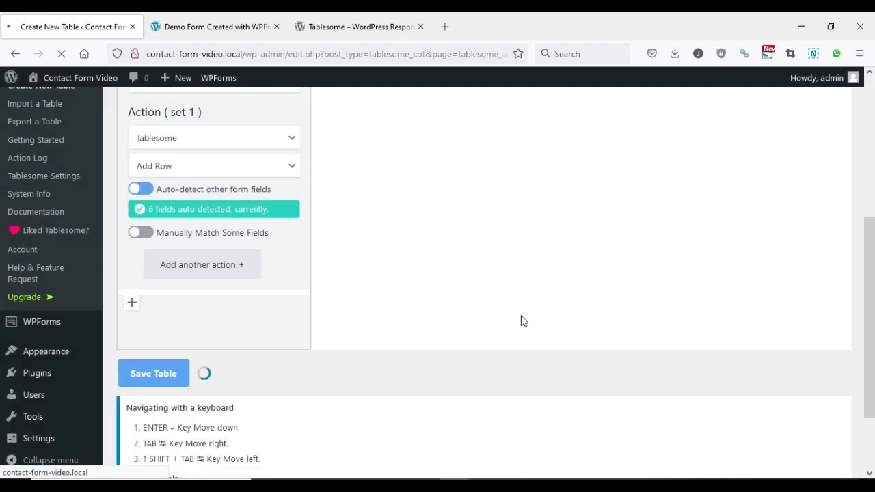
{"action": "left_click", "coordinate": [154, 373]}
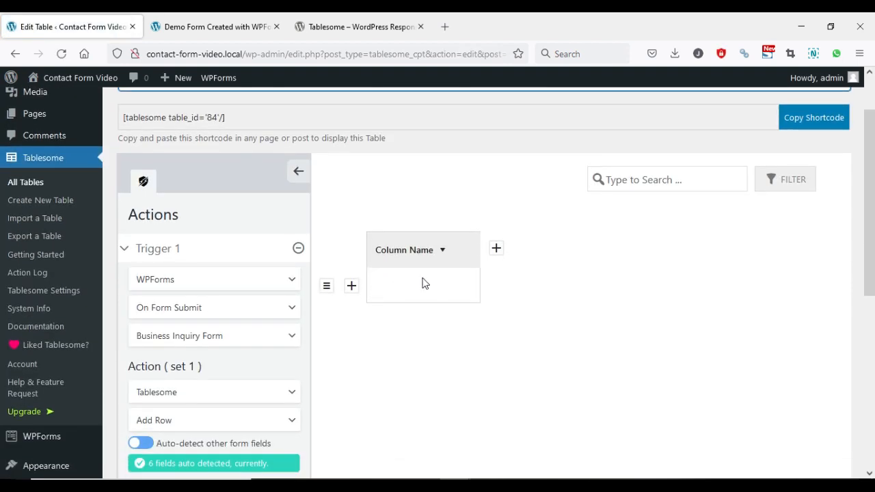
{"action": "scroll", "scroll_direction": "up", "scroll_amount": 3}
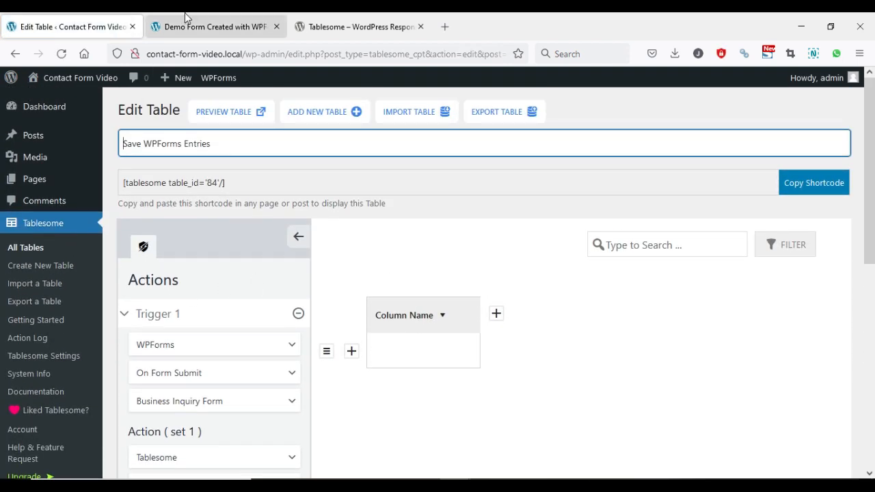
On the live demo form, enter the name Johnny Bravo
{"action": "left_click", "coordinate": [215, 26]}
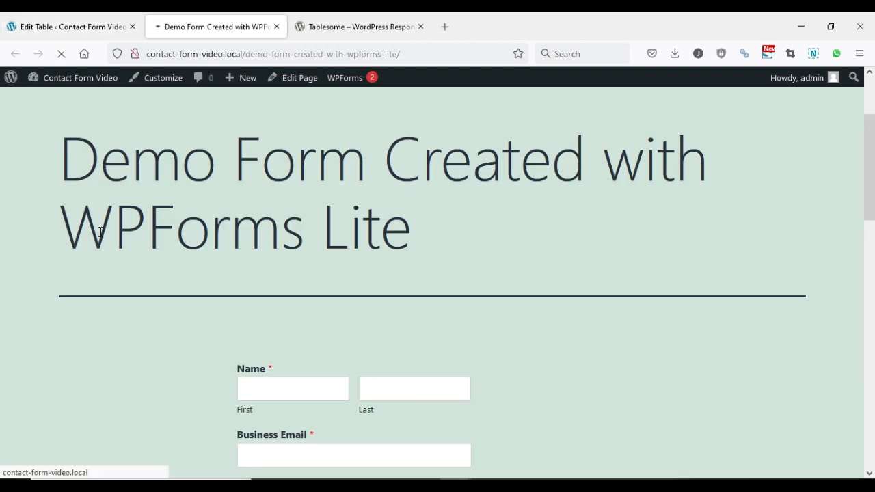
{"action": "scroll", "scroll_direction": "down", "scroll_amount": 3}
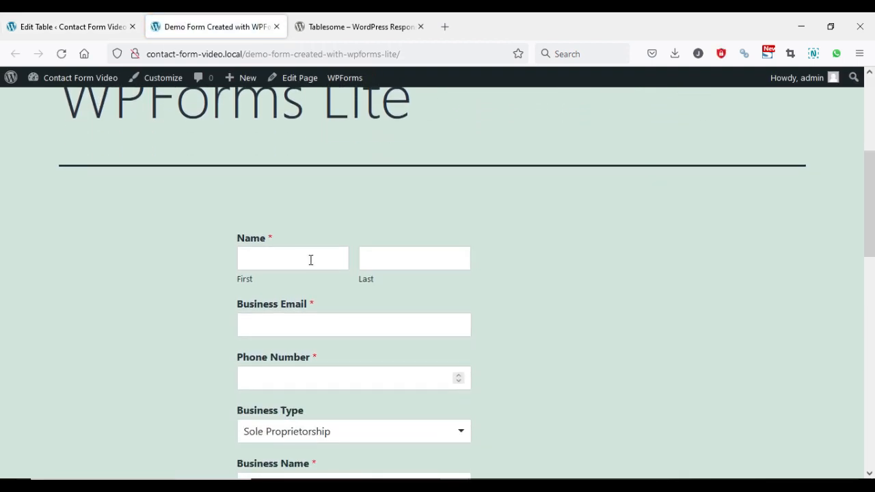
{"action": "left_click", "coordinate": [292, 258]}
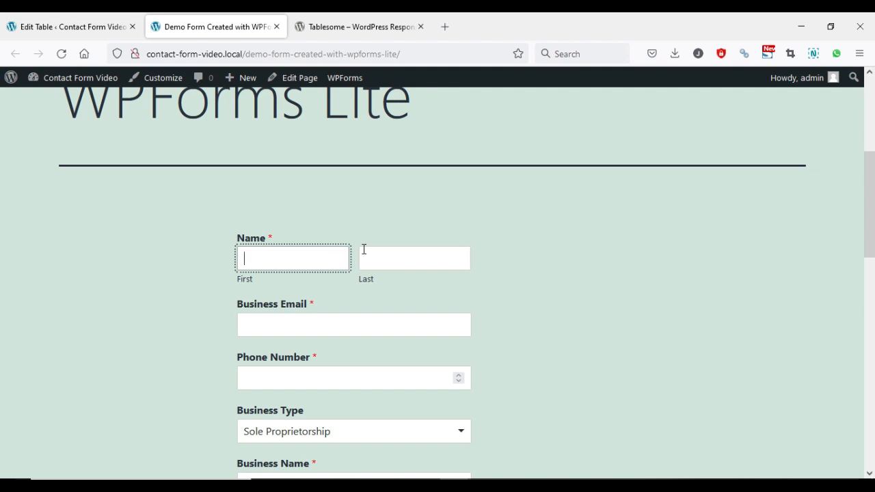
{"action": "type", "text": "John"}
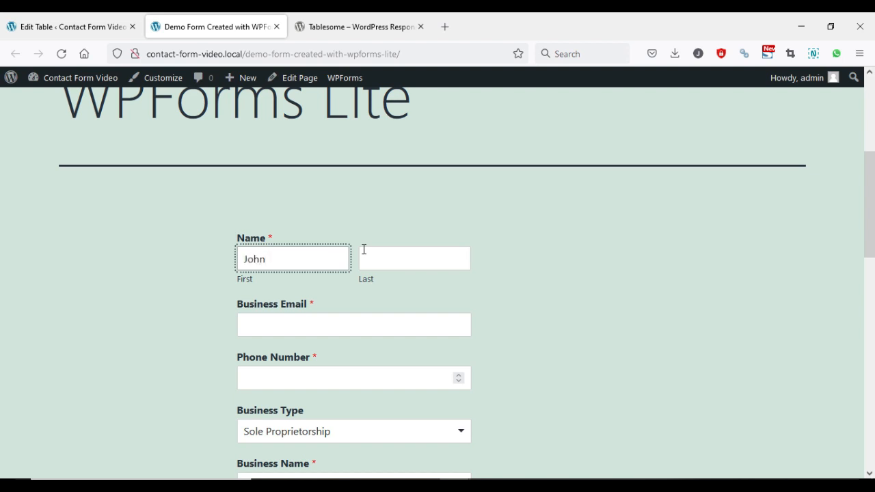
{"action": "type", "text": "ny"}
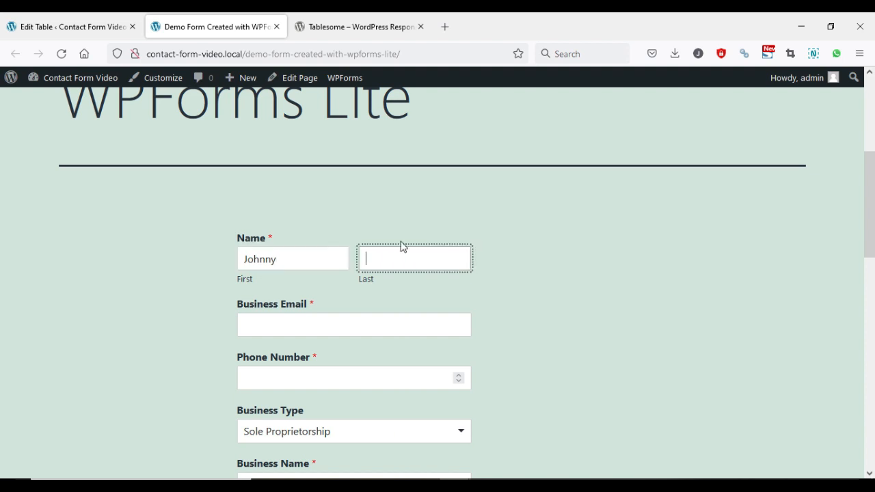
{"action": "type", "text": "Bravo"}
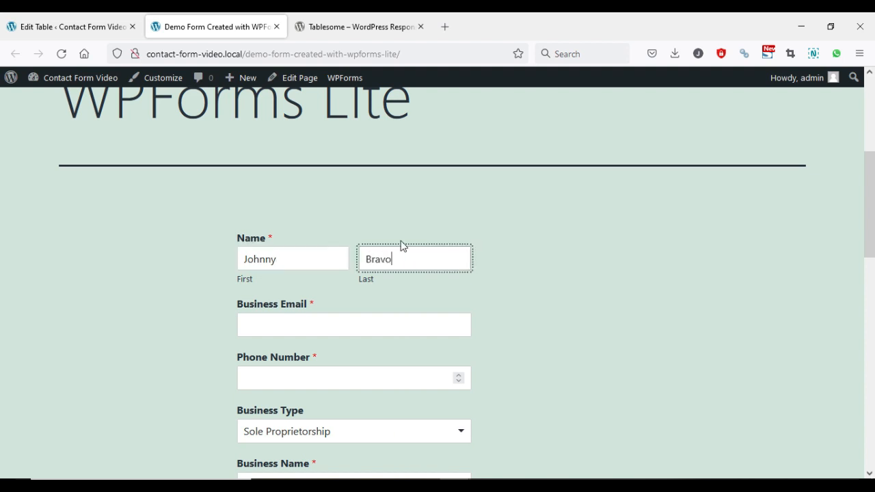
{"action": "left_click", "coordinate": [354, 325]}
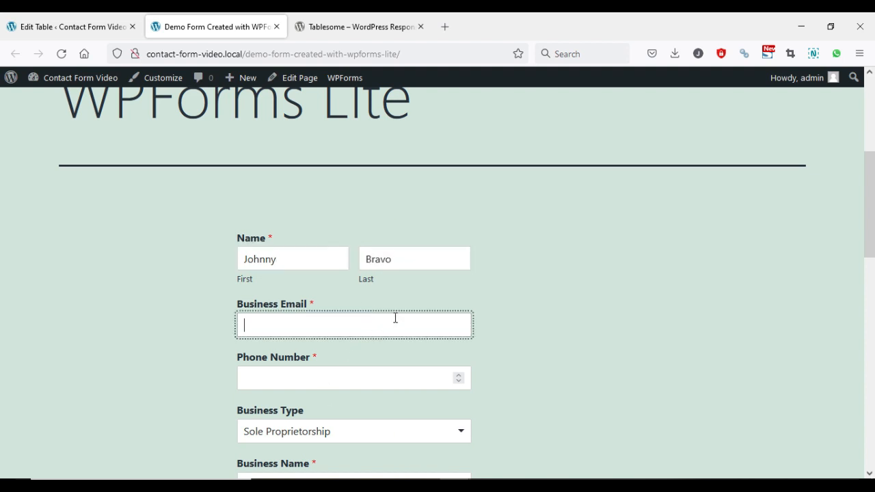
{"action": "mouse_move", "coordinate": [399, 318]}
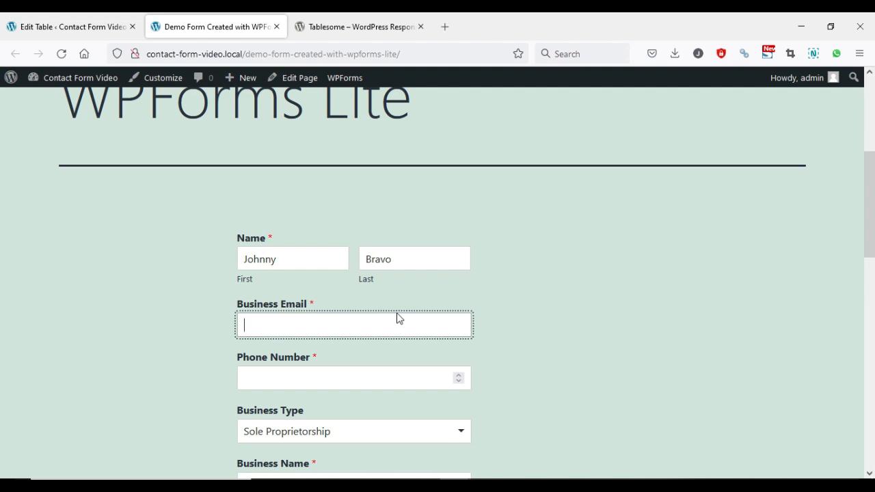
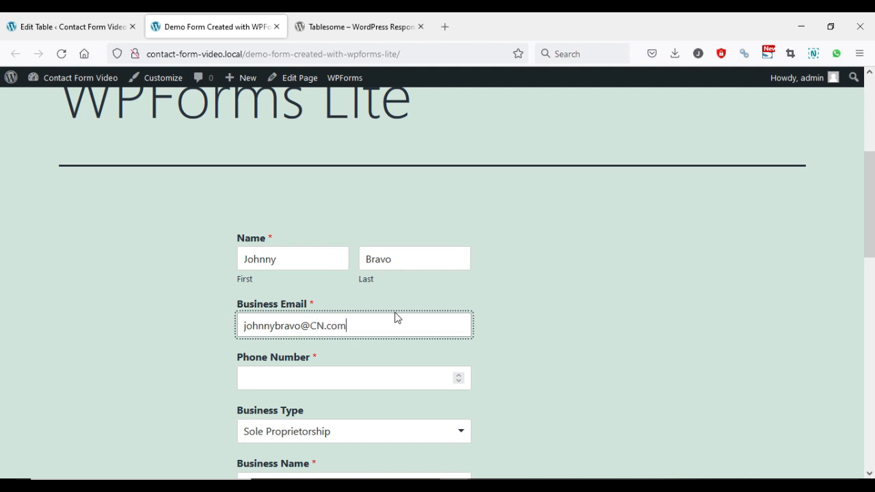
Enter phone number 123456789 and keep Sole Proprietorship as the business type
{"action": "scroll", "scroll_direction": "down", "scroll_amount": 3}
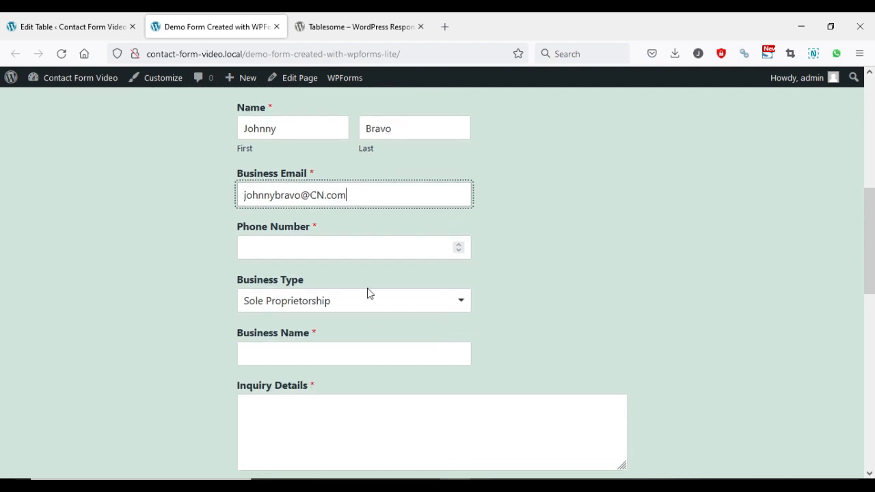
{"action": "left_click", "coordinate": [353, 247]}
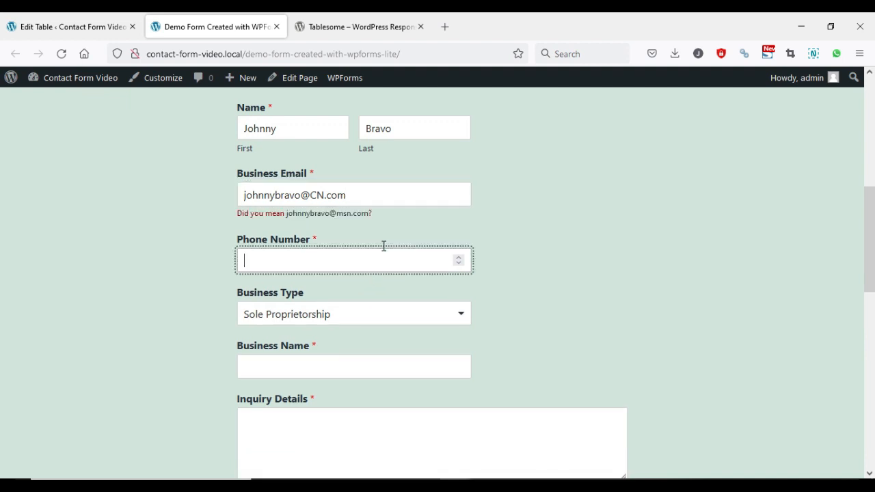
{"action": "type", "text": "1234"}
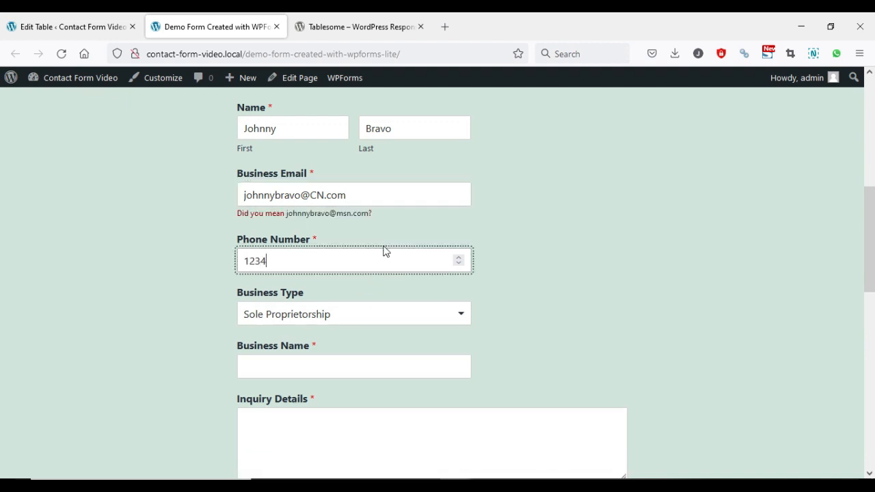
{"action": "type", "text": "56789"}
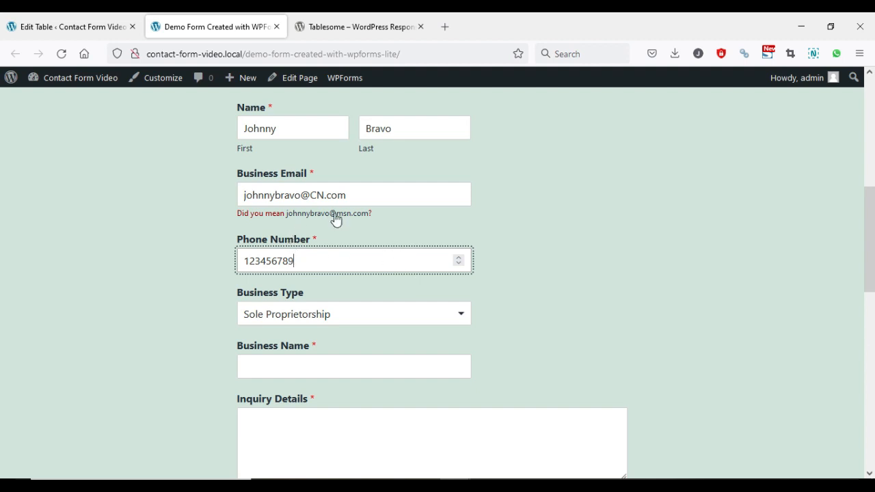
{"action": "left_click", "coordinate": [353, 314]}
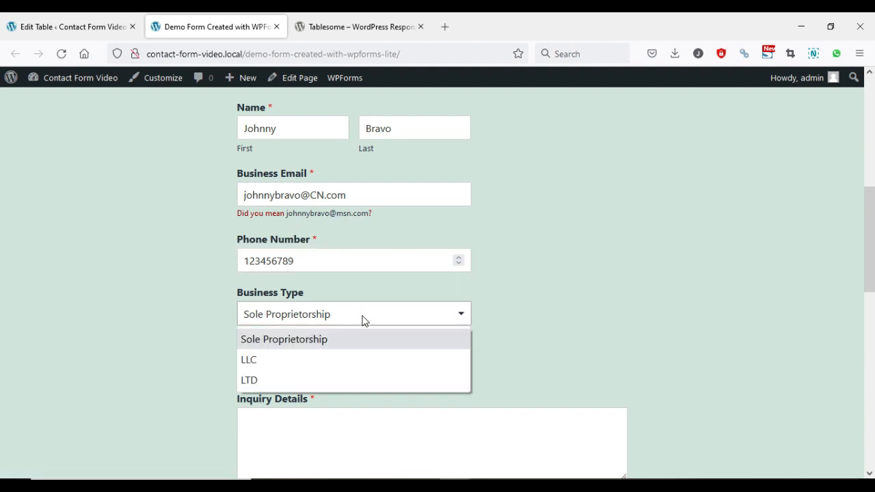
{"action": "mouse_move", "coordinate": [342, 359]}
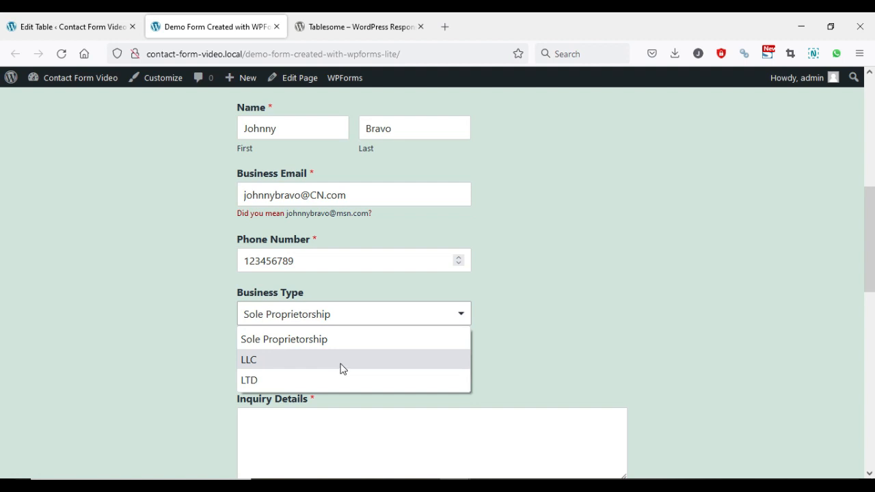
{"action": "left_click", "coordinate": [283, 338]}
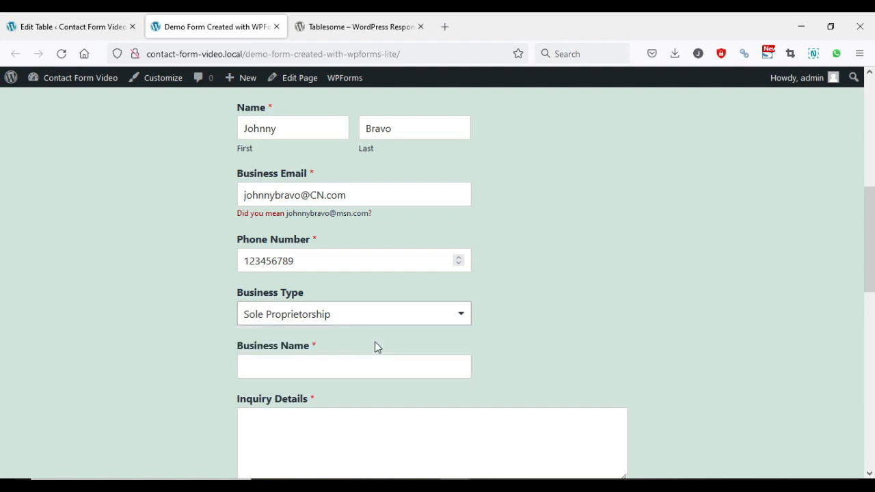
Enter 'Bravo Business' as the business name on the inquiry form
{"action": "scroll", "scroll_direction": "down", "scroll_amount": 3}
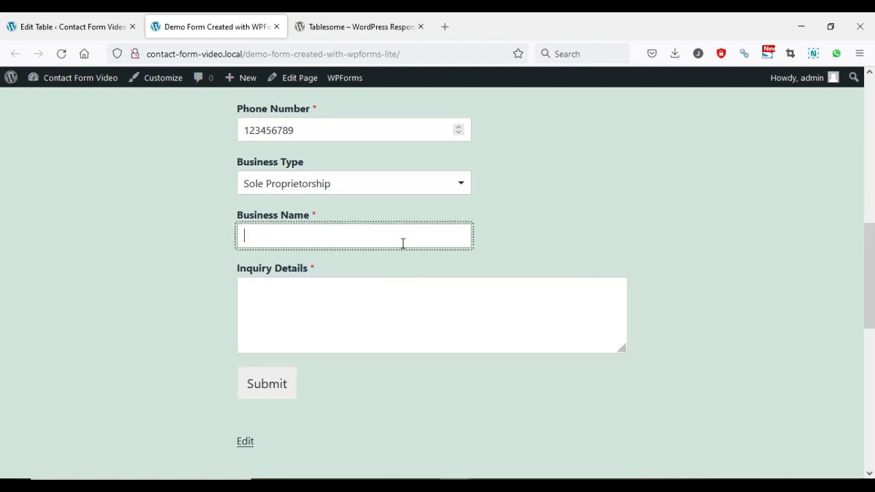
{"action": "type", "text": "Bravo Bu"}
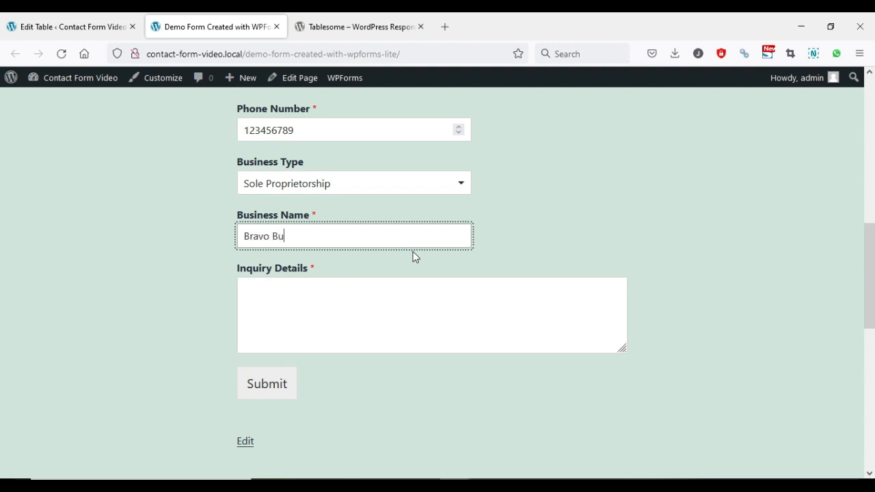
{"action": "type", "text": "siness"}
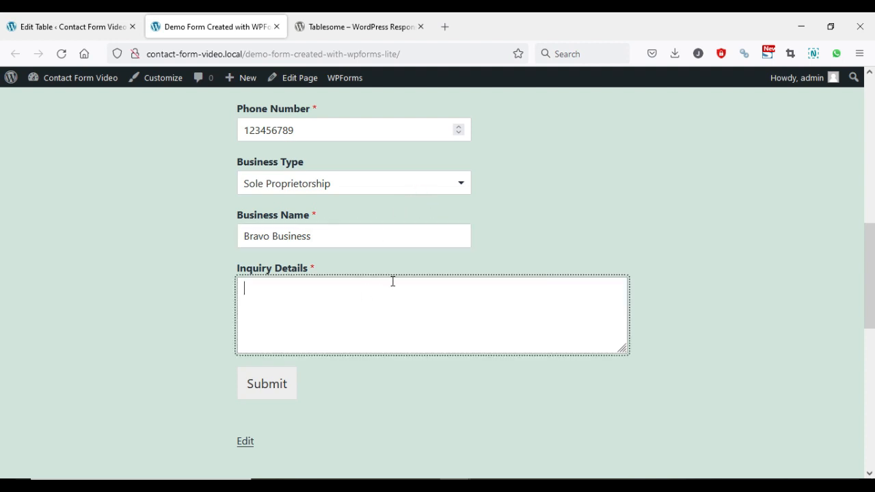
Write the message 'Hello, I just wanted to submit this form.' and submit the form
{"action": "type", "text": "Hello,"}
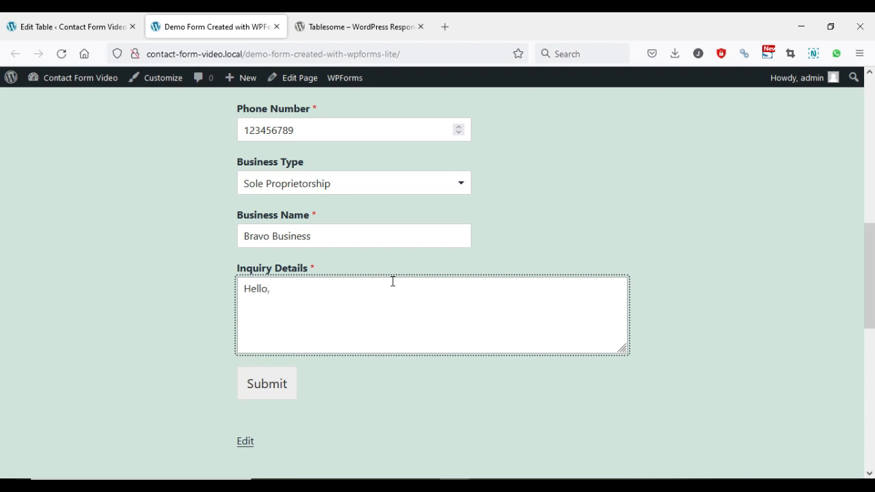
{"action": "type", "text": "I"}
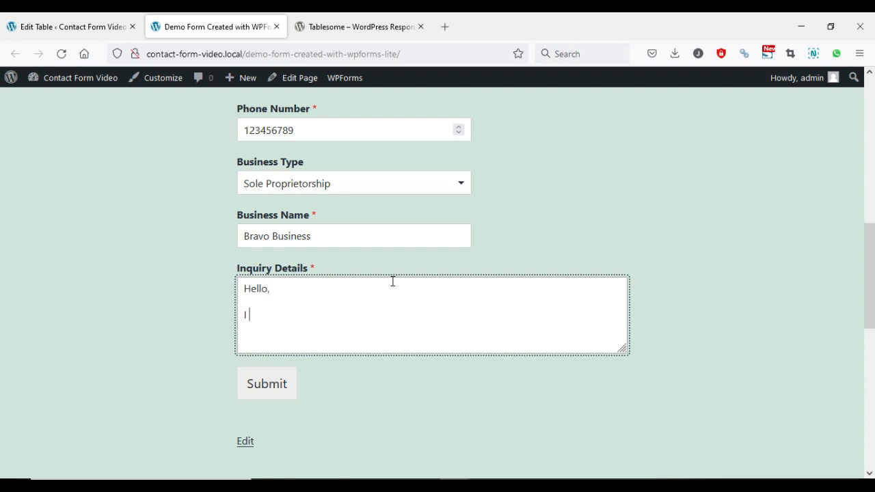
{"action": "type", "text": "just wante"}
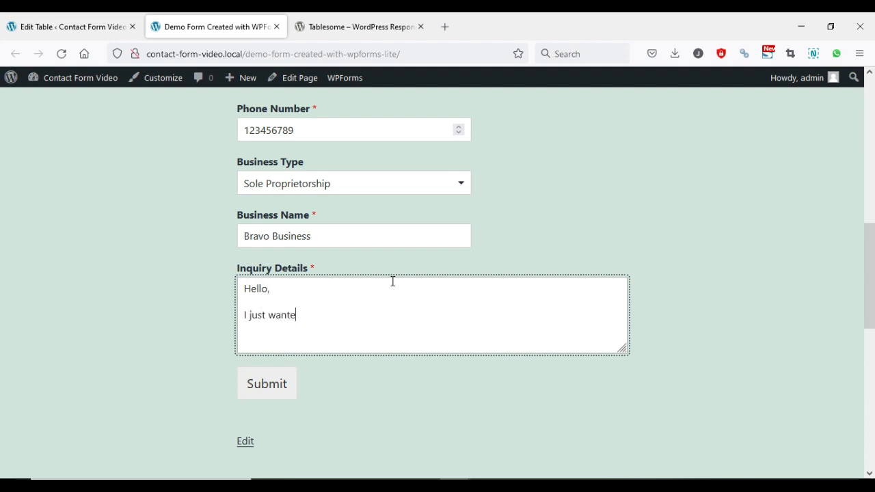
{"action": "type", "text": "d to submit"}
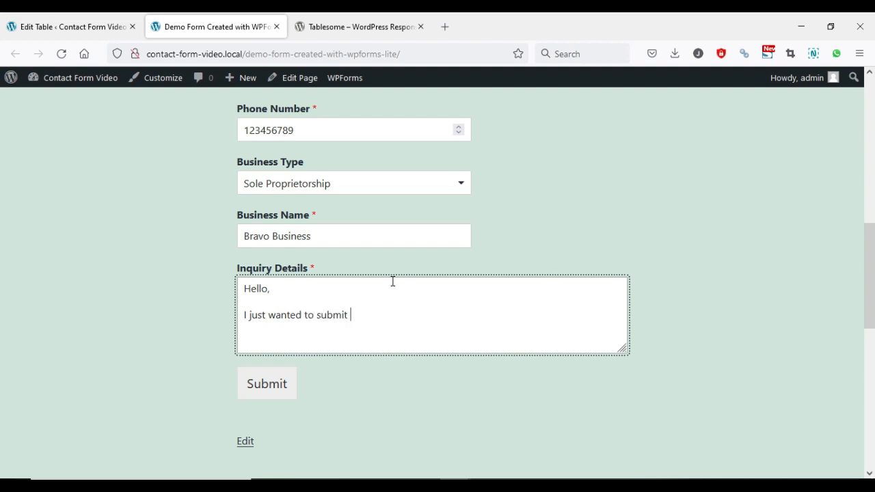
{"action": "type", "text": "this fpr,"}
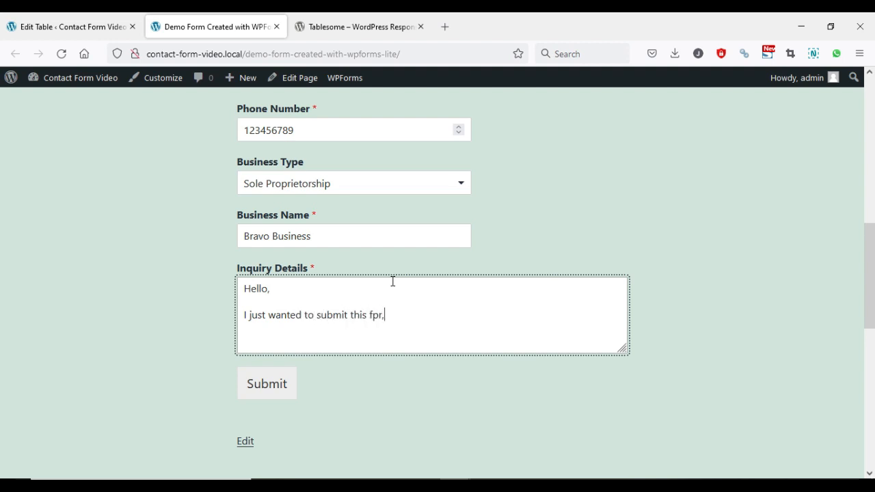
{"action": "key", "text": "BackSpace"}
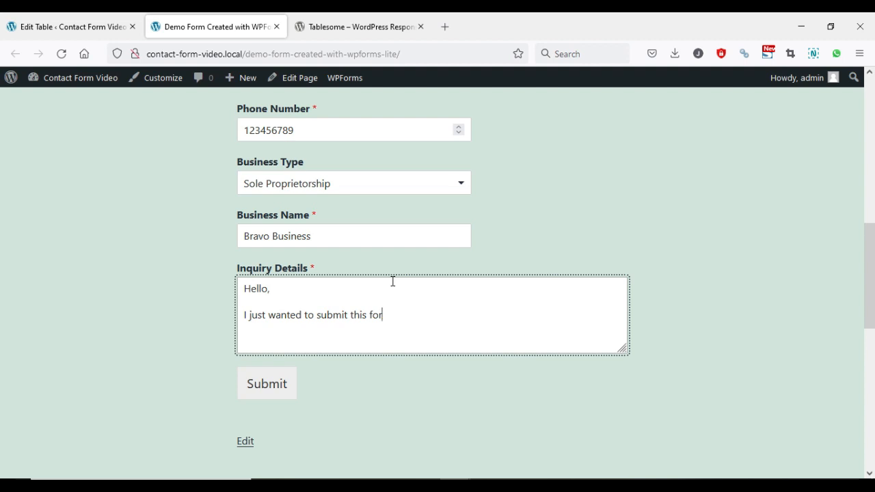
{"action": "type", "text": "m."}
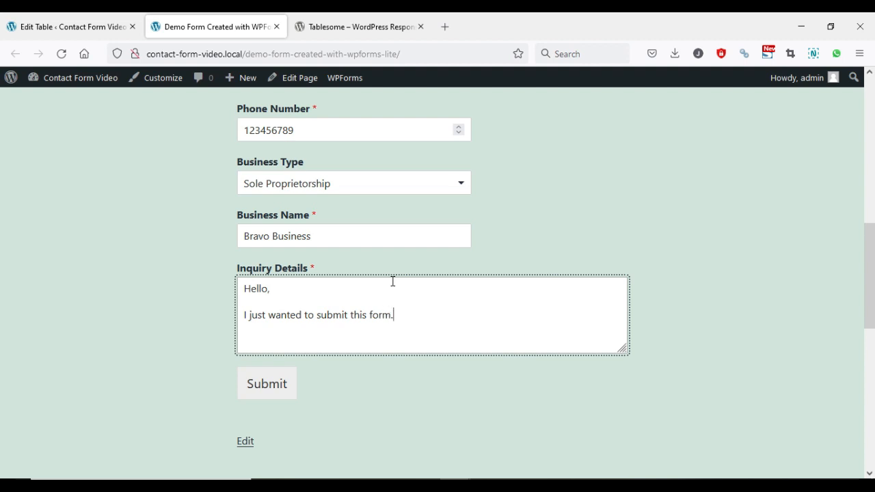
{"action": "left_click", "coordinate": [266, 384]}
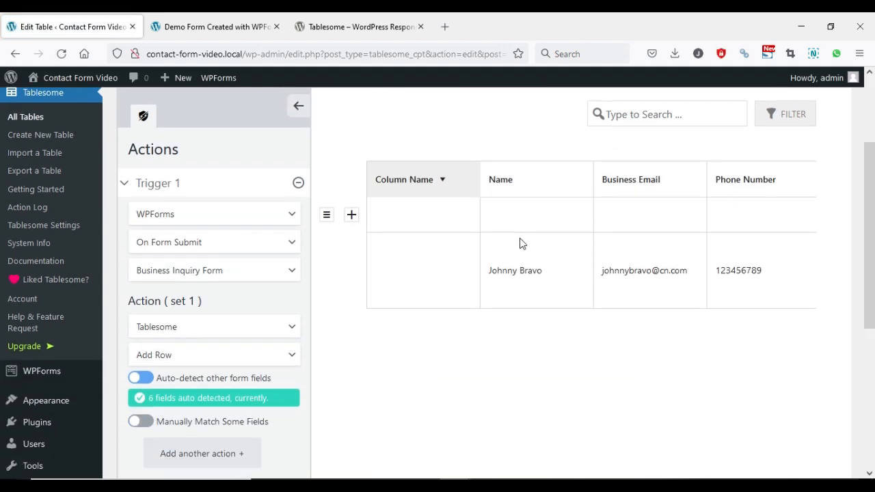
Scroll the Edit Table page and drag the horizontal scrollbar to view the entry columns
{"action": "scroll", "scroll_direction": "down", "scroll_amount": 3}
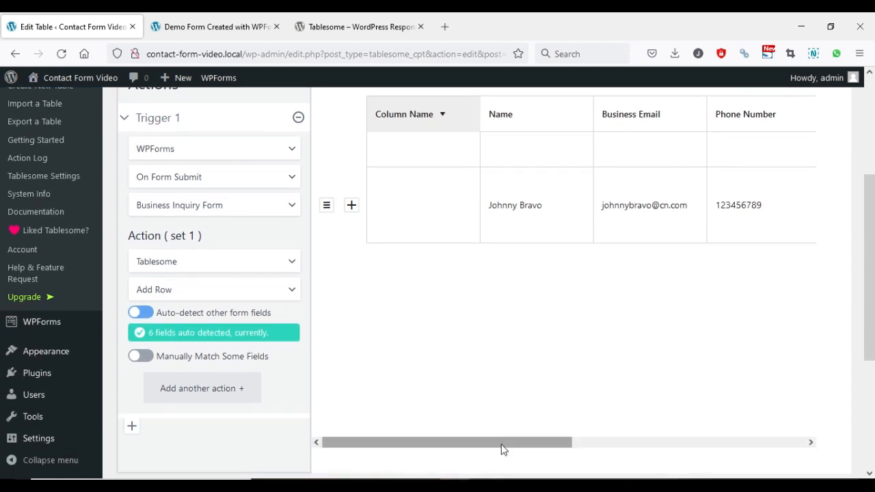
{"action": "left_click_drag", "start_coordinate": [504, 443], "coordinate": [602, 442]}
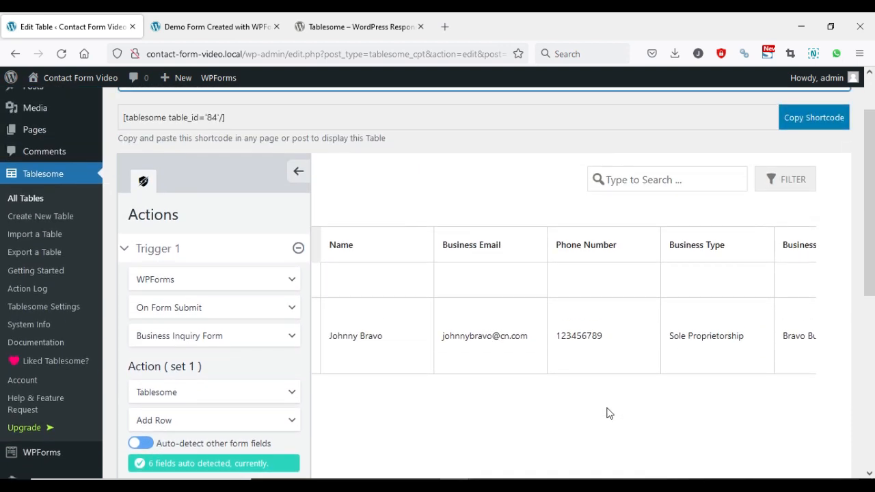
{"action": "scroll", "scroll_direction": "down", "scroll_amount": 3}
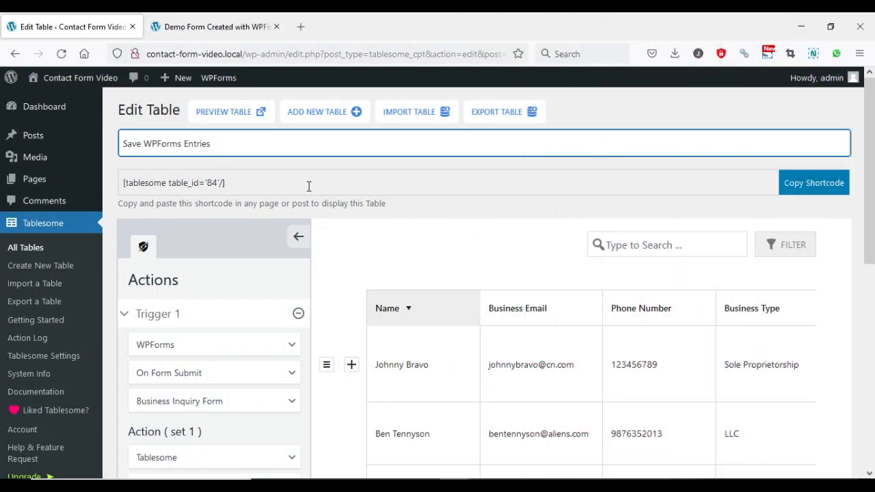
Delete 'Good' from Johnny Bravo's business name so the cell reads 'Bravo Business'
{"action": "left_click", "coordinate": [298, 236]}
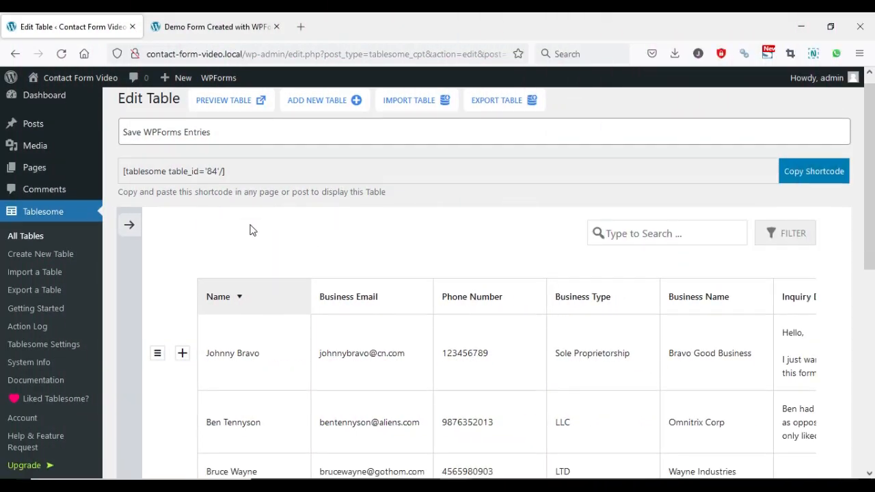
{"action": "scroll", "scroll_direction": "down", "scroll_amount": 3}
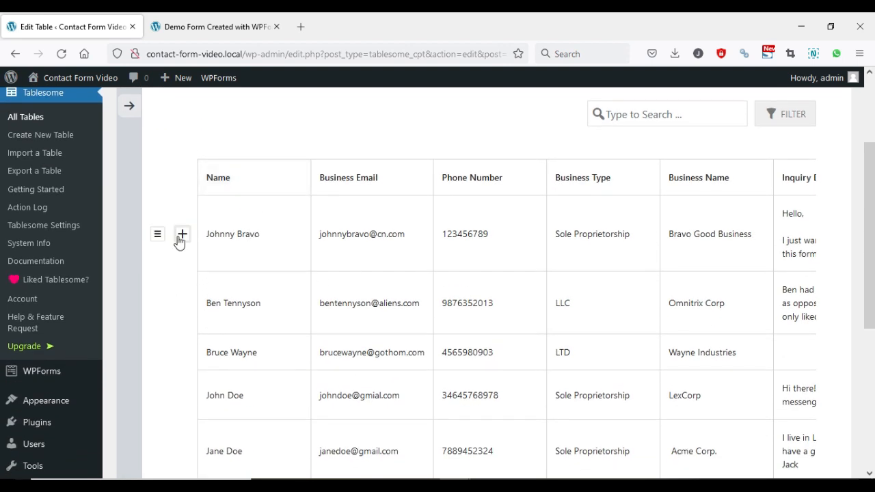
{"action": "left_click", "coordinate": [157, 234]}
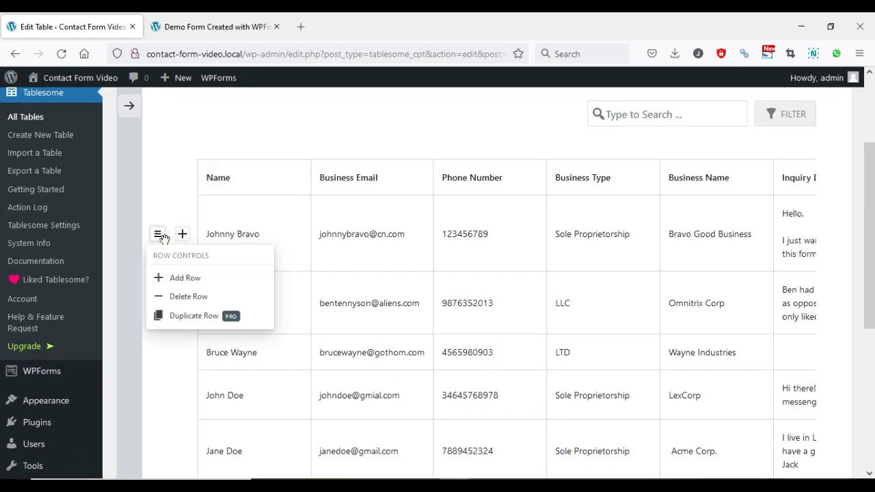
{"action": "mouse_move", "coordinate": [335, 259]}
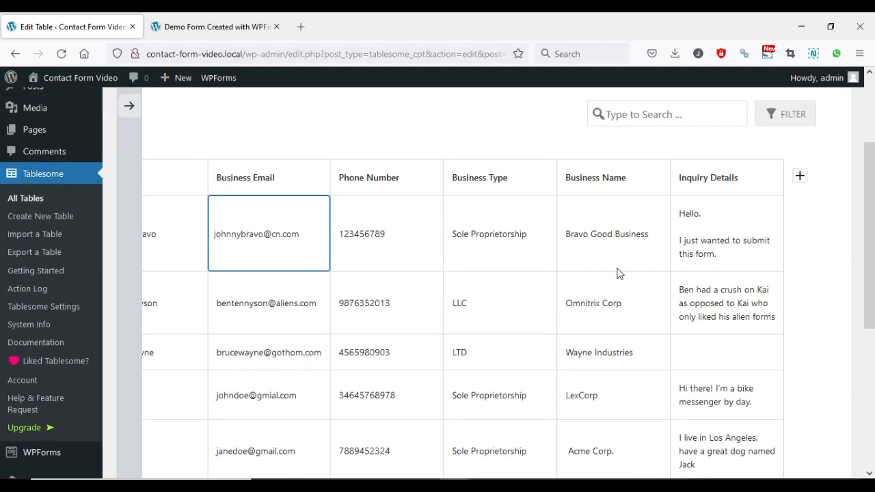
{"action": "left_click", "coordinate": [614, 233]}
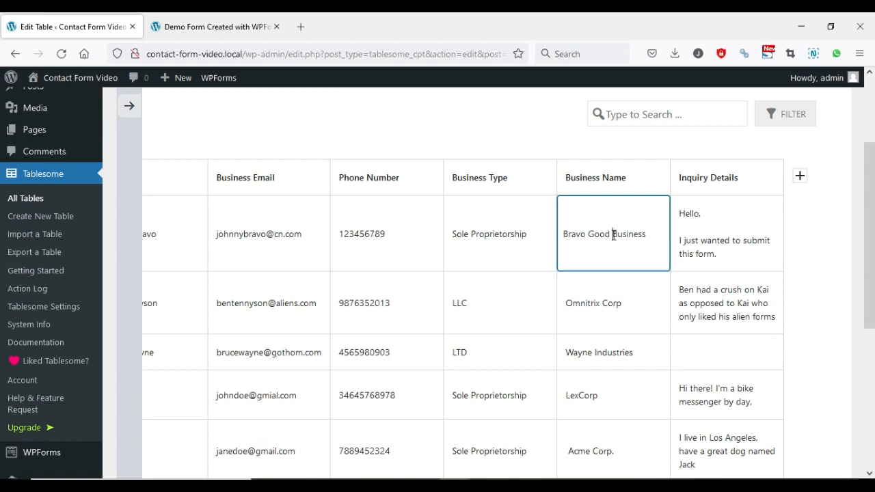
{"action": "key", "text": "Backspace"}
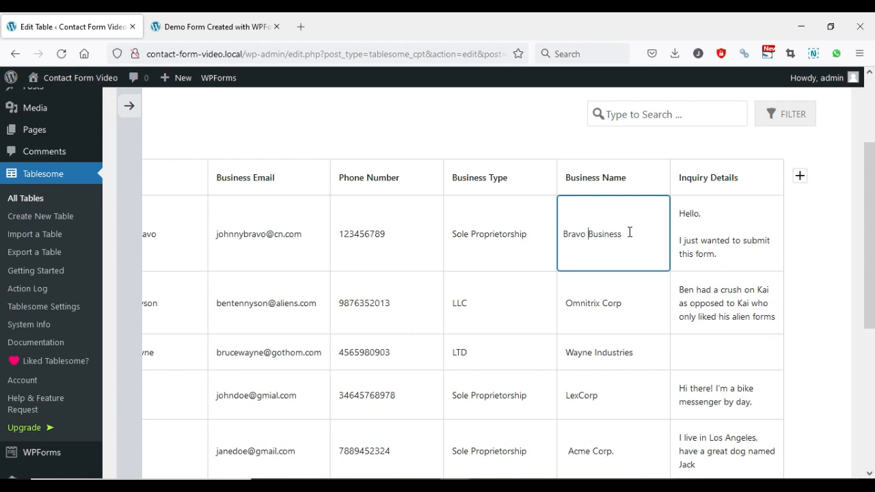
{"action": "scroll", "scroll_direction": "down", "scroll_amount": 3}
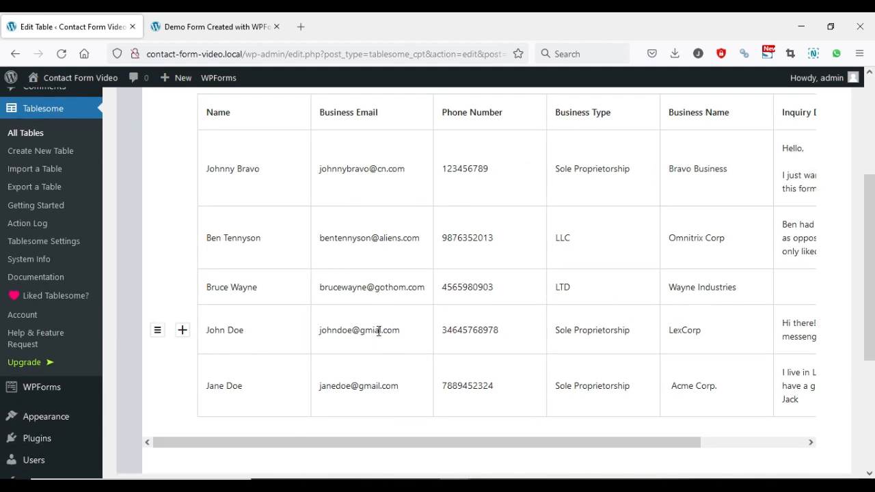
{"action": "left_click", "coordinate": [359, 329]}
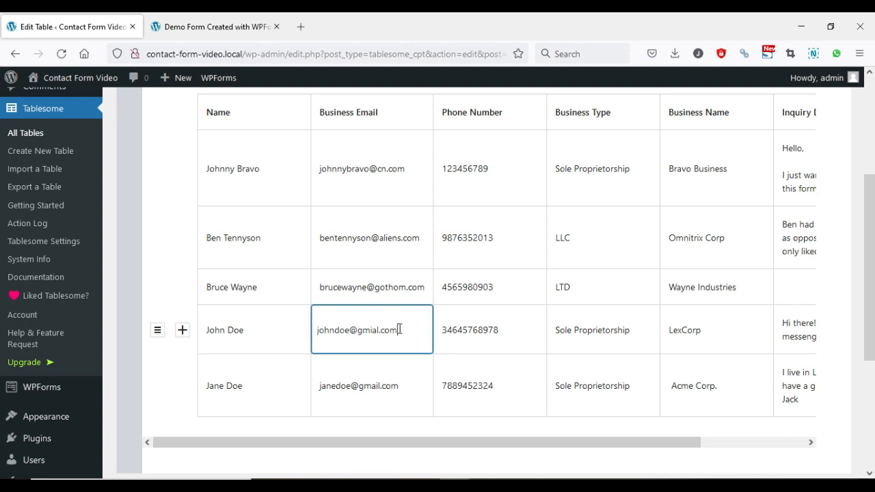
{"action": "mouse_move", "coordinate": [464, 322]}
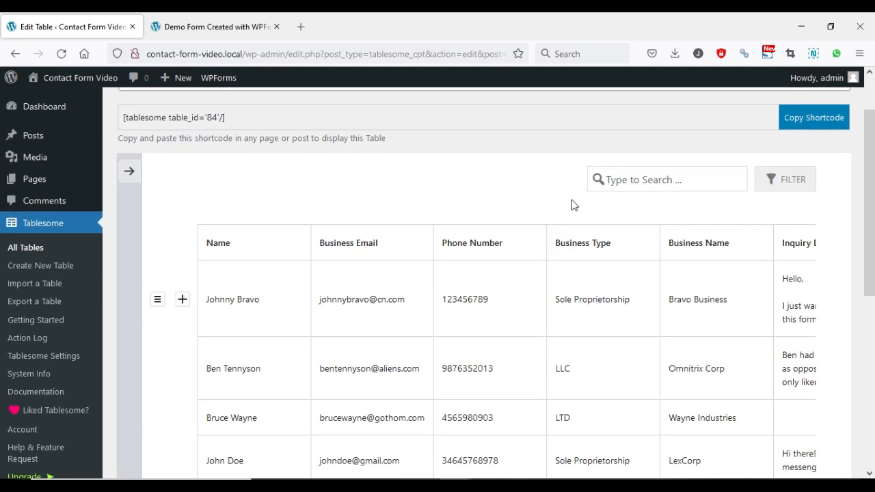
{"action": "left_click", "coordinate": [666, 179]}
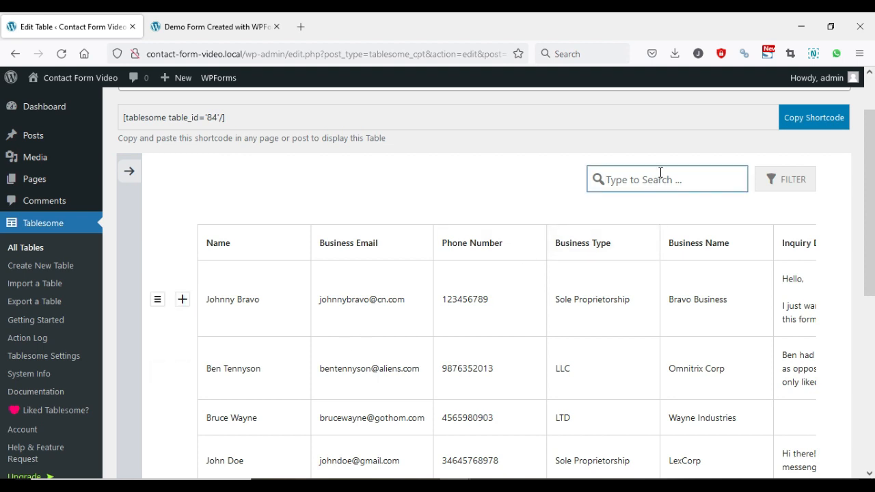
{"action": "type", "text": "br"}
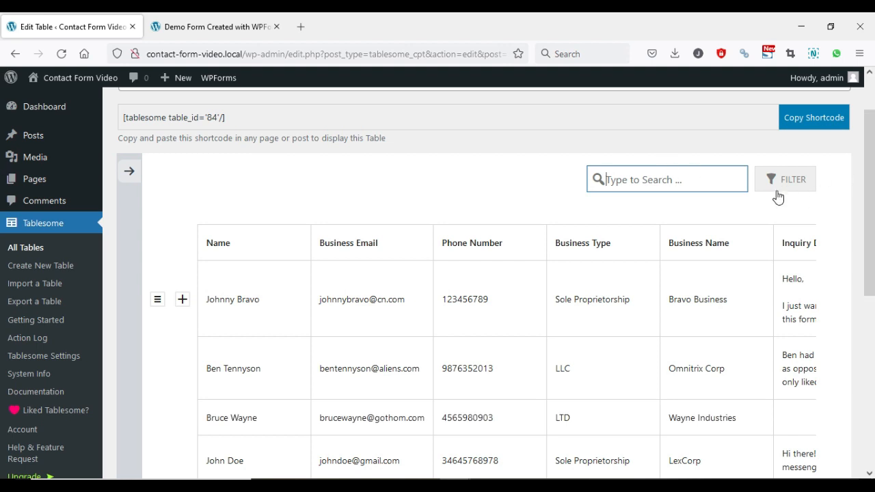
{"action": "left_click", "coordinate": [785, 179]}
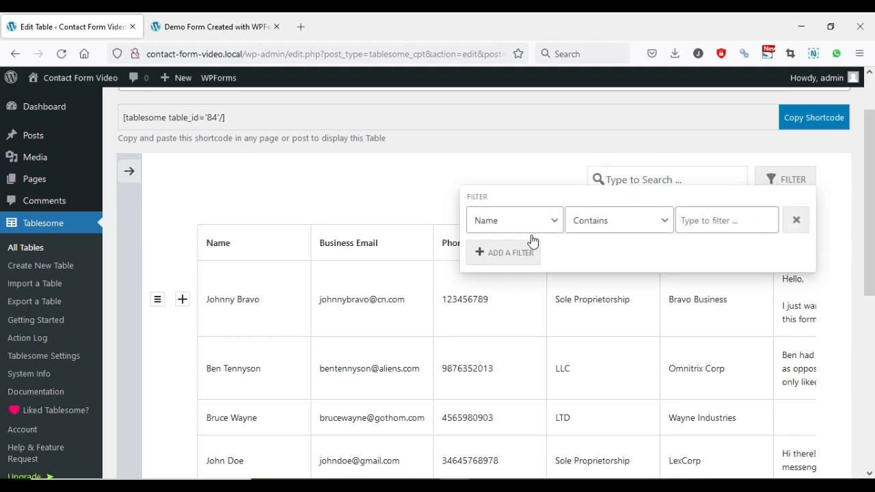
{"action": "left_click", "coordinate": [514, 220]}
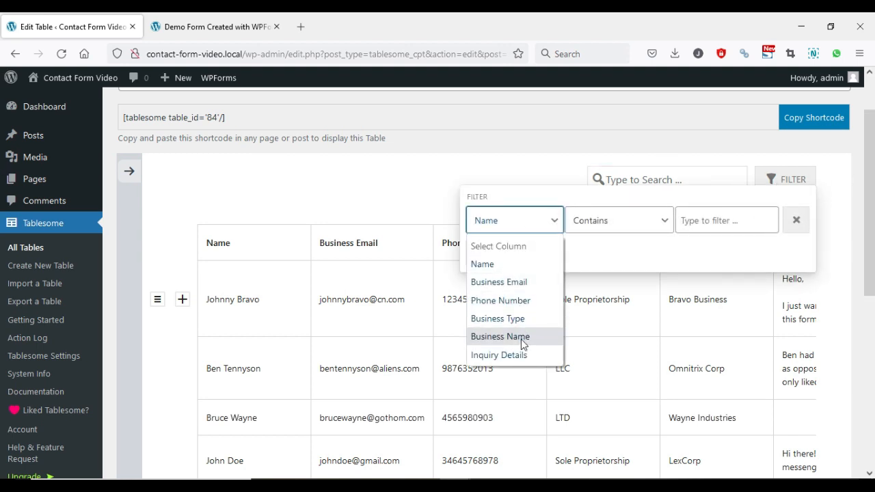
{"action": "mouse_move", "coordinate": [500, 319]}
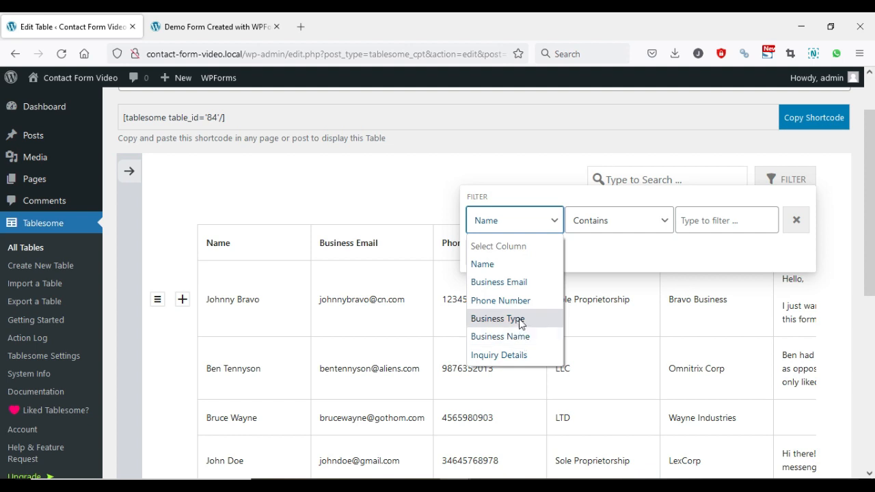
{"action": "left_click", "coordinate": [497, 318]}
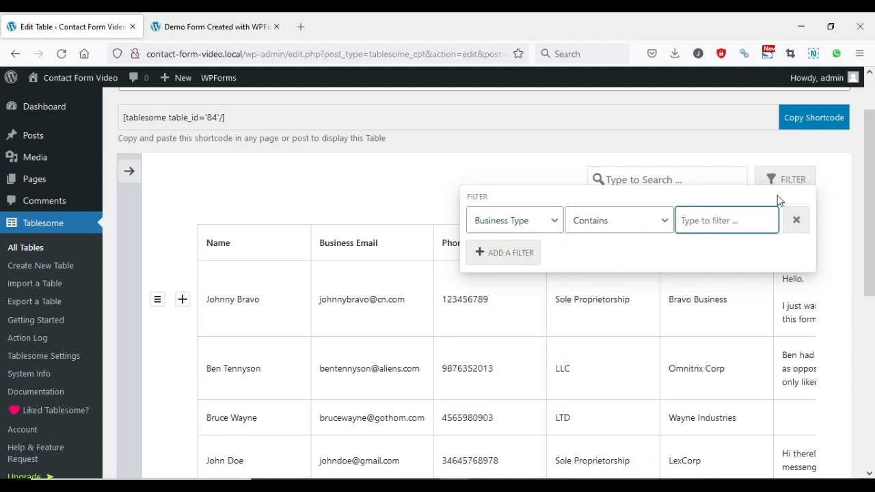
{"action": "type", "text": "t"}
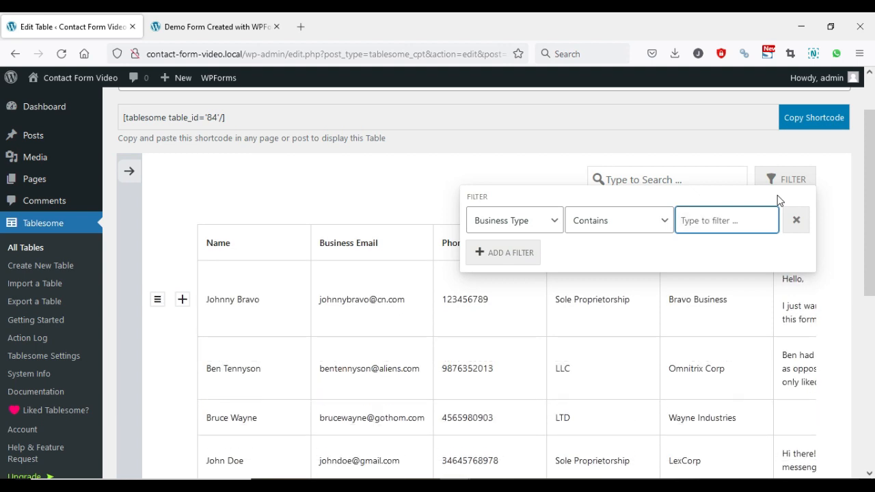
{"action": "type", "text": "ltd"}
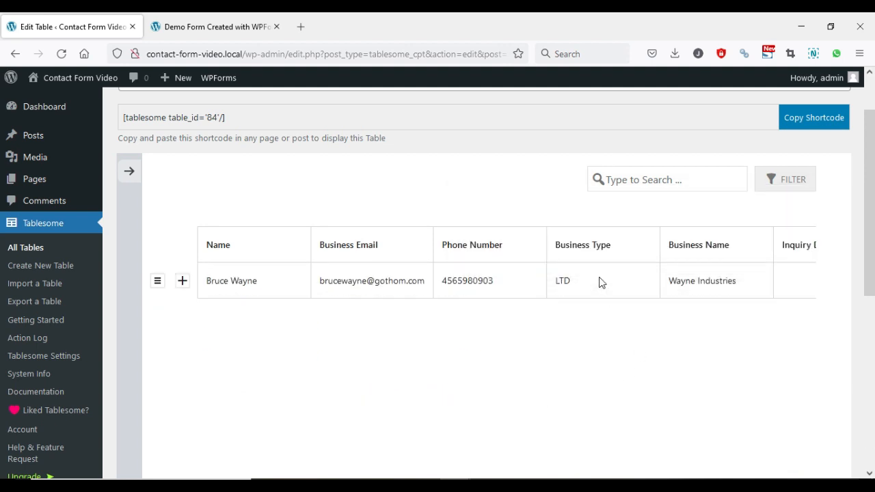
{"action": "type", "text": "ltd"}
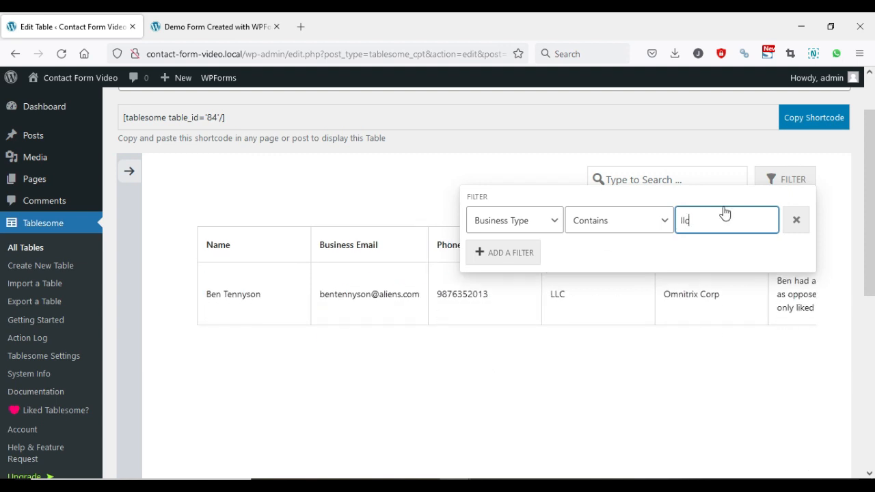
{"action": "type", "text": "s"}
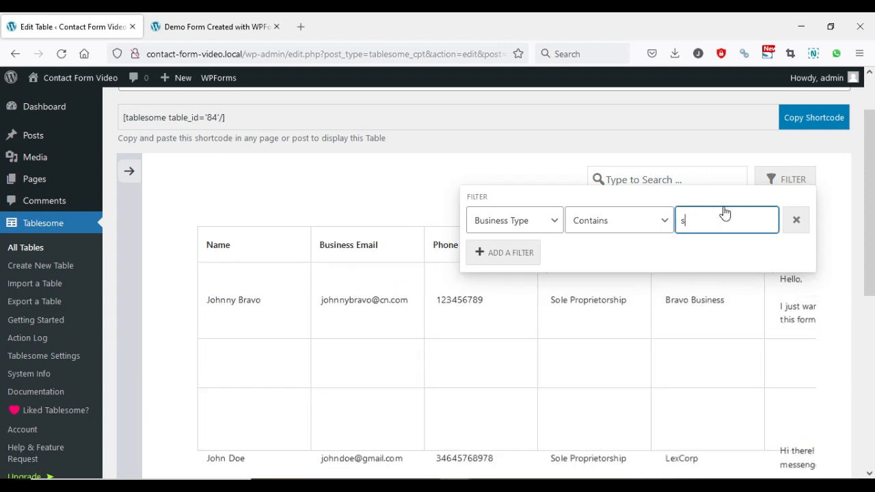
{"action": "type", "text": "ole"}
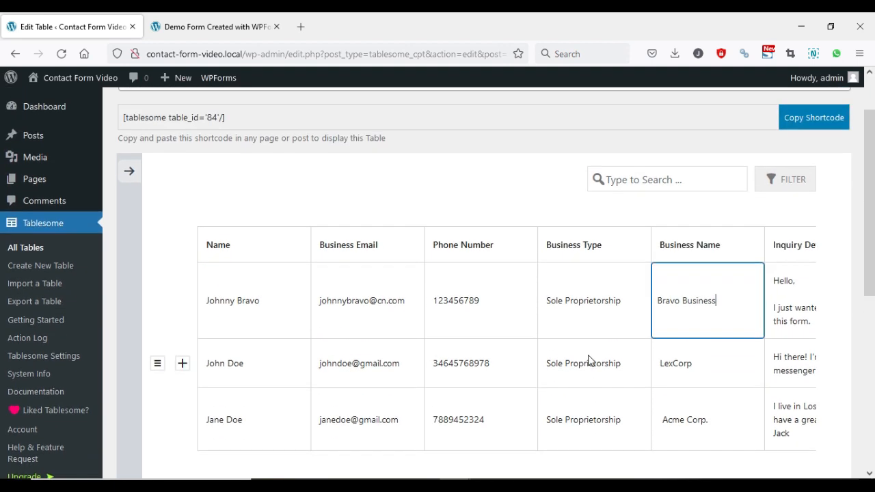
{"action": "left_click", "coordinate": [785, 178]}
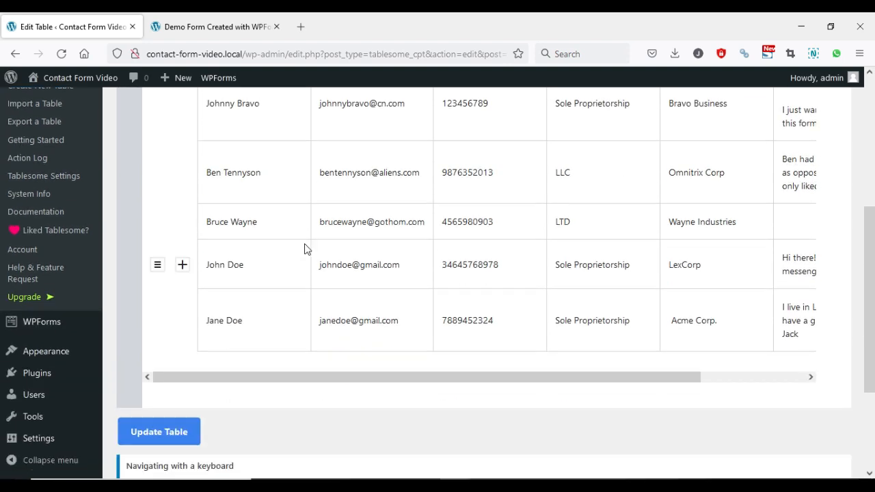
Save the table with Update Table and dismiss the 'Table Updated, Successfully' alert
{"action": "left_click", "coordinate": [159, 432]}
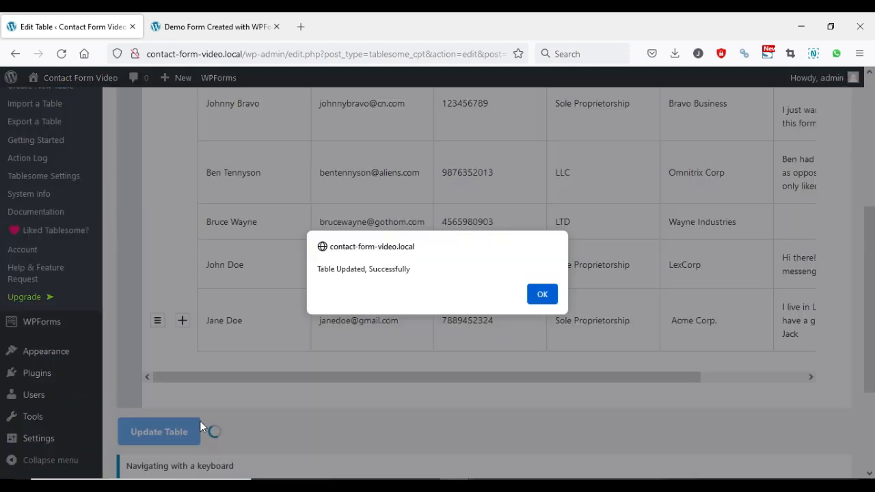
{"action": "left_click", "coordinate": [542, 294]}
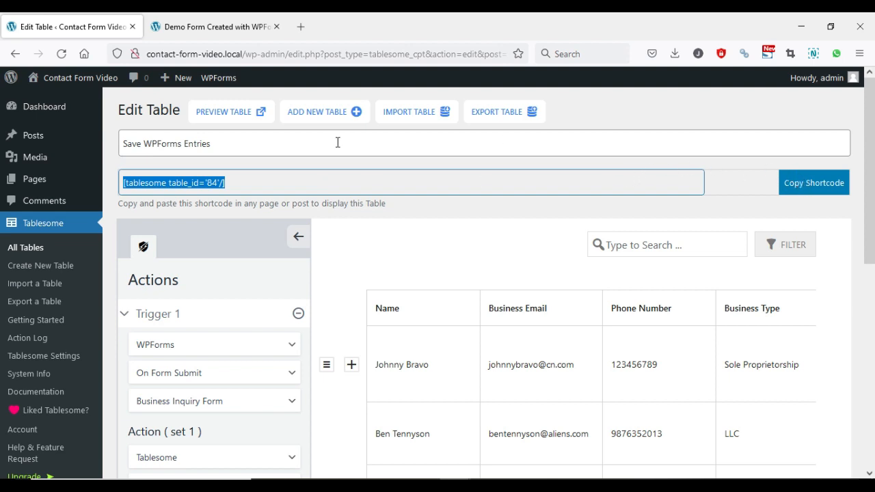
{"action": "mouse_move", "coordinate": [33, 178]}
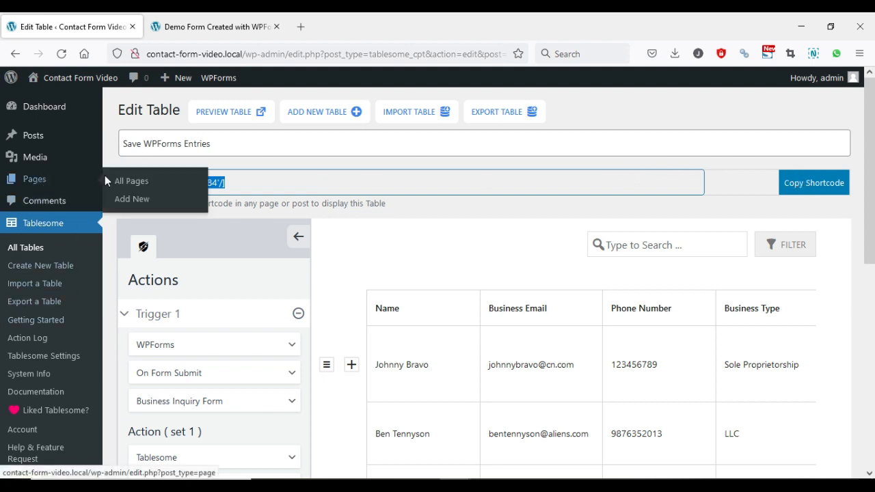
Start a blank page with Pages > Add New
{"action": "left_click", "coordinate": [132, 199]}
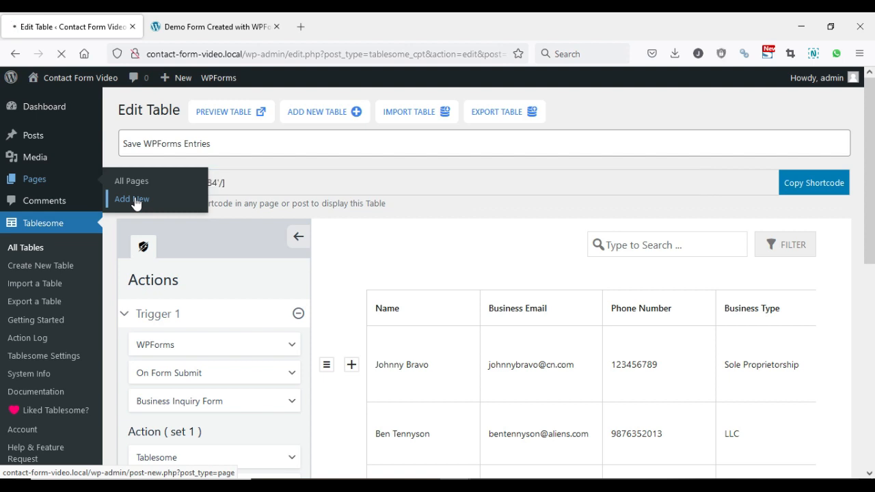
{"action": "left_click", "coordinate": [131, 199]}
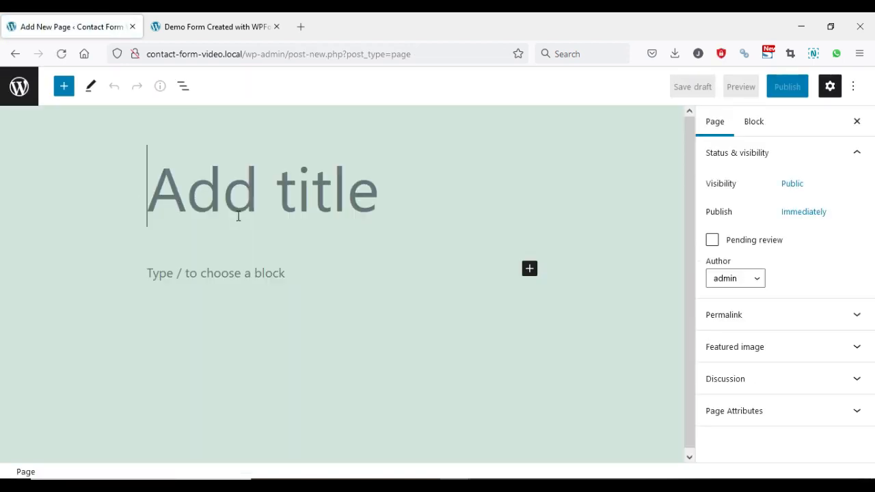
Title the new page 'WPForms Entries Pages'
{"action": "type", "text": "WPForms Entri"}
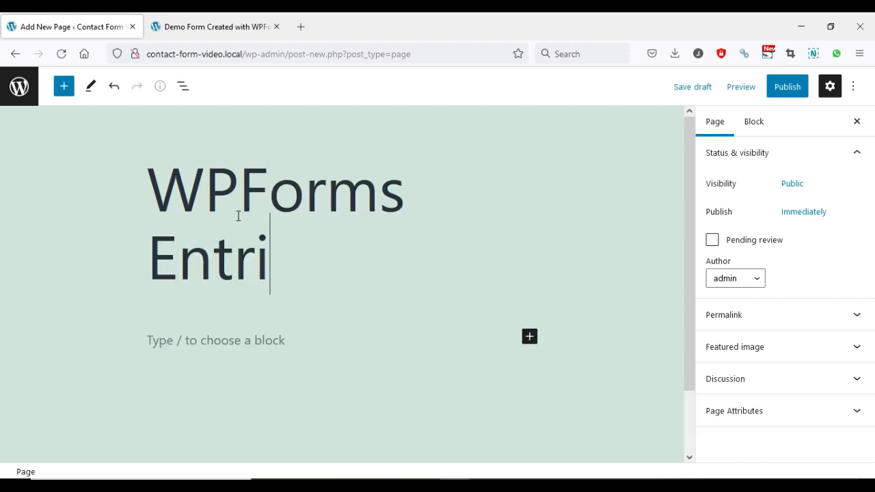
{"action": "type", "text": "es Page"}
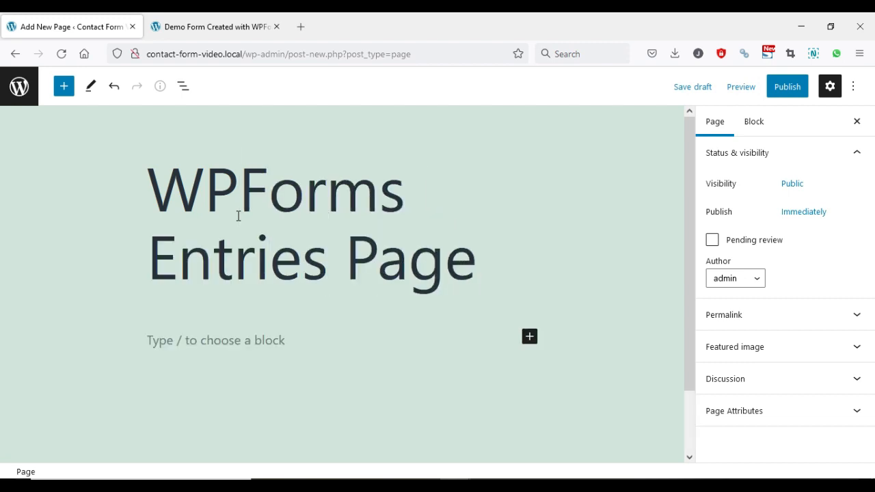
{"action": "type", "text": "s"}
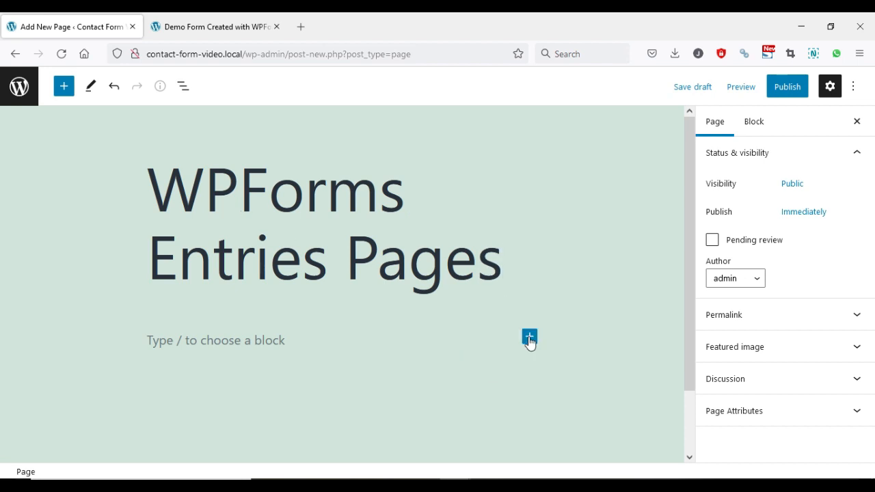
Insert an Add Tablesome Shortcode block below the title, found by searching 'tabl'
{"action": "left_click", "coordinate": [529, 338]}
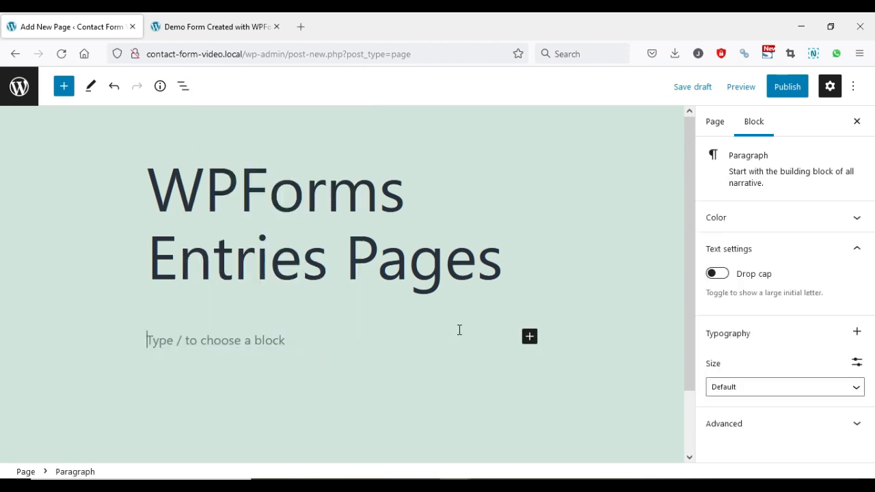
{"action": "left_click", "coordinate": [530, 336]}
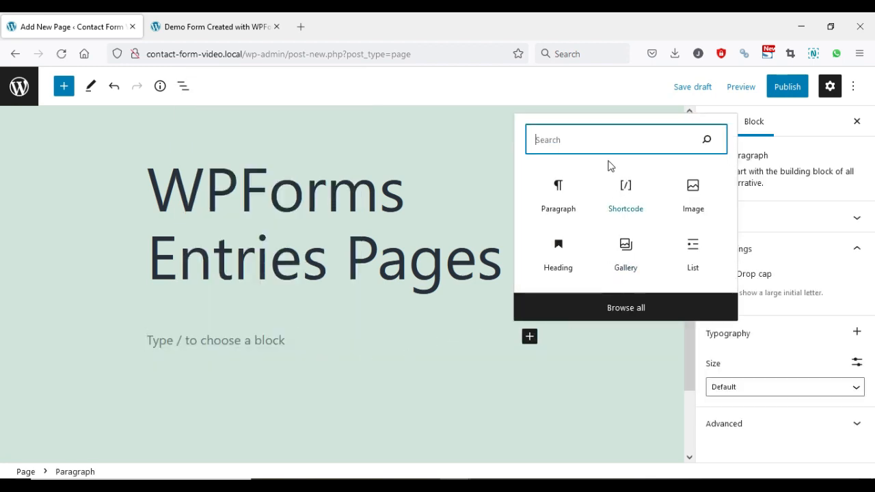
{"action": "type", "text": "tabl"}
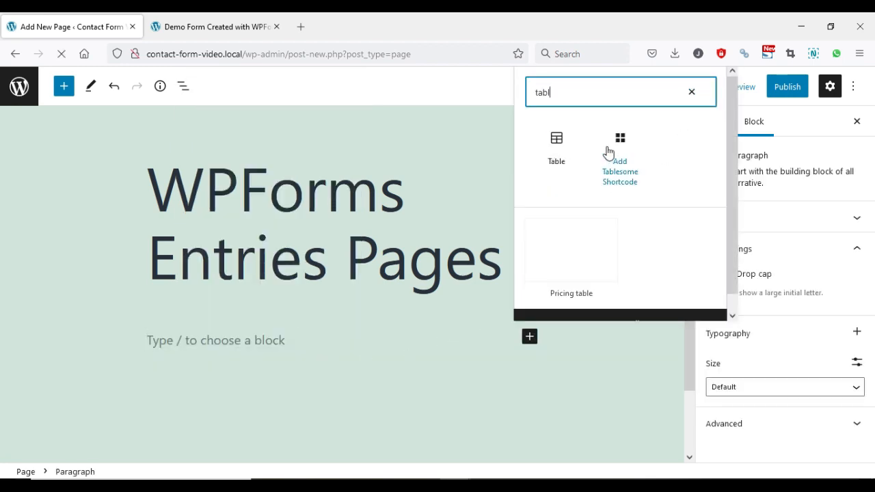
{"action": "left_click", "coordinate": [619, 162]}
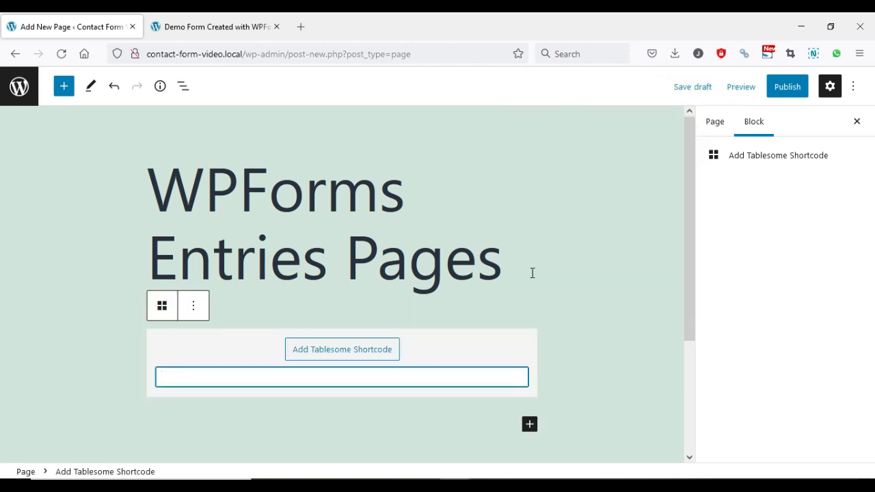
Insert the Save WPForms Entries table shortcode with search, sorting and filters enabled
{"action": "left_click", "coordinate": [342, 349]}
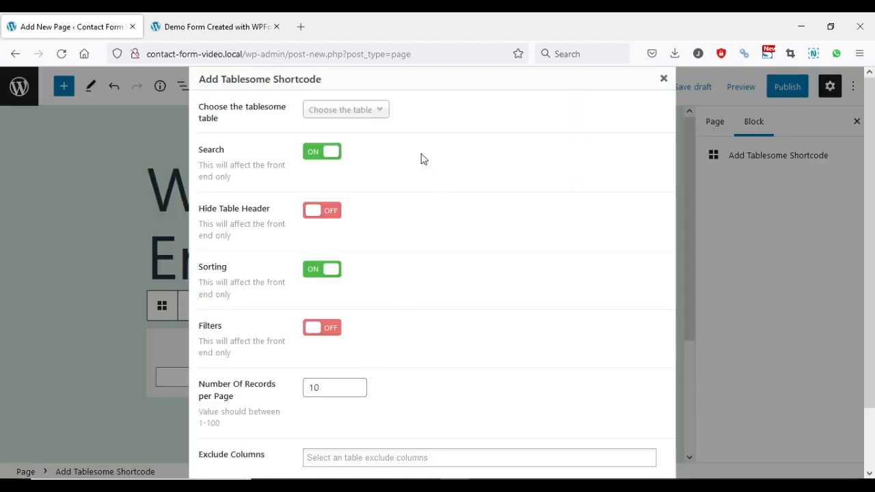
{"action": "left_click", "coordinate": [345, 109]}
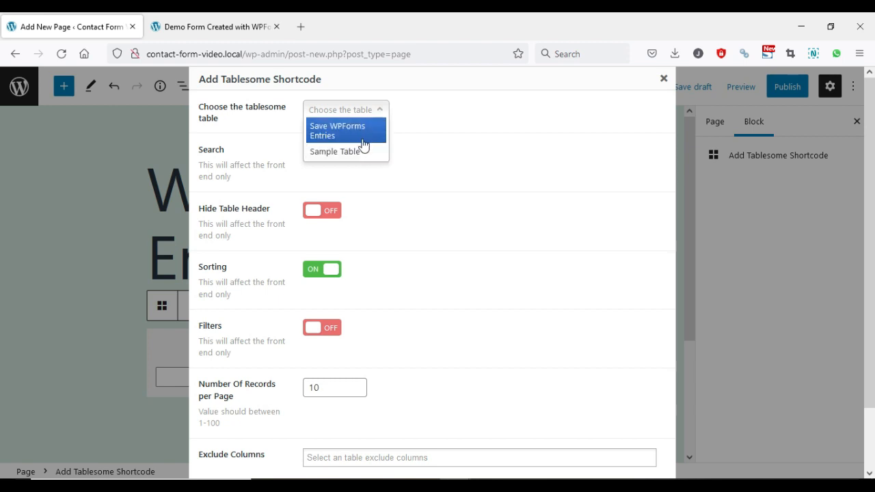
{"action": "left_click", "coordinate": [337, 130]}
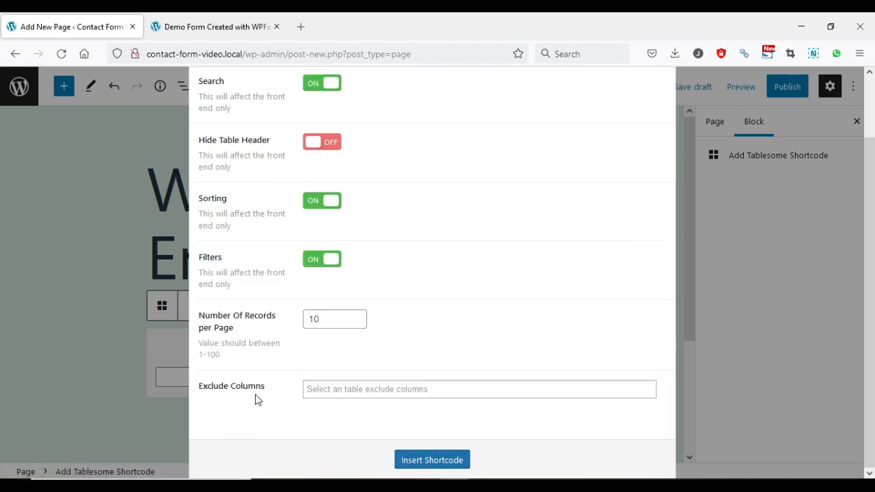
{"action": "left_click", "coordinate": [431, 460]}
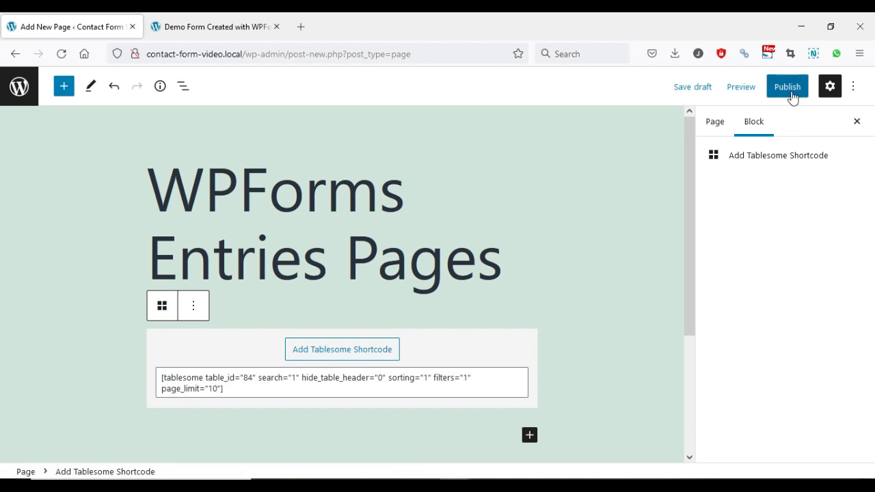
Publish the WPForms Entries Pages page and open its live link in a new tab
{"action": "left_click", "coordinate": [787, 86]}
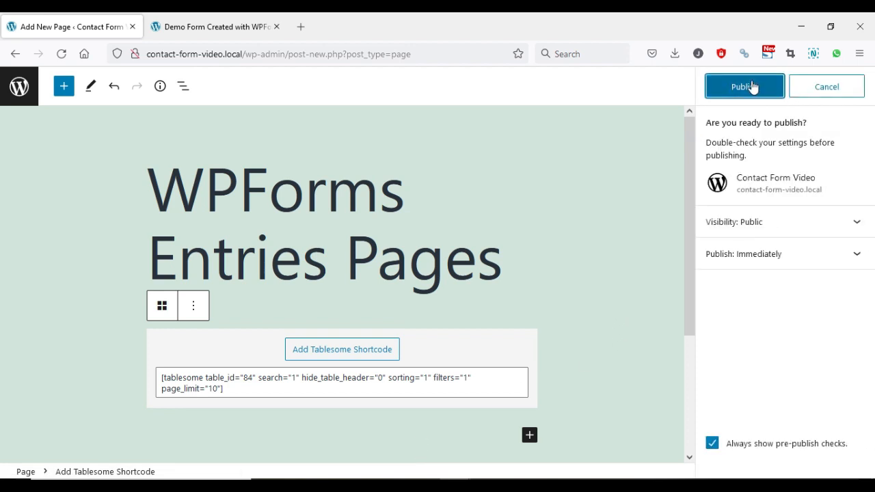
{"action": "left_click", "coordinate": [744, 86]}
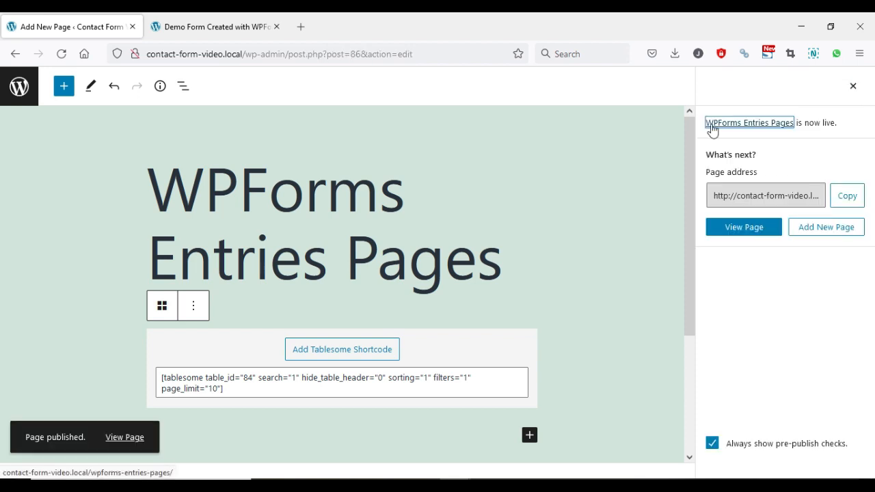
{"action": "right_click", "coordinate": [124, 437]}
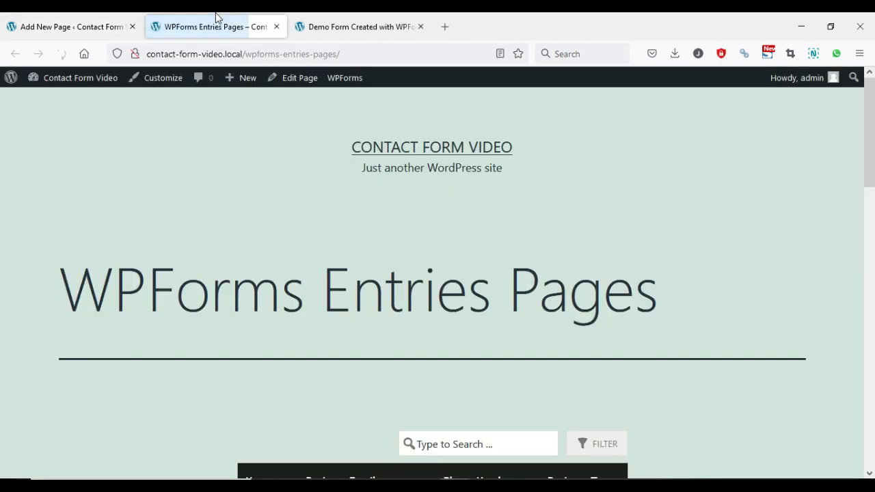
{"action": "scroll", "scroll_direction": "down", "scroll_amount": 3}
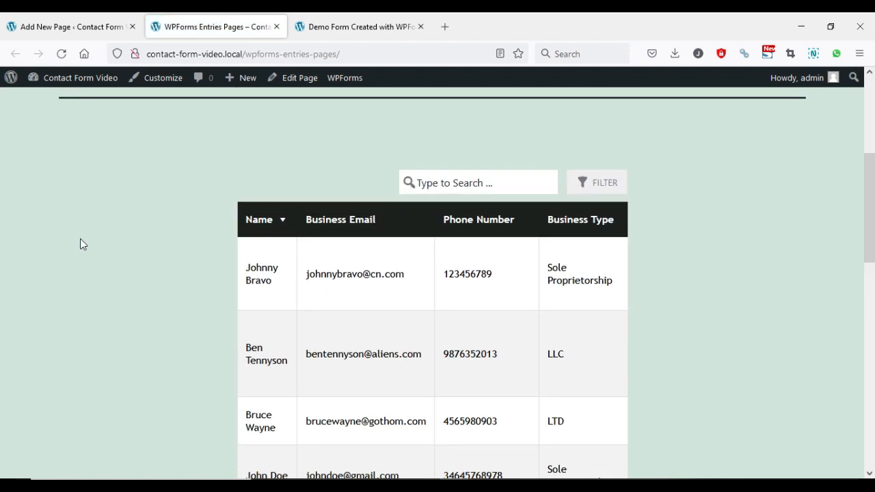
{"action": "scroll", "scroll_direction": "down", "scroll_amount": 3}
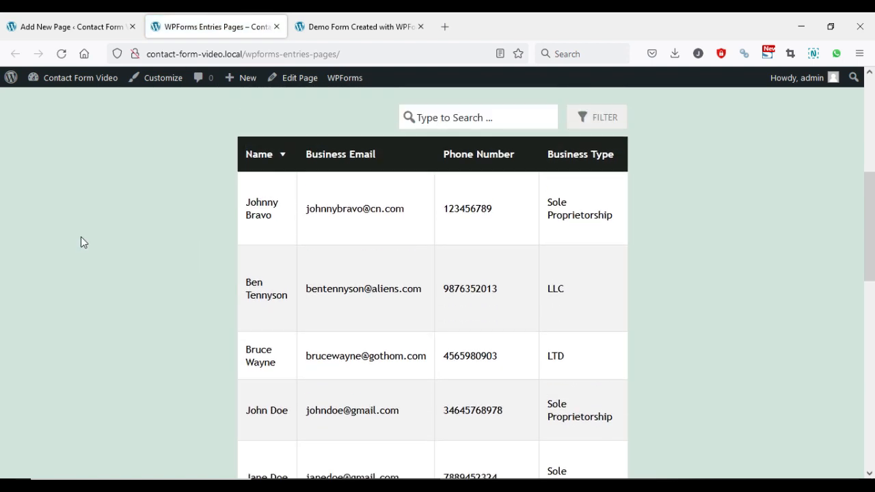
{"action": "scroll", "scroll_direction": "down", "scroll_amount": 3}
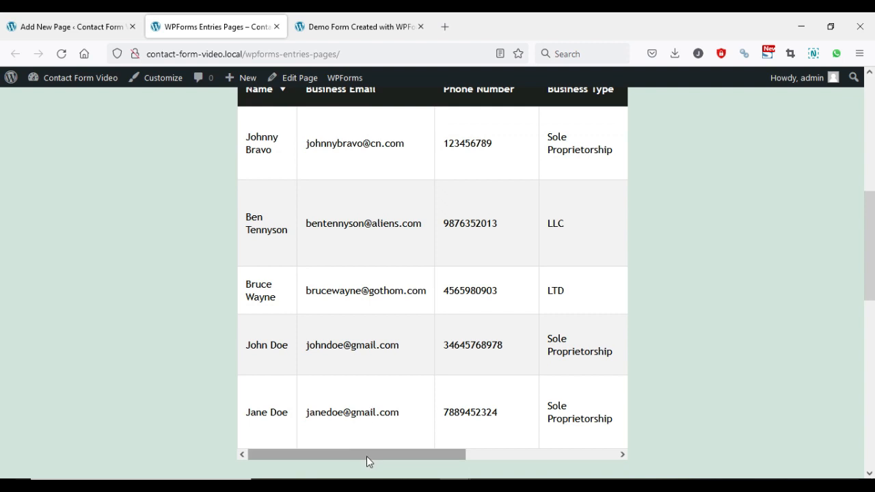
{"action": "left_click_drag", "start_coordinate": [369, 454], "coordinate": [451, 454]}
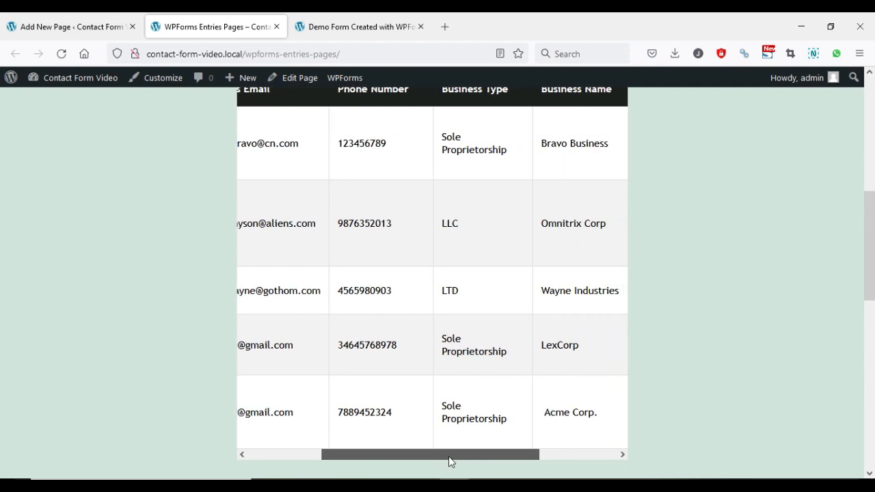
{"action": "left_click_drag", "start_coordinate": [451, 455], "coordinate": [559, 454]}
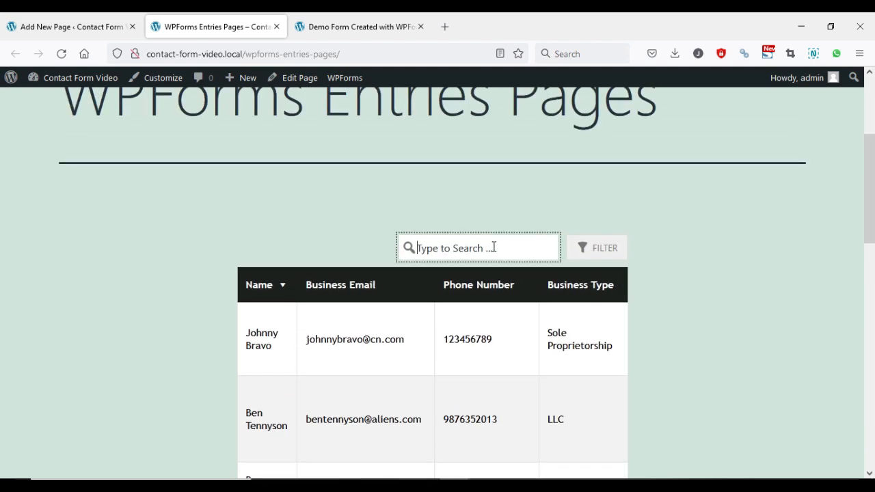
{"action": "mouse_move", "coordinate": [492, 247]}
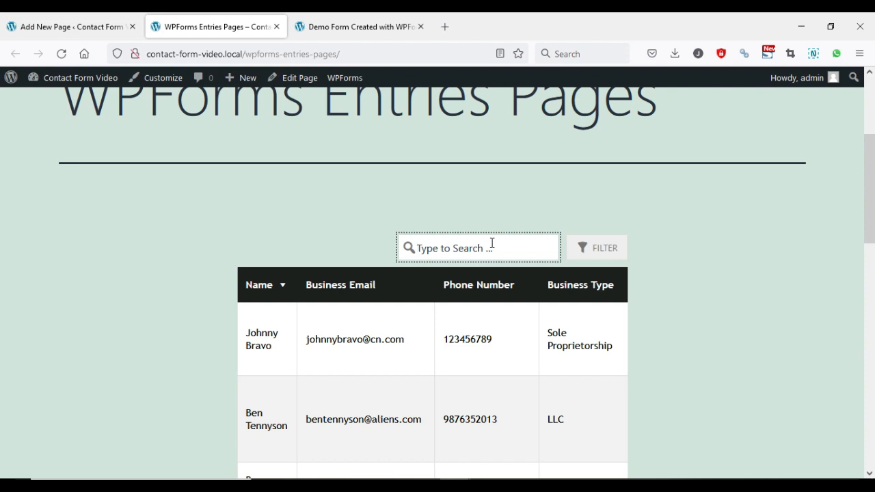
{"action": "type", "text": "ben"}
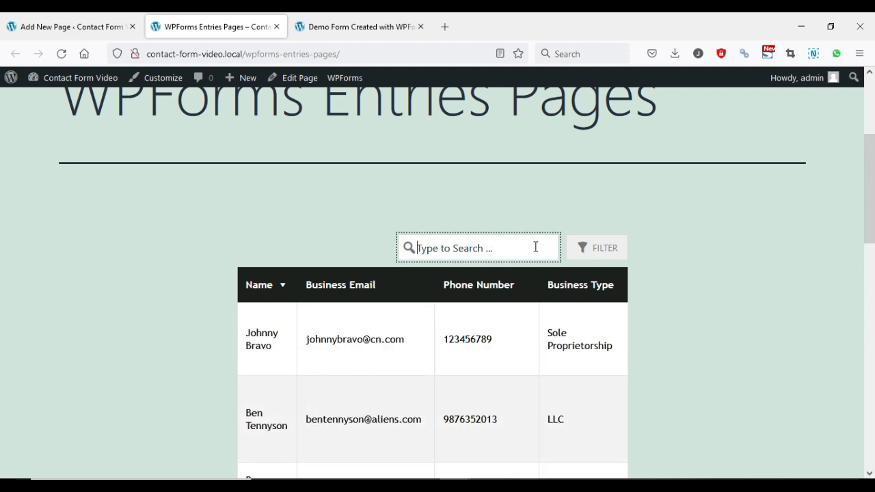
{"action": "left_click", "coordinate": [597, 248]}
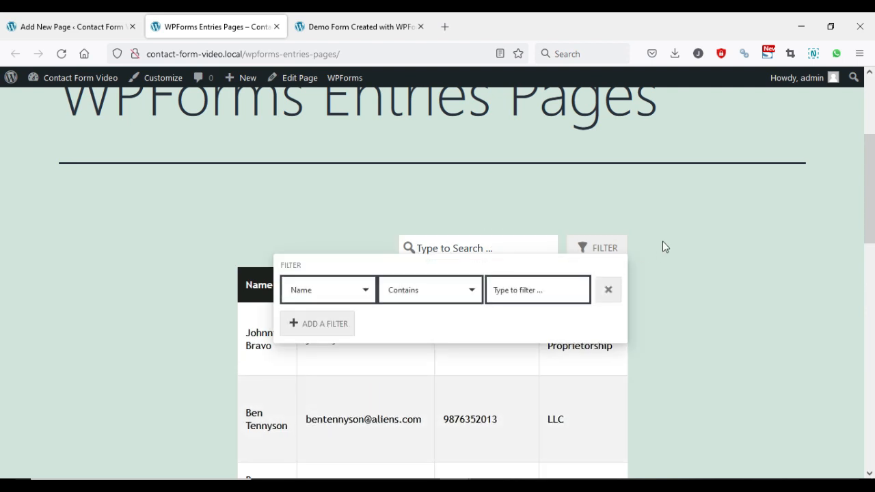
{"action": "left_click", "coordinate": [260, 285]}
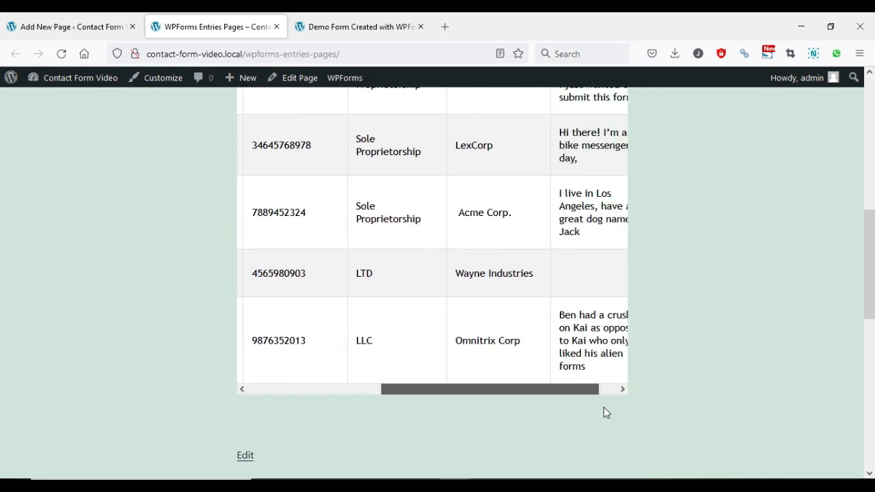
{"action": "scroll", "scroll_direction": "up", "scroll_amount": 3}
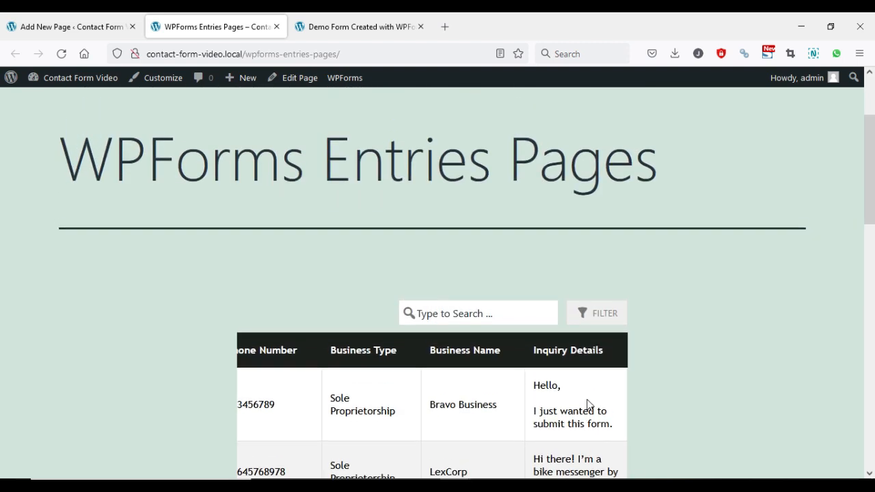
{"action": "mouse_move", "coordinate": [348, 374]}
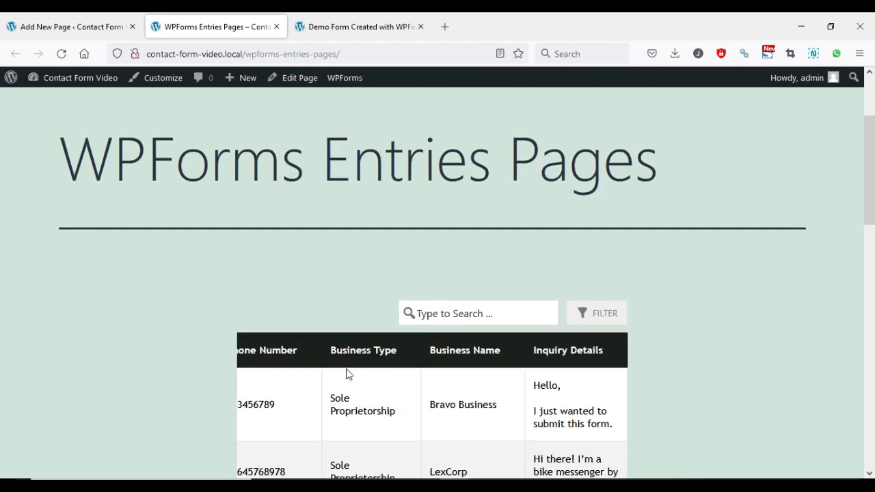
{"action": "mouse_move", "coordinate": [590, 403]}
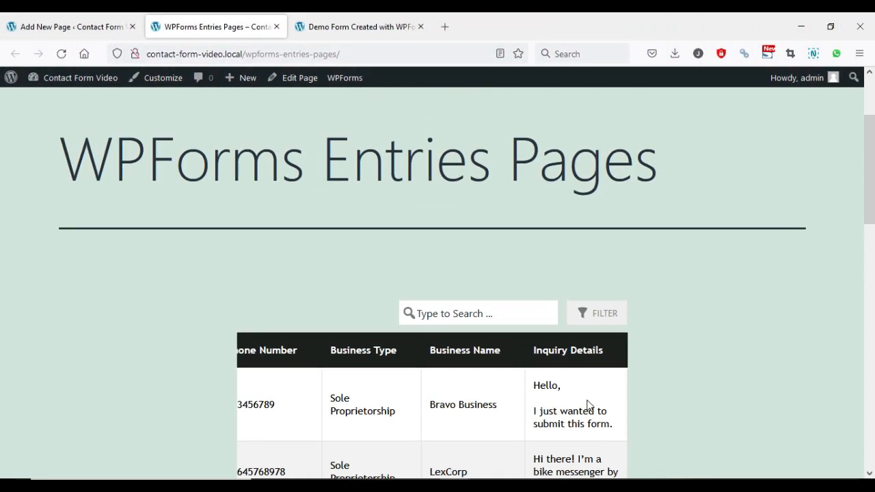
{"action": "mouse_move", "coordinate": [379, 385]}
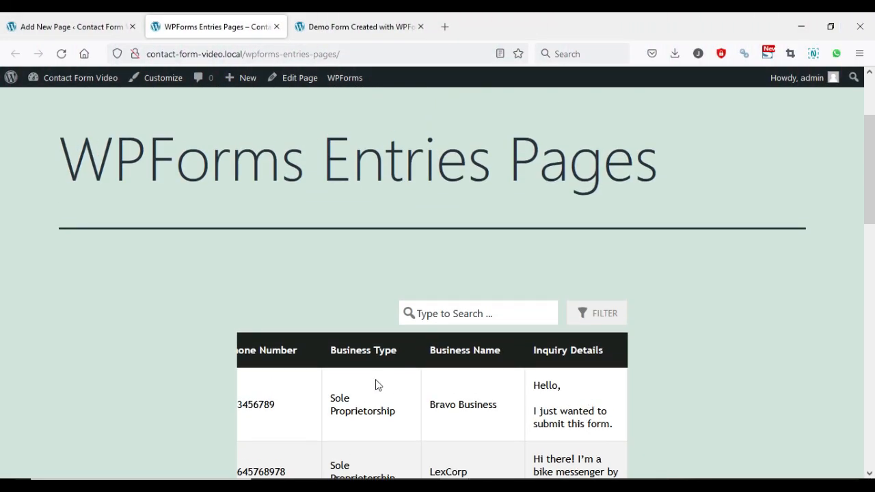
{"action": "mouse_move", "coordinate": [234, 301]}
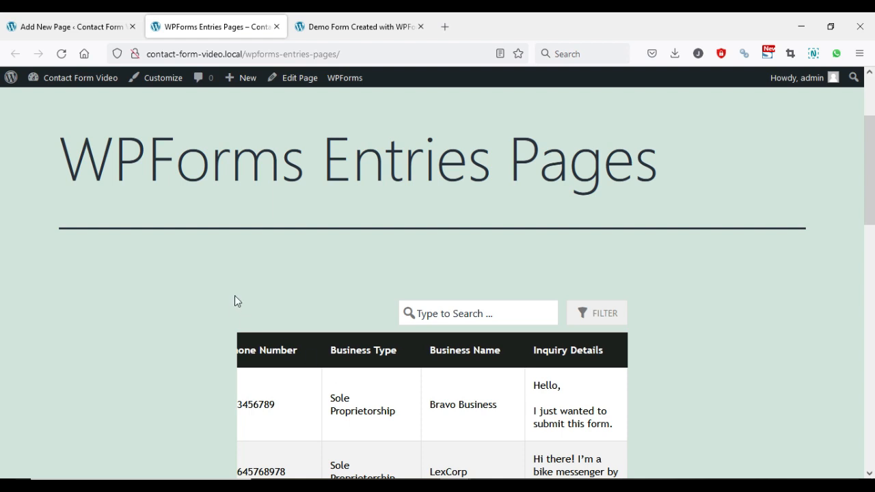
{"action": "left_click", "coordinate": [69, 27]}
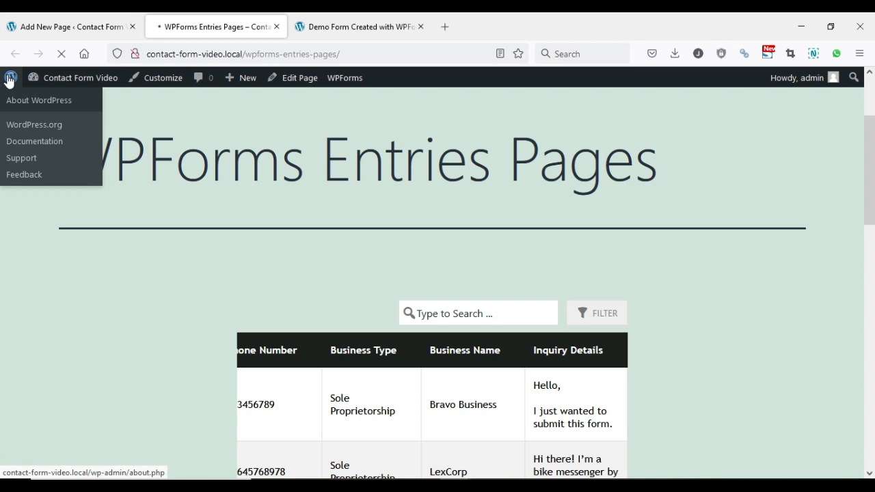
Go to the About WordPress page from the WordPress logo menu
{"action": "left_click", "coordinate": [38, 100]}
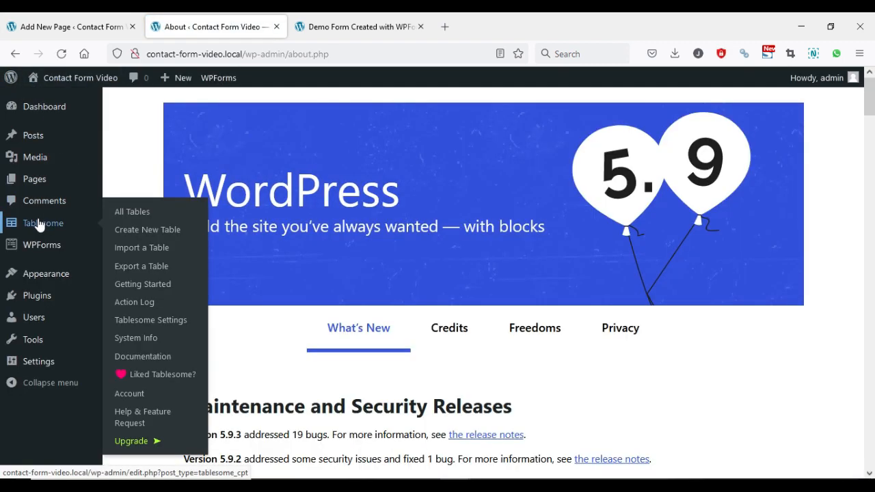
{"action": "mouse_move", "coordinate": [150, 320]}
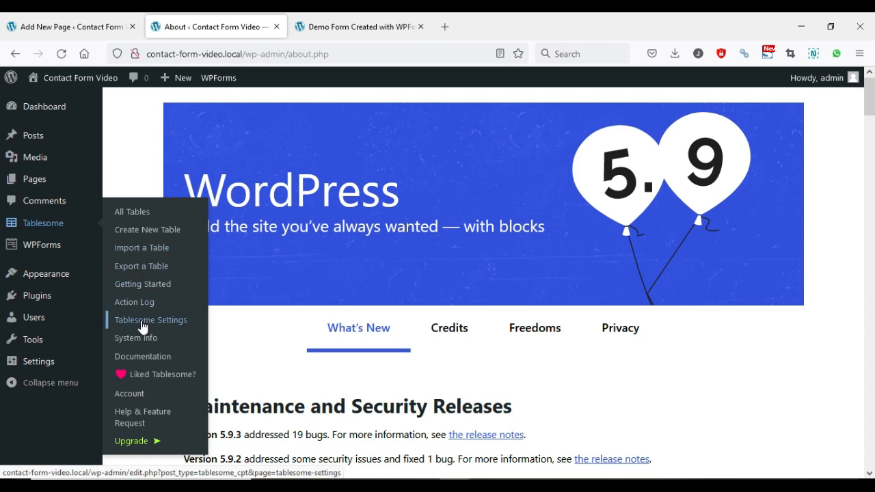
In Tablesome Settings, browse the General options, toggle column minimum width, and view Style settings
{"action": "left_click", "coordinate": [150, 319]}
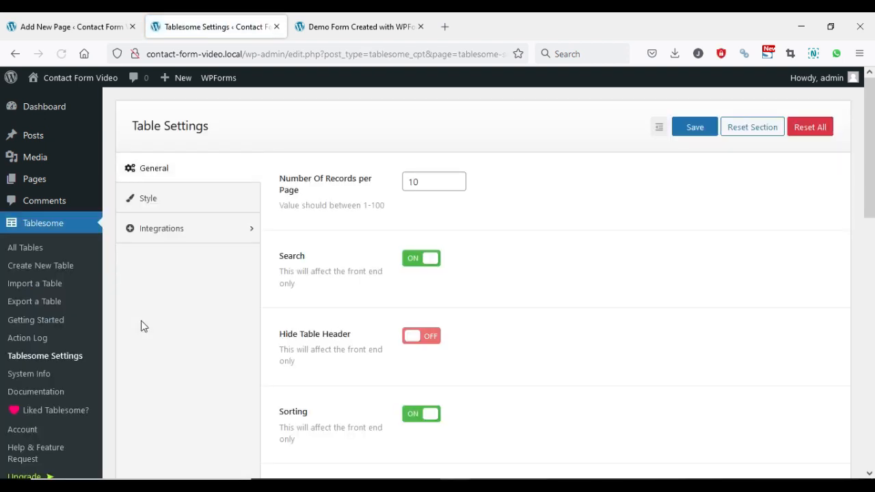
{"action": "scroll", "scroll_direction": "down", "scroll_amount": 3}
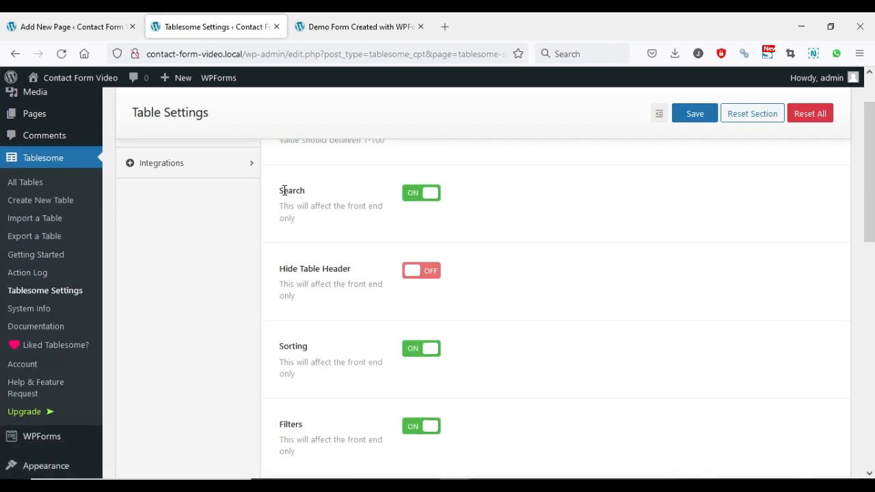
{"action": "scroll", "scroll_direction": "down", "scroll_amount": 3}
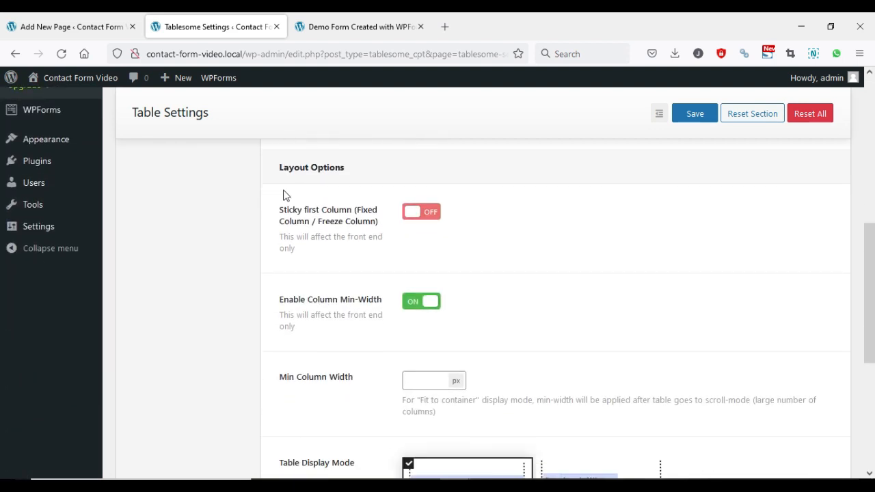
{"action": "left_click", "coordinate": [420, 212]}
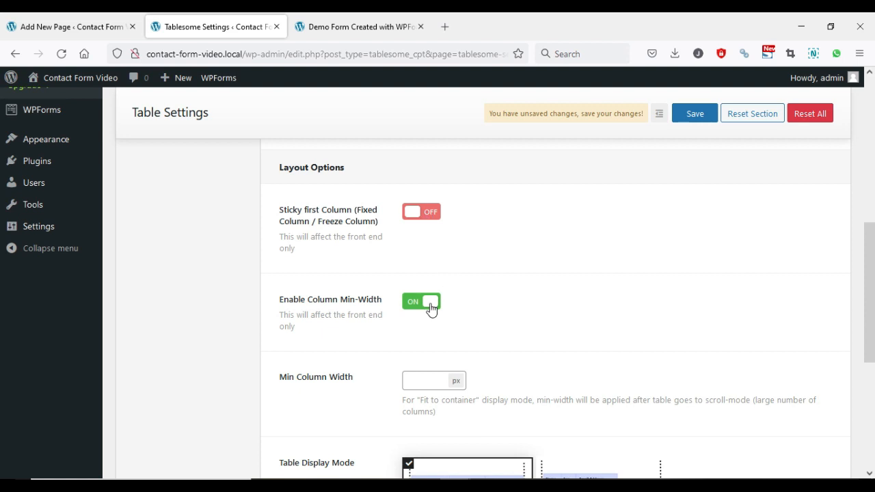
{"action": "scroll", "scroll_direction": "down", "scroll_amount": 3}
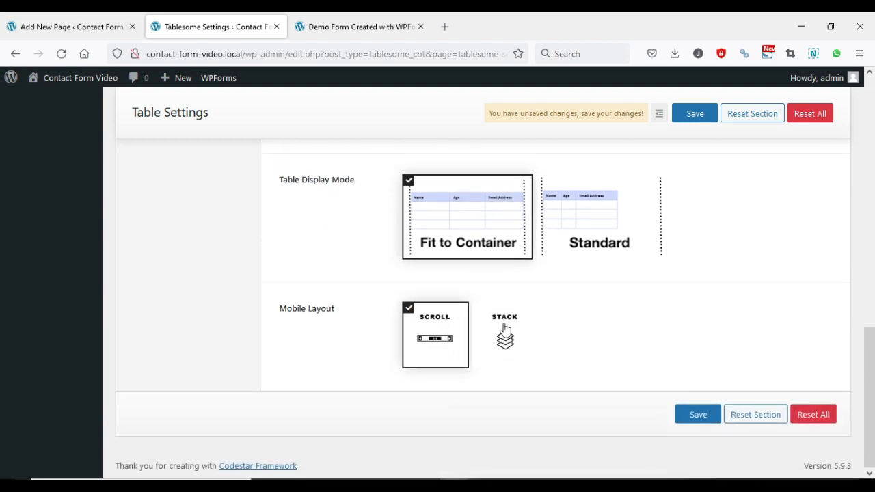
{"action": "left_click", "coordinate": [505, 335]}
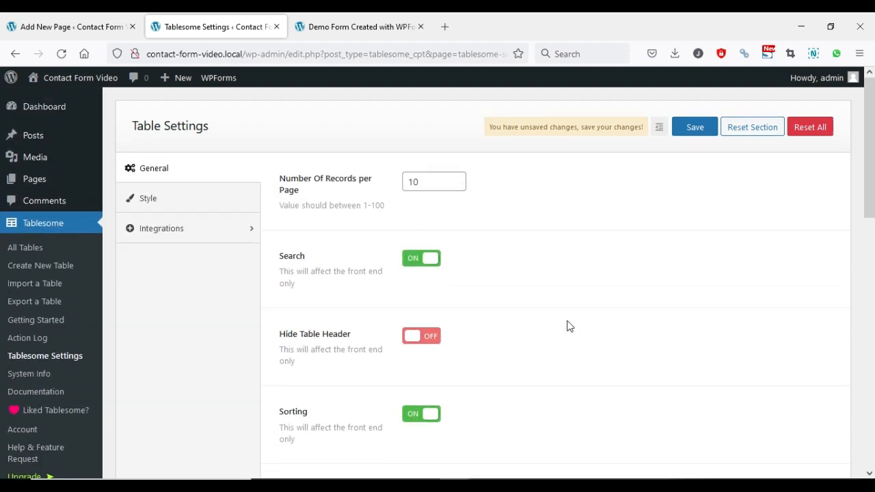
{"action": "left_click", "coordinate": [148, 198]}
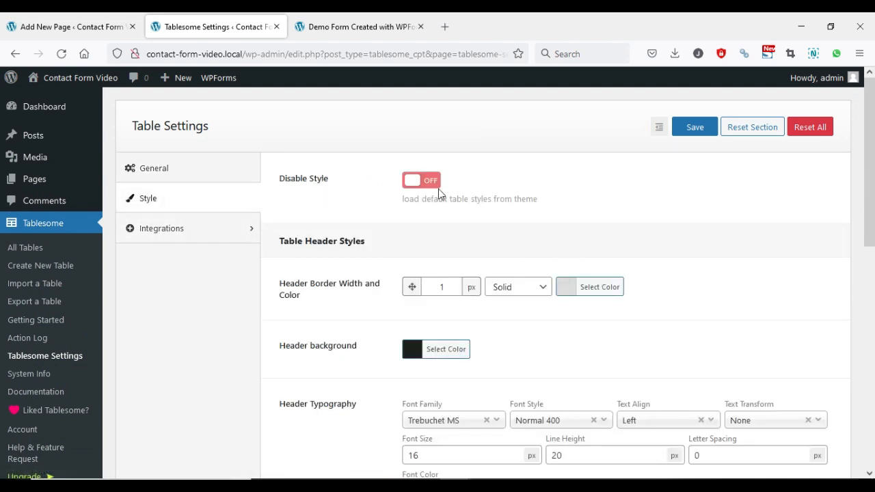
Toggle the plugin's table styling off and back on, then edit the header border width and background colour
{"action": "left_click", "coordinate": [421, 180]}
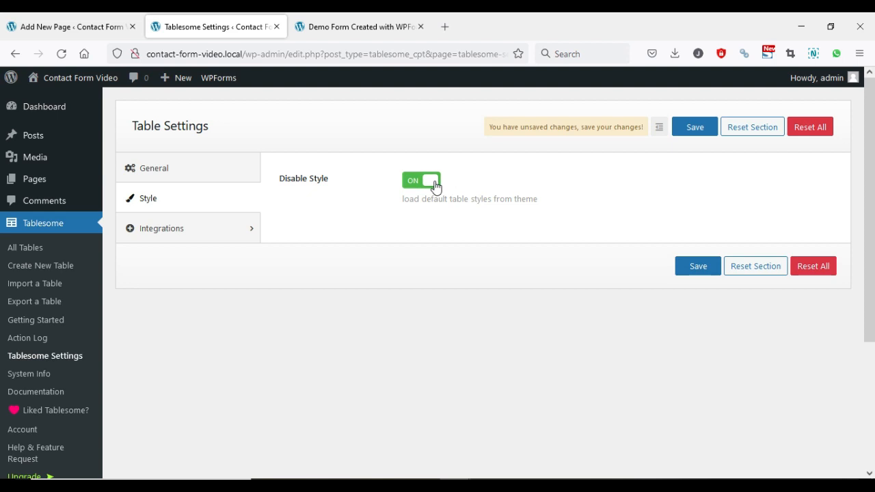
{"action": "left_click", "coordinate": [421, 179]}
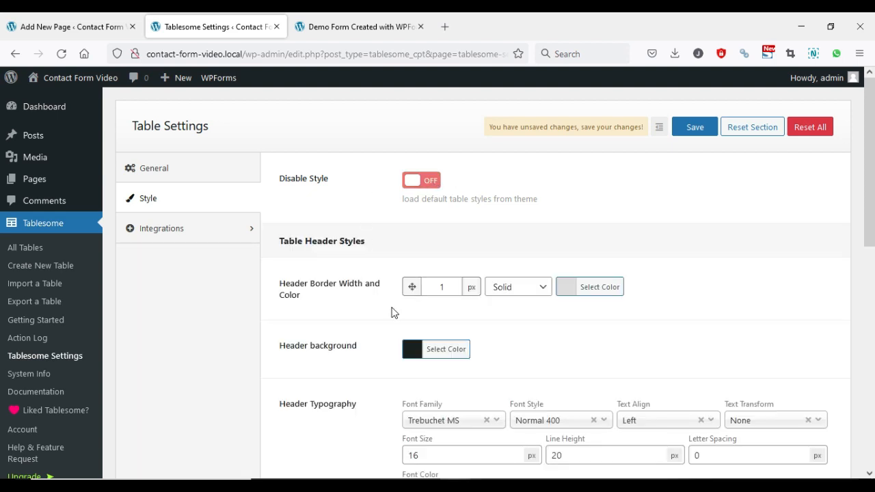
{"action": "left_click", "coordinate": [441, 287]}
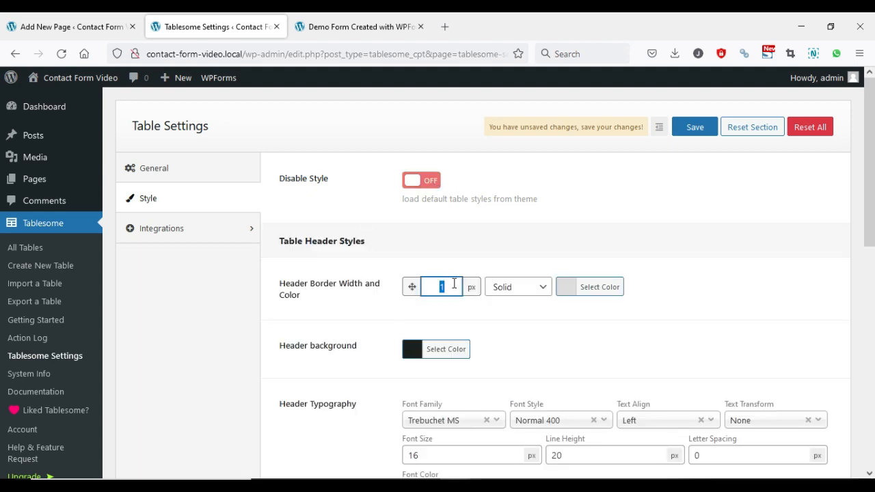
{"action": "left_click", "coordinate": [599, 286]}
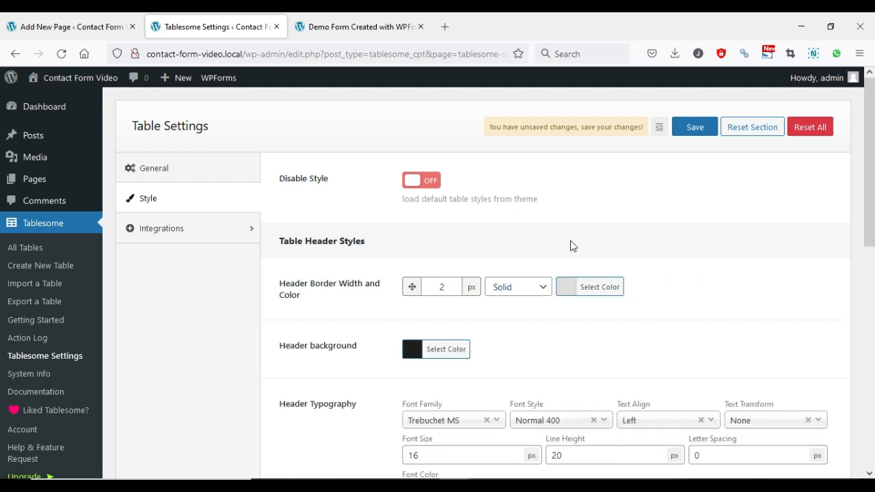
{"action": "left_click", "coordinate": [446, 348]}
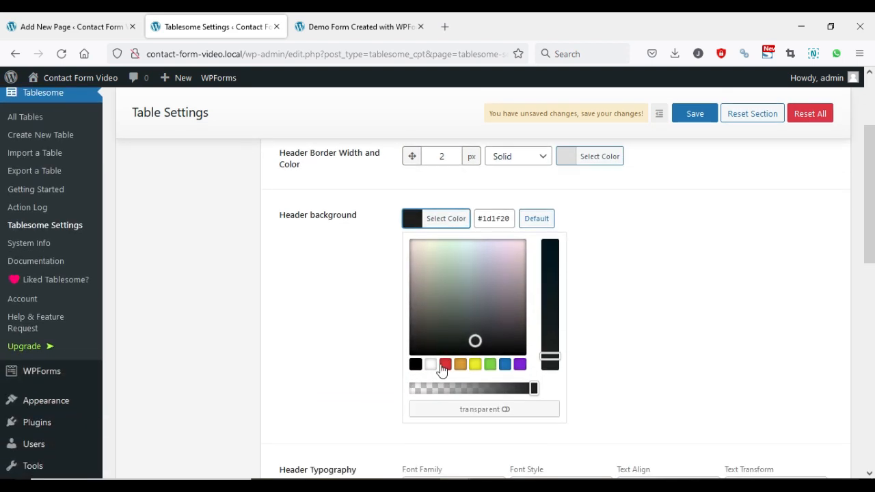
Set the header font to Comic Sans MS at 18px with centred text
{"action": "scroll", "scroll_direction": "down", "scroll_amount": 3}
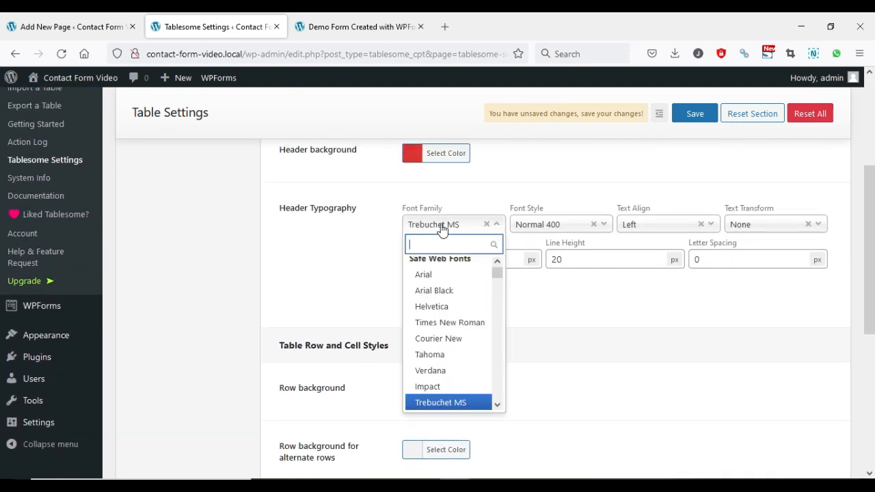
{"action": "type", "text": "sans"}
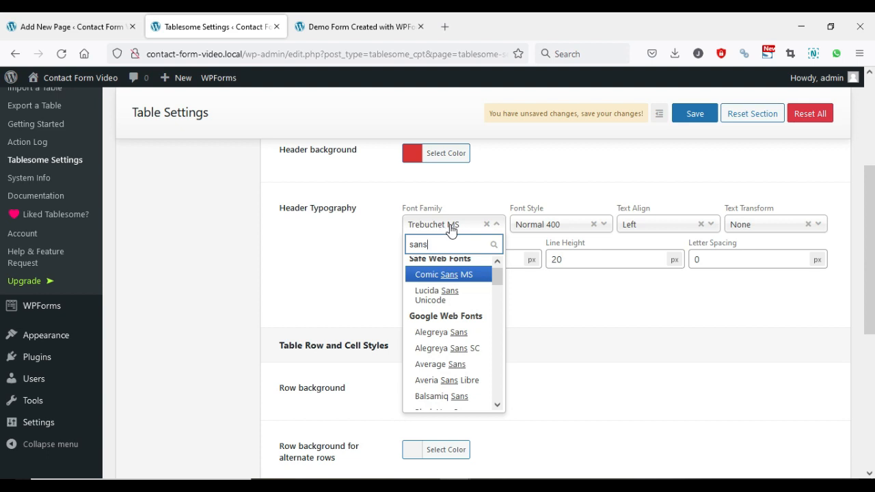
{"action": "left_click", "coordinate": [445, 274]}
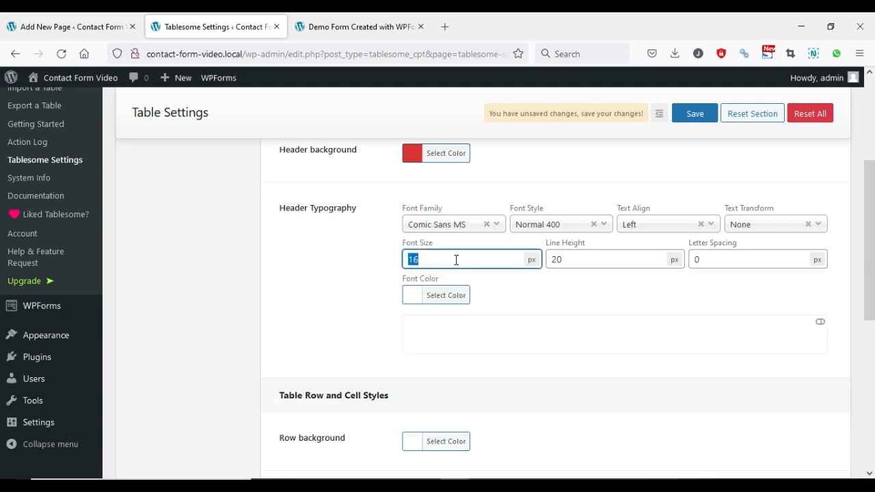
{"action": "type", "text": "18"}
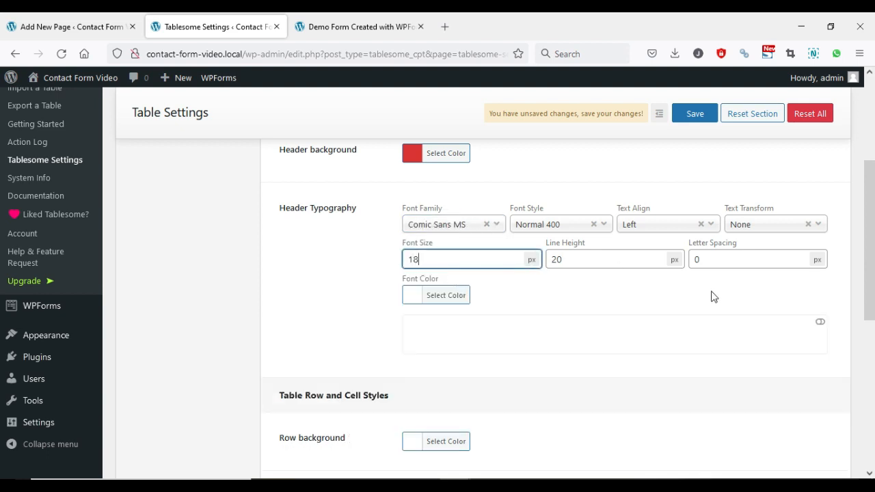
{"action": "mouse_move", "coordinate": [661, 237]}
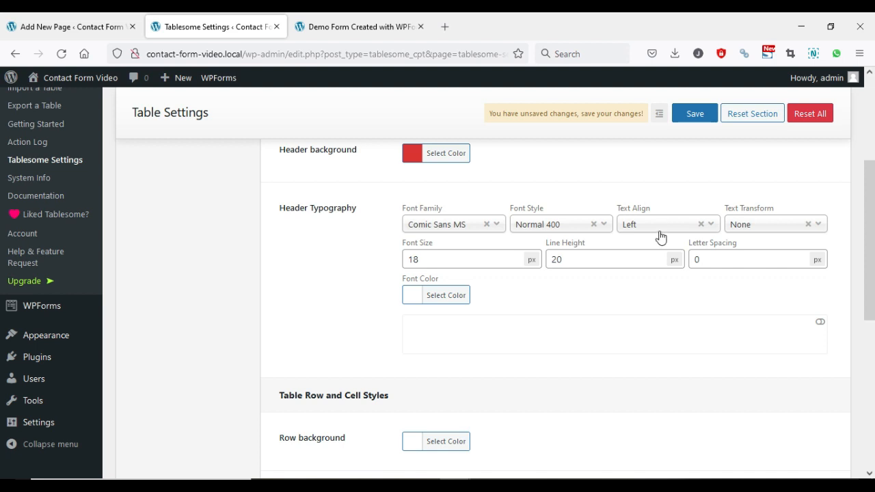
{"action": "left_click", "coordinate": [666, 224]}
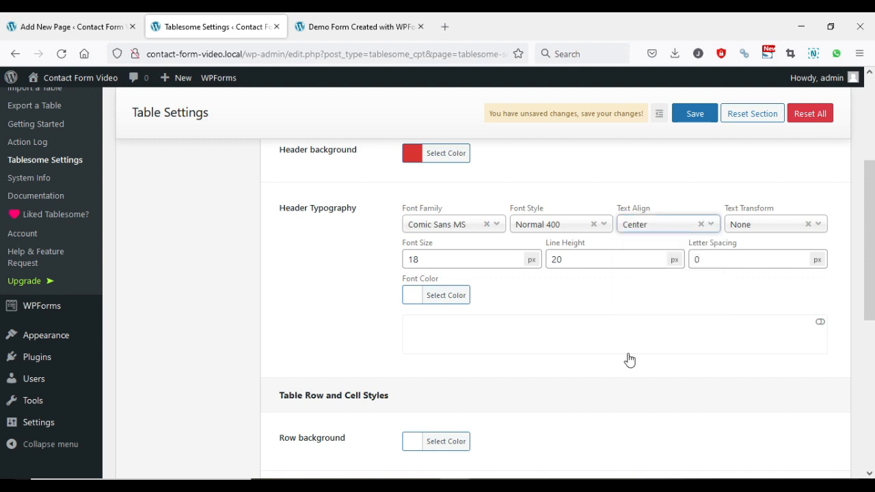
{"action": "scroll", "scroll_direction": "down", "scroll_amount": 3}
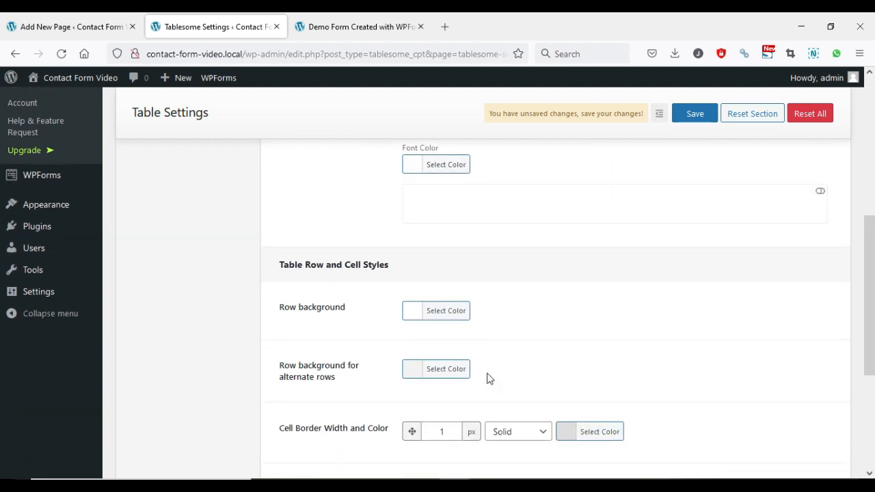
Give alternate rows a red background with reduced opacity
{"action": "left_click", "coordinate": [446, 311]}
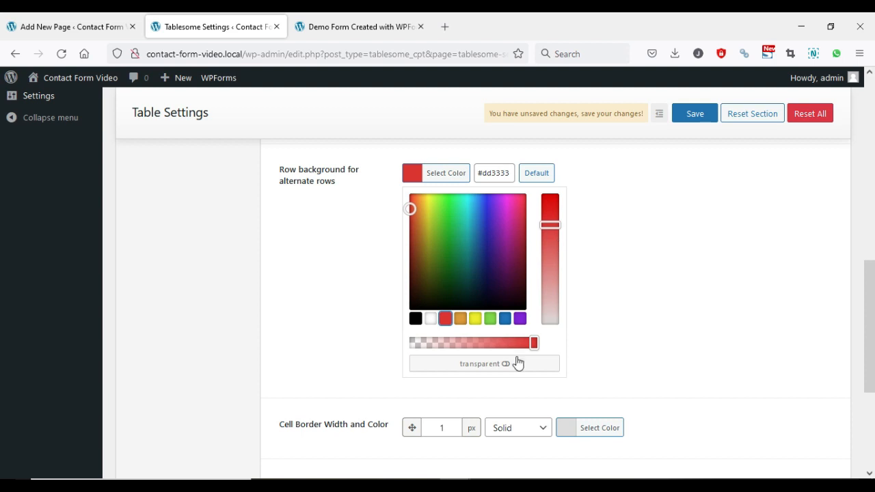
{"action": "left_click_drag", "start_coordinate": [534, 343], "coordinate": [500, 343]}
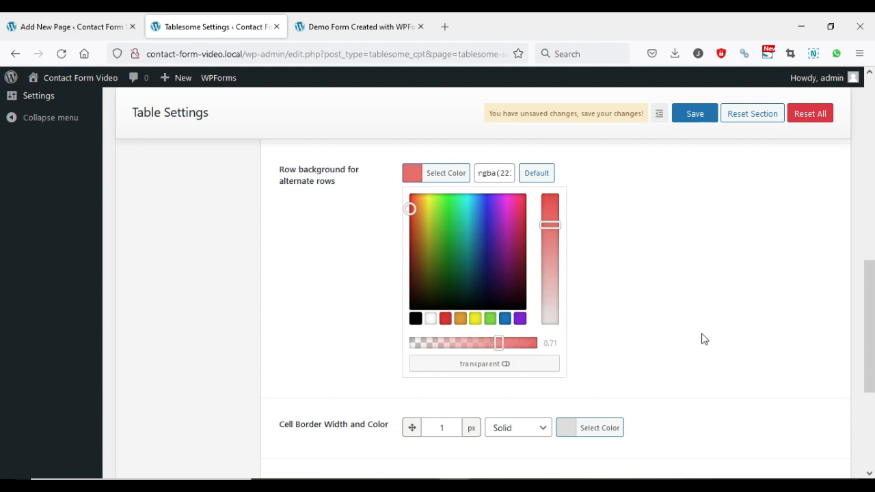
{"action": "left_click", "coordinate": [435, 172]}
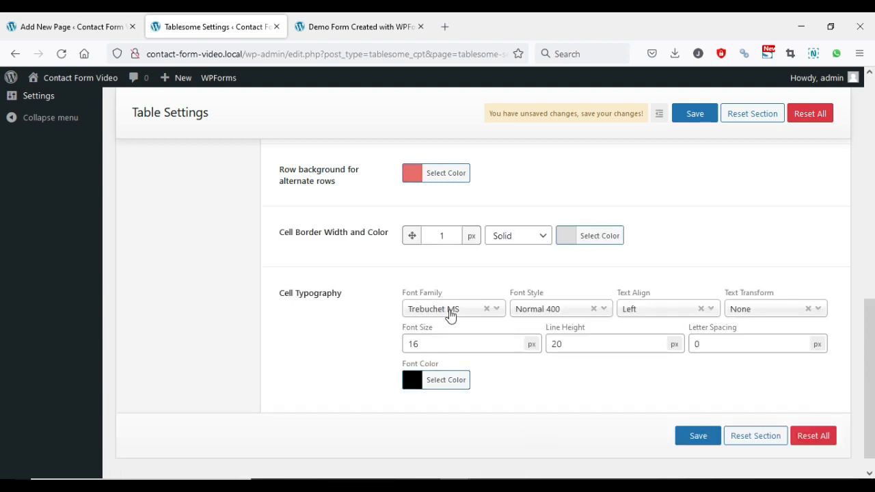
Set the cell text font to Lato at 17px and save the table styles
{"action": "left_click", "coordinate": [448, 309]}
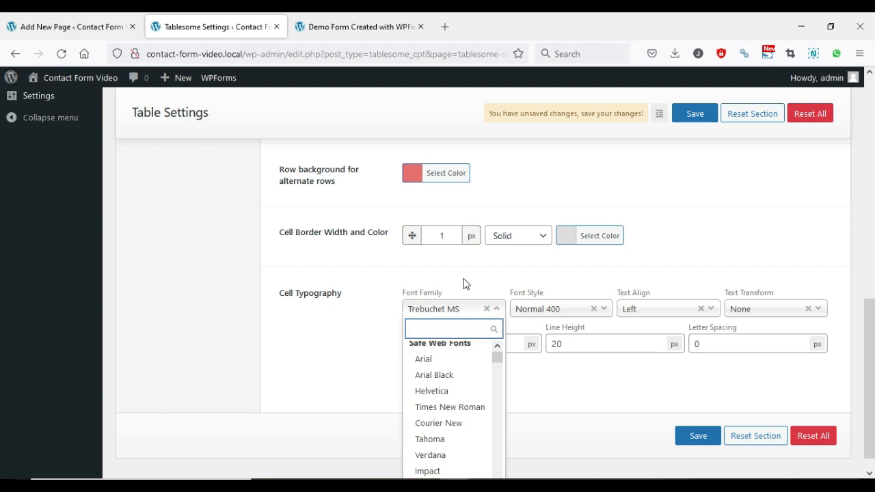
{"action": "type", "text": "lato"}
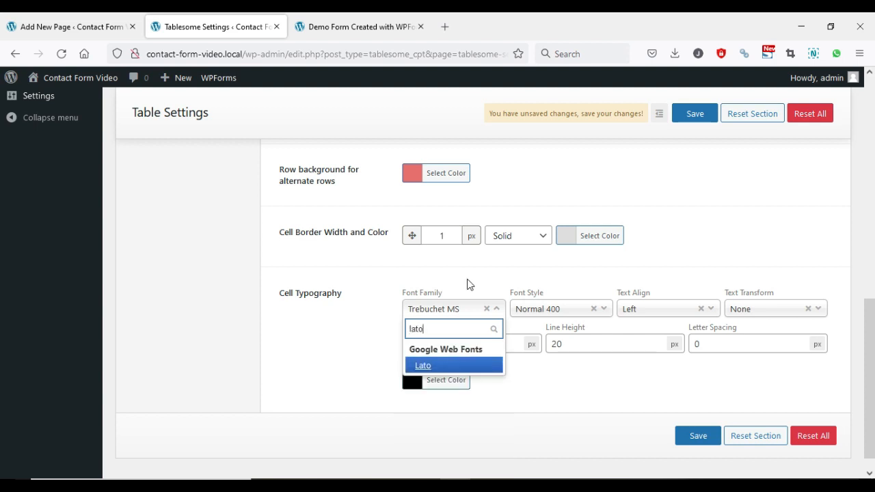
{"action": "left_click", "coordinate": [422, 365]}
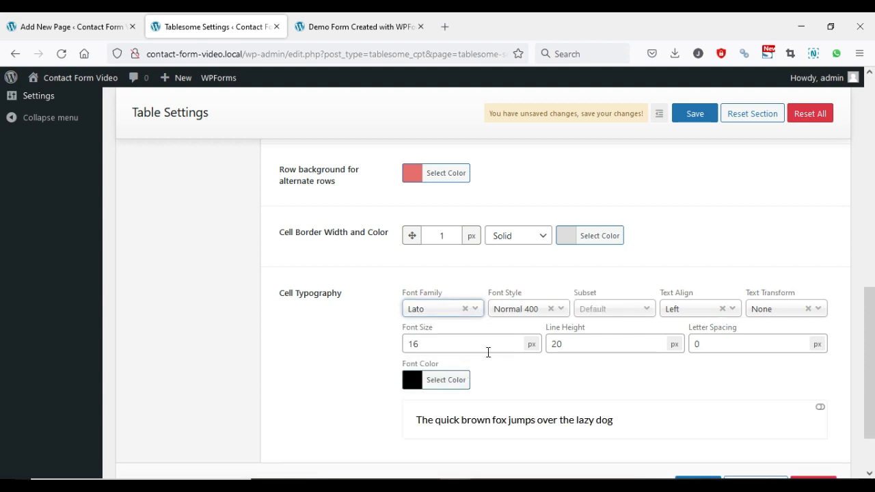
{"action": "scroll", "scroll_direction": "down", "scroll_amount": 3}
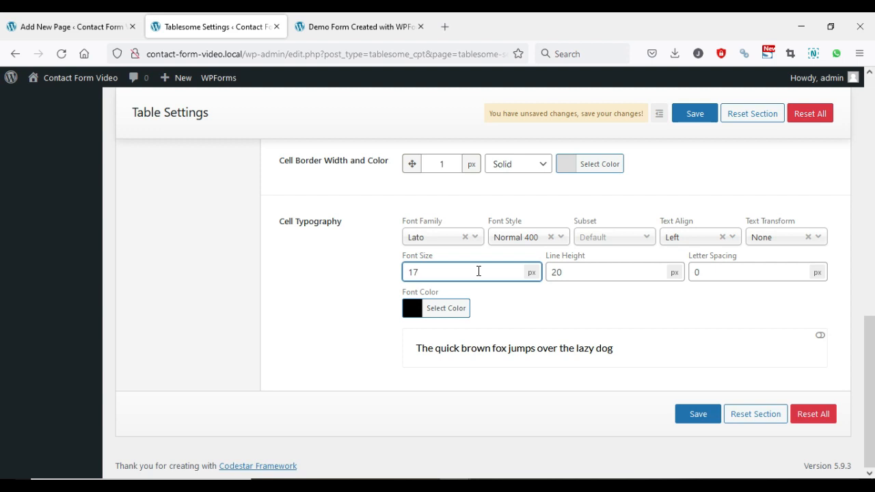
{"action": "left_click", "coordinate": [698, 414]}
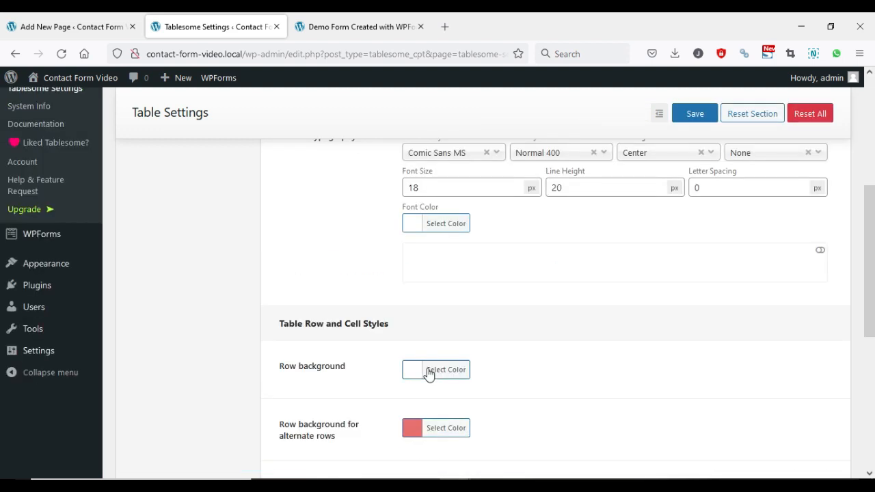
Open the published WPForms Entries Pages in a new tab and scroll to the restyled table
{"action": "left_click", "coordinate": [69, 27]}
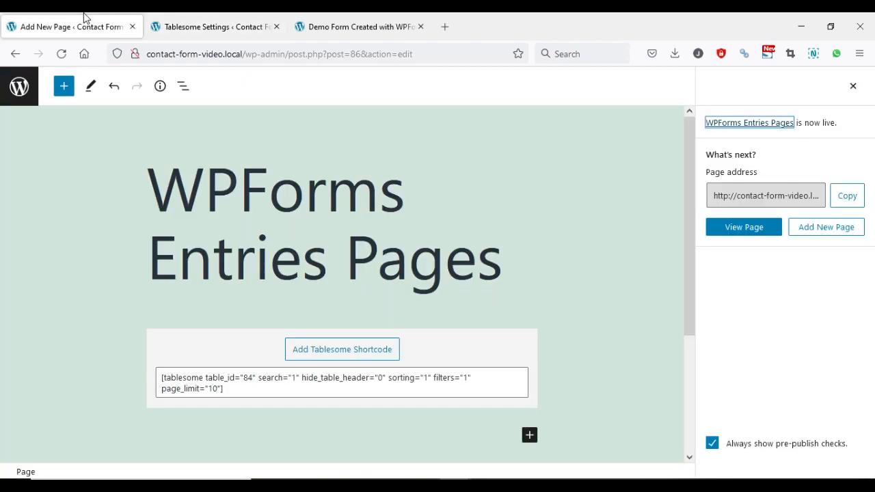
{"action": "right_click", "coordinate": [750, 122]}
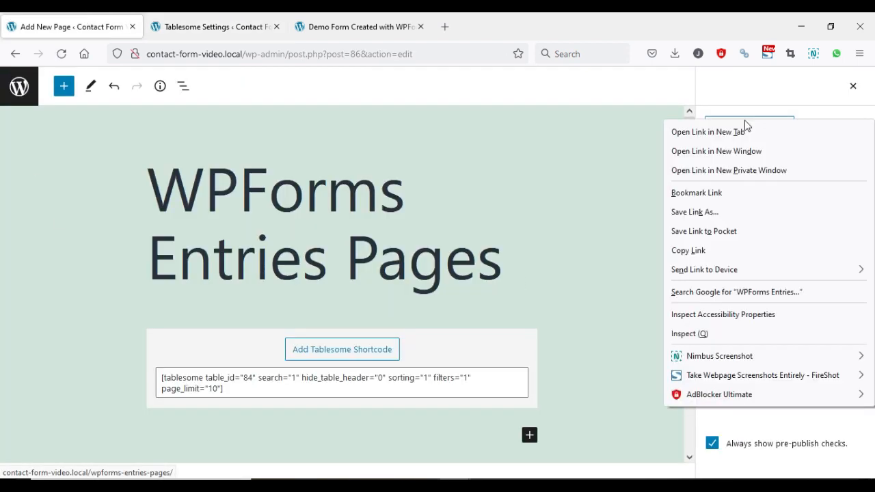
{"action": "left_click", "coordinate": [707, 132]}
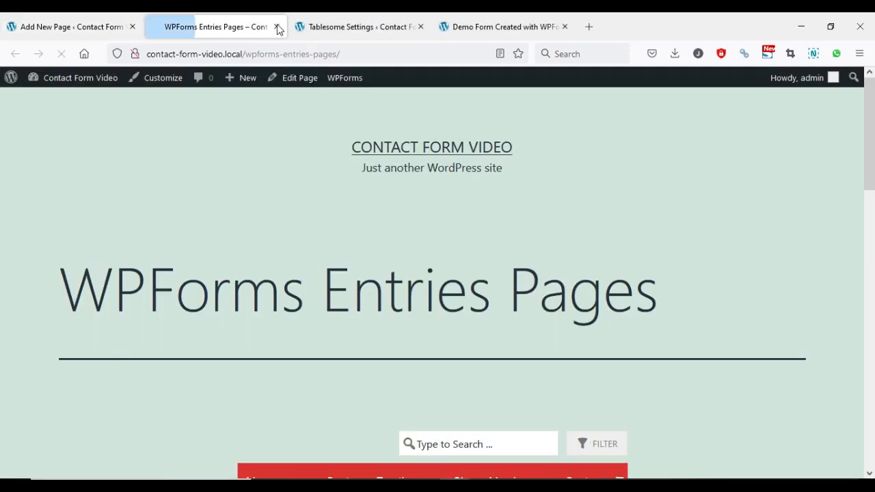
{"action": "scroll", "scroll_direction": "down", "scroll_amount": 3}
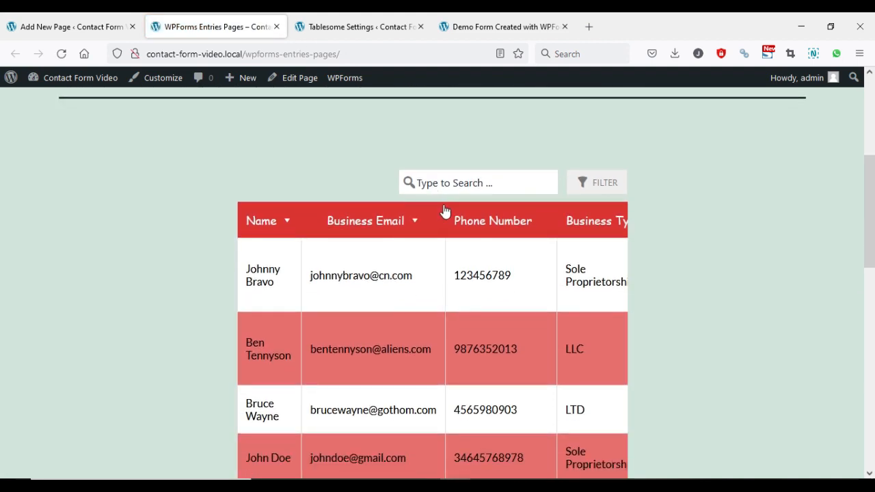
{"action": "scroll", "scroll_direction": "down", "scroll_amount": 3}
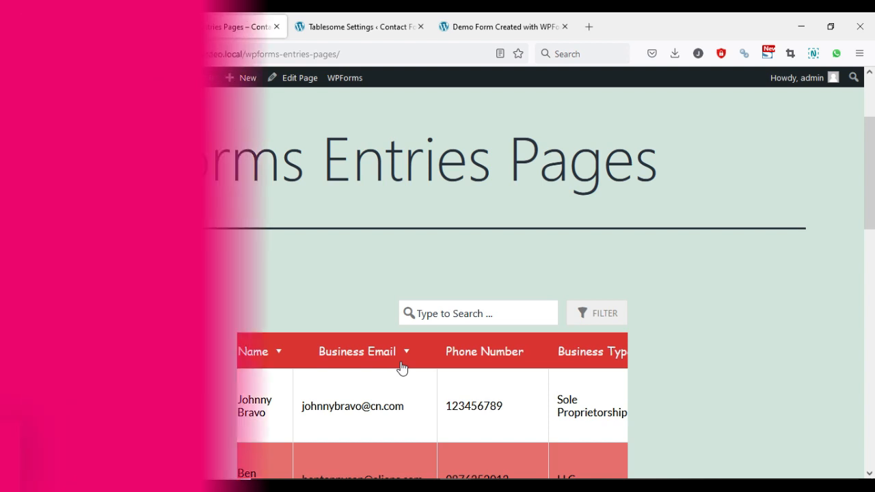
Back in the Tablesome table editor, collapse the Actions panel and go to Export Table
{"action": "left_click", "coordinate": [72, 26]}
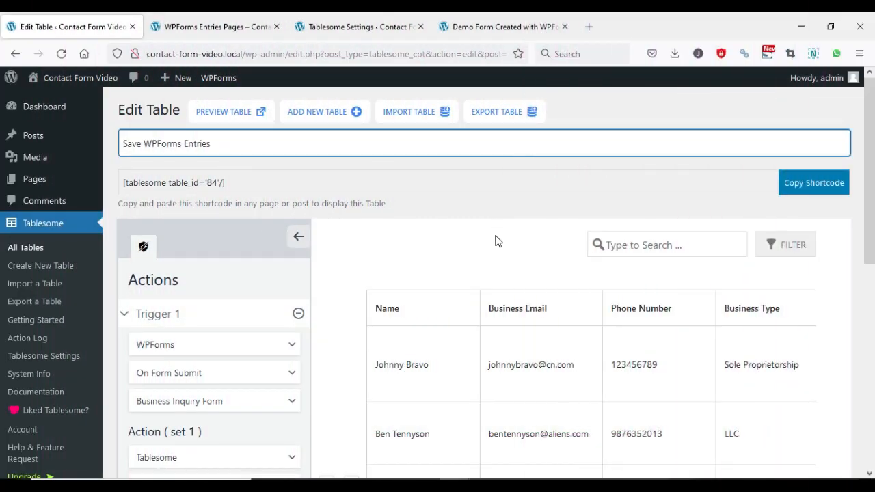
{"action": "left_click", "coordinate": [298, 235]}
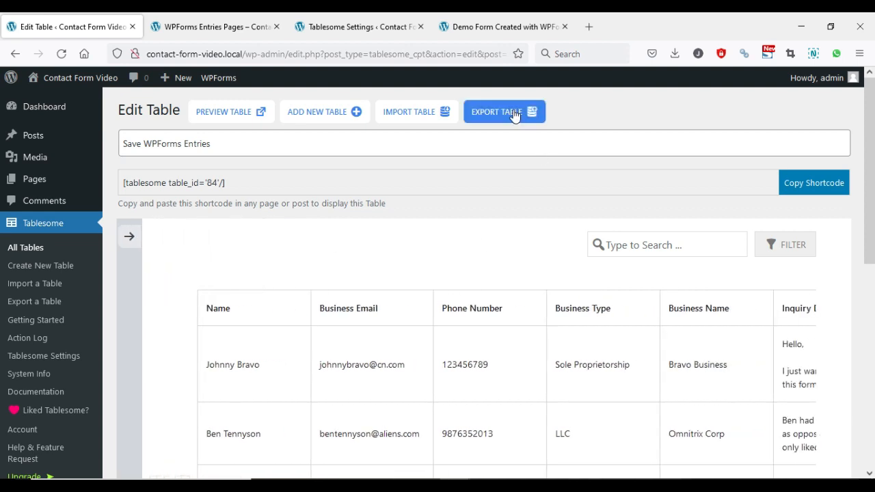
{"action": "left_click", "coordinate": [504, 111]}
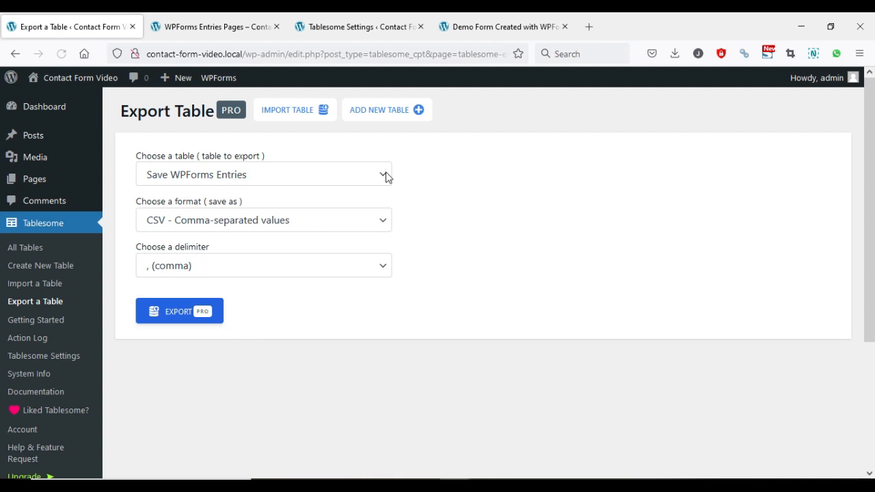
Choose the Save WPForms Entries table, CSV format and a semicolon delimiter for export
{"action": "left_click", "coordinate": [263, 175]}
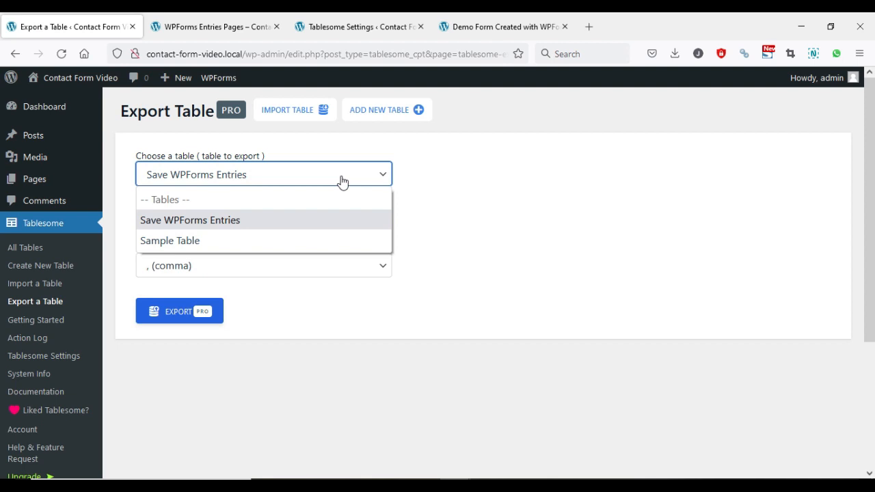
{"action": "left_click", "coordinate": [190, 219]}
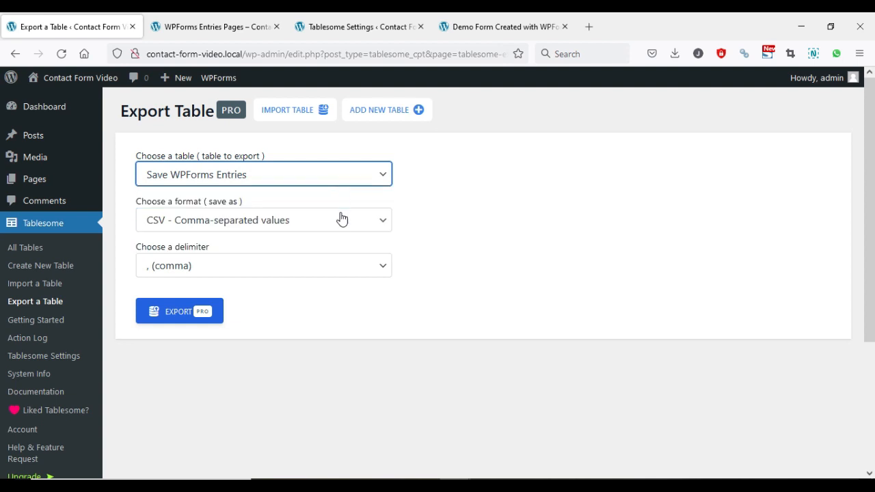
{"action": "left_click", "coordinate": [263, 219]}
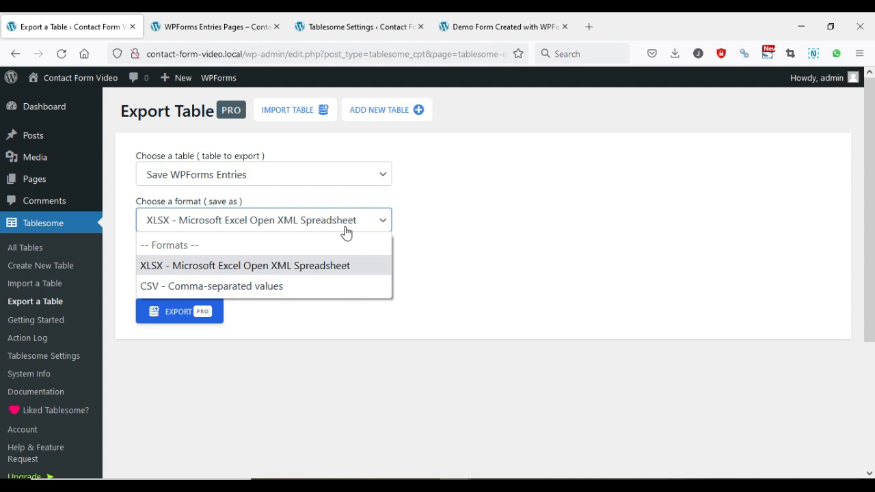
{"action": "left_click", "coordinate": [211, 285]}
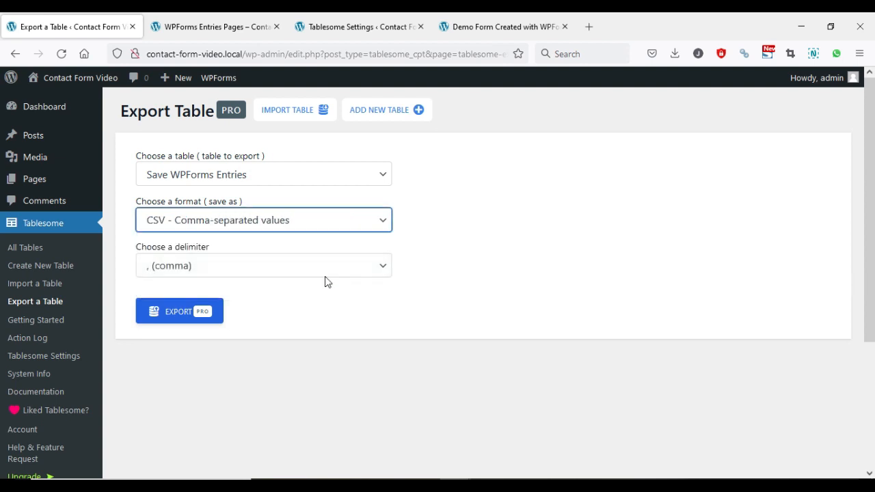
{"action": "left_click", "coordinate": [264, 266]}
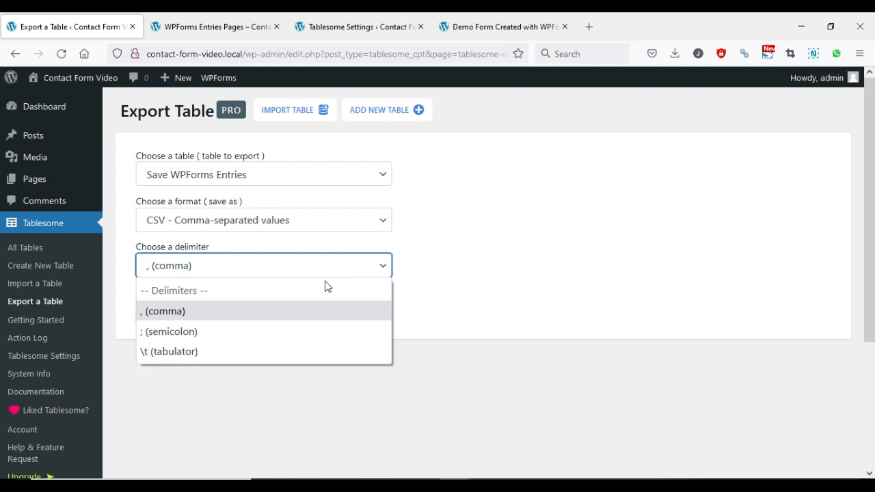
{"action": "mouse_move", "coordinate": [315, 331]}
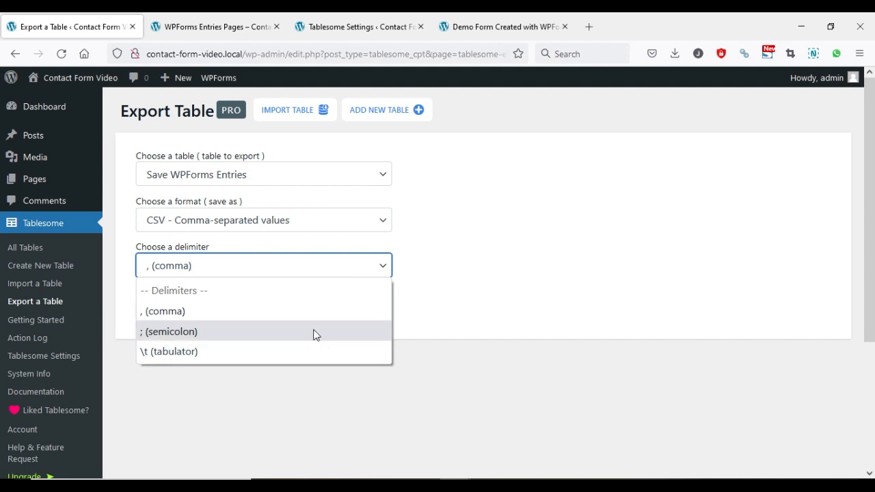
{"action": "left_click", "coordinate": [169, 332]}
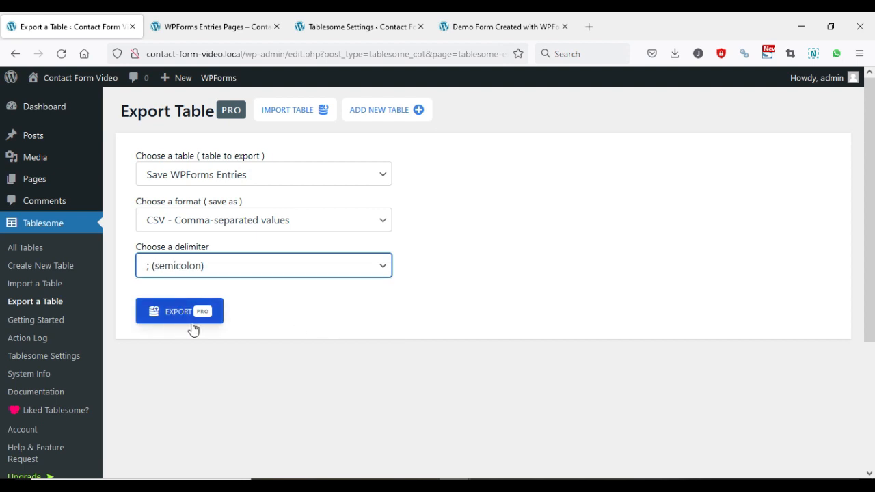
{"action": "mouse_move", "coordinate": [184, 327]}
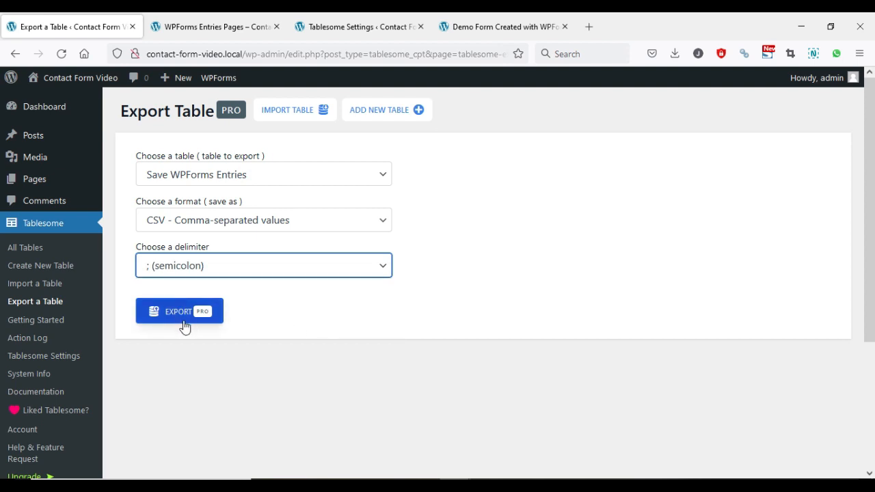